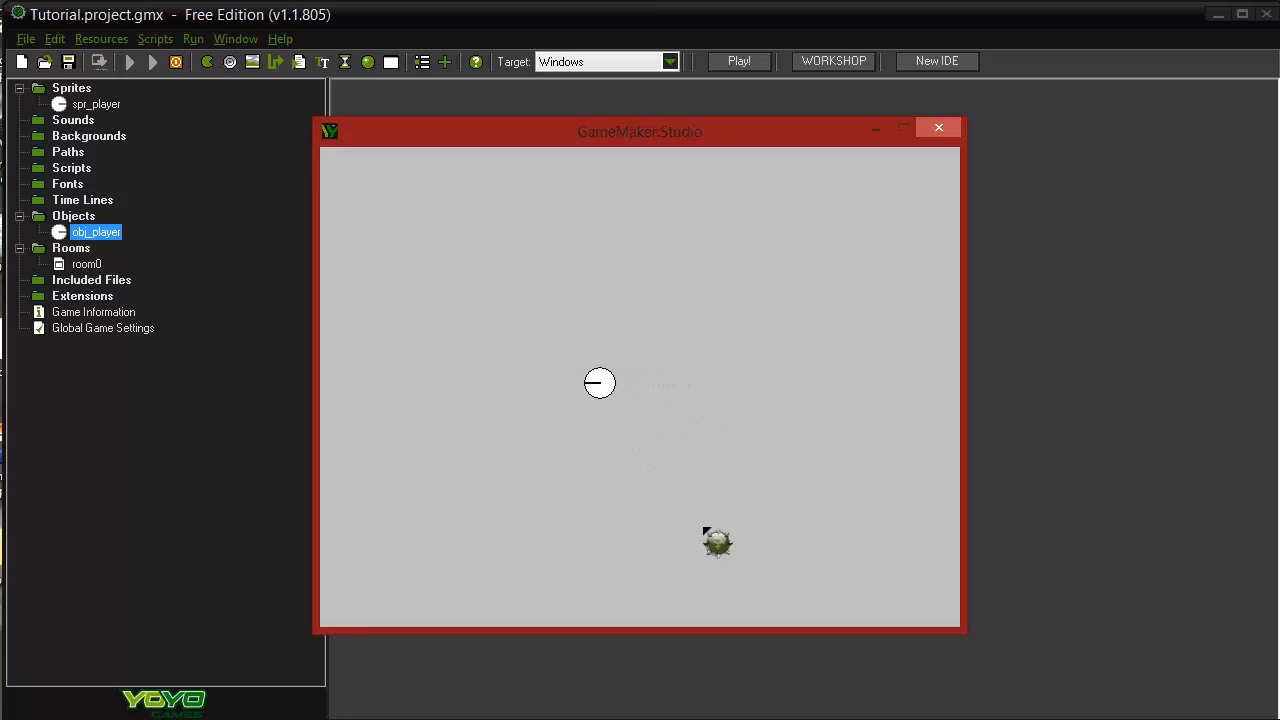
{"action": "mouse_move", "coordinate": [744, 374]}
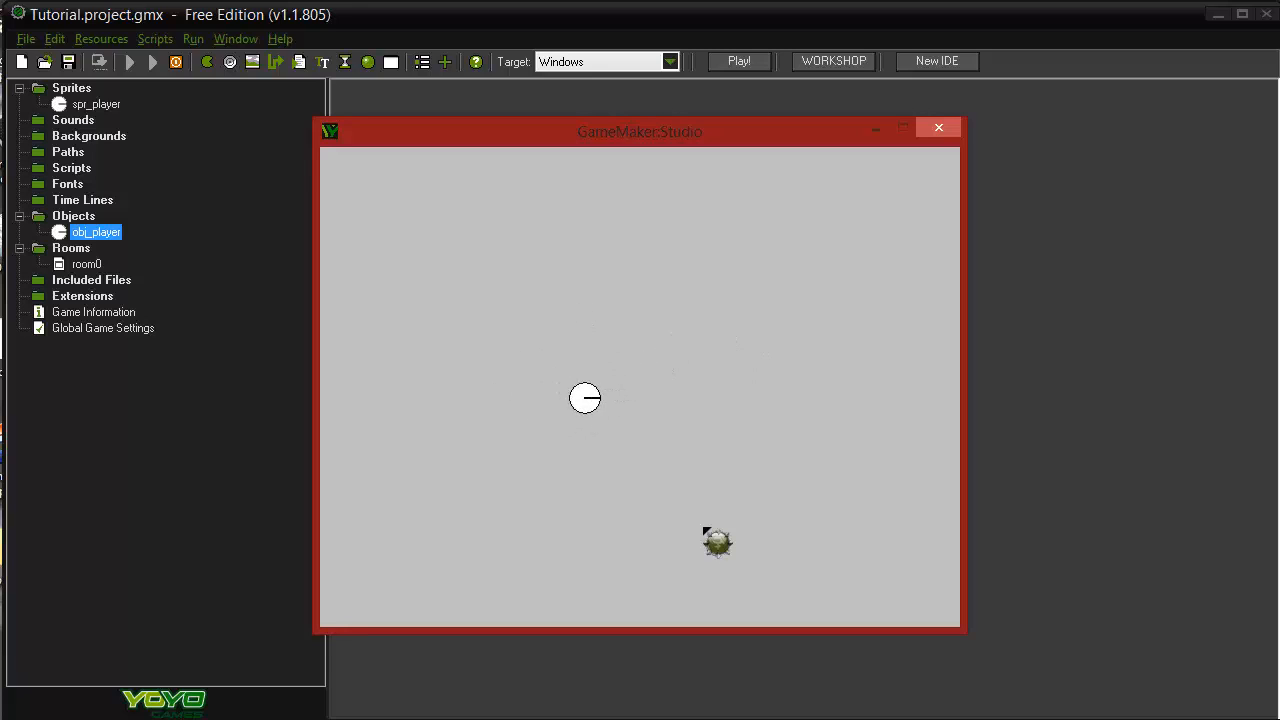
{"action": "mouse_move", "coordinate": [540, 304]}
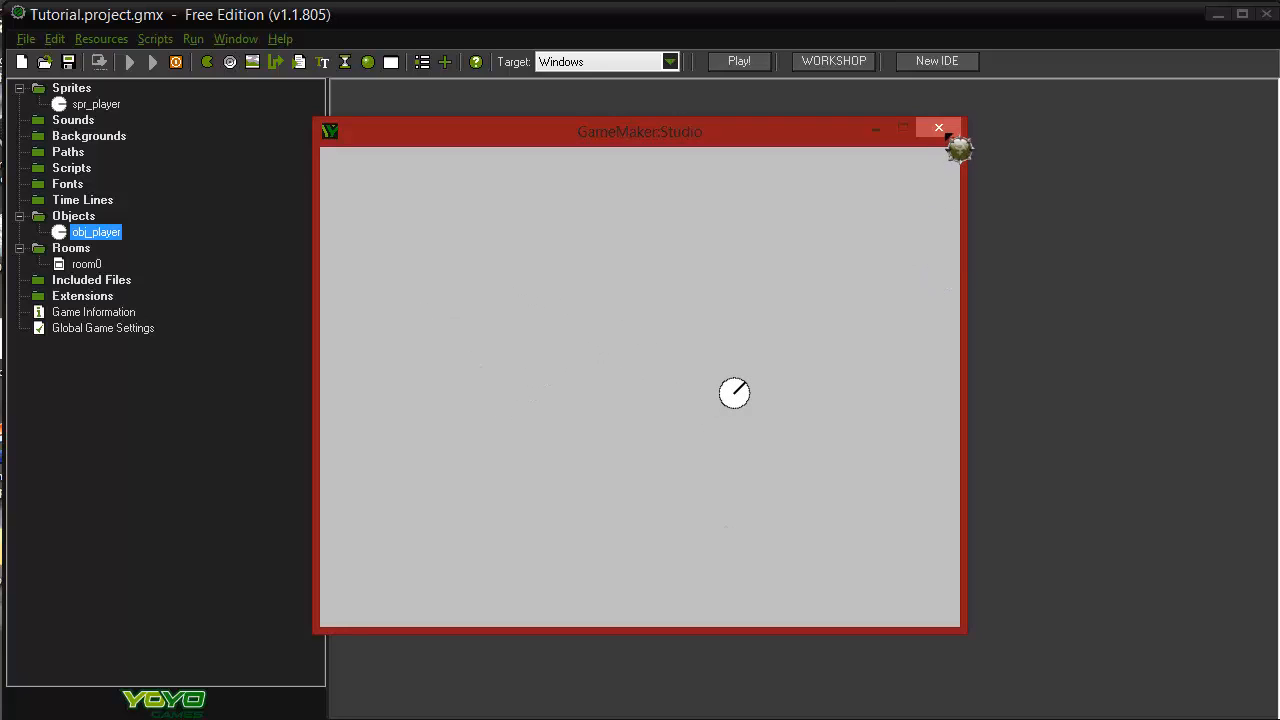
Step: Close the running game and bring up spr_player's eight rotation frames, selecting one frame
{"action": "left_click", "coordinate": [938, 128]}
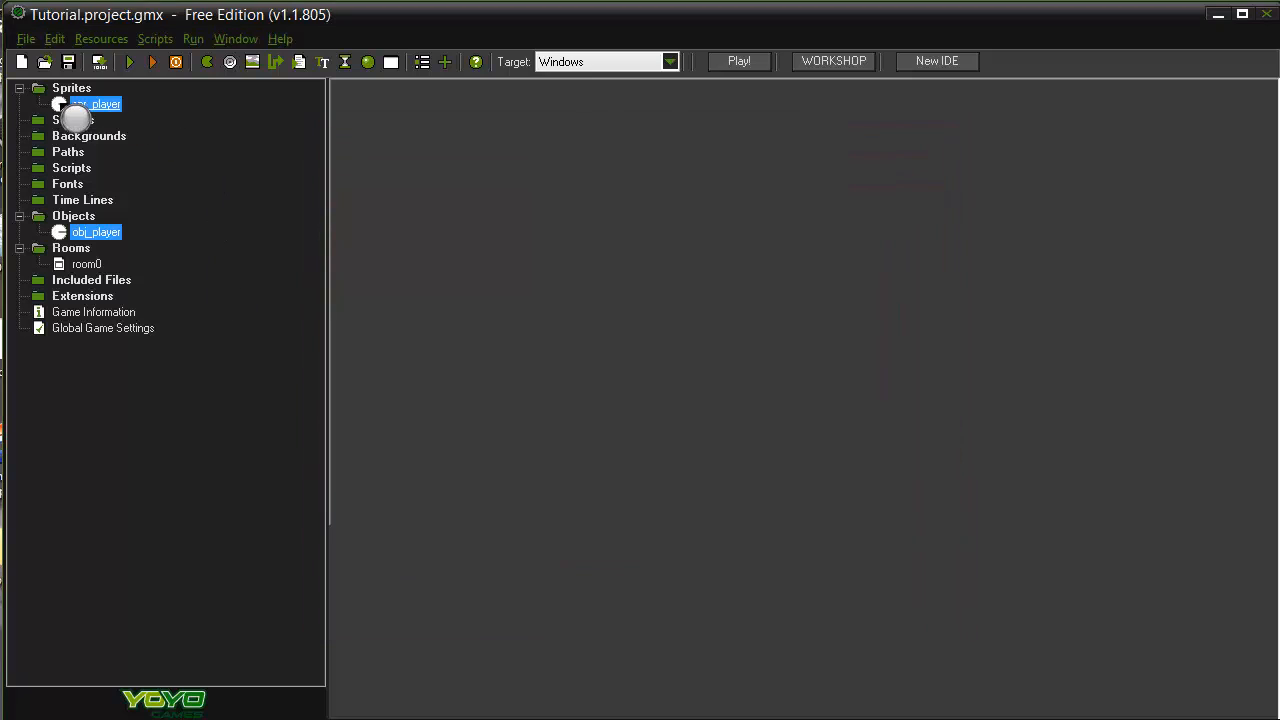
{"action": "double_click", "coordinate": [96, 104]}
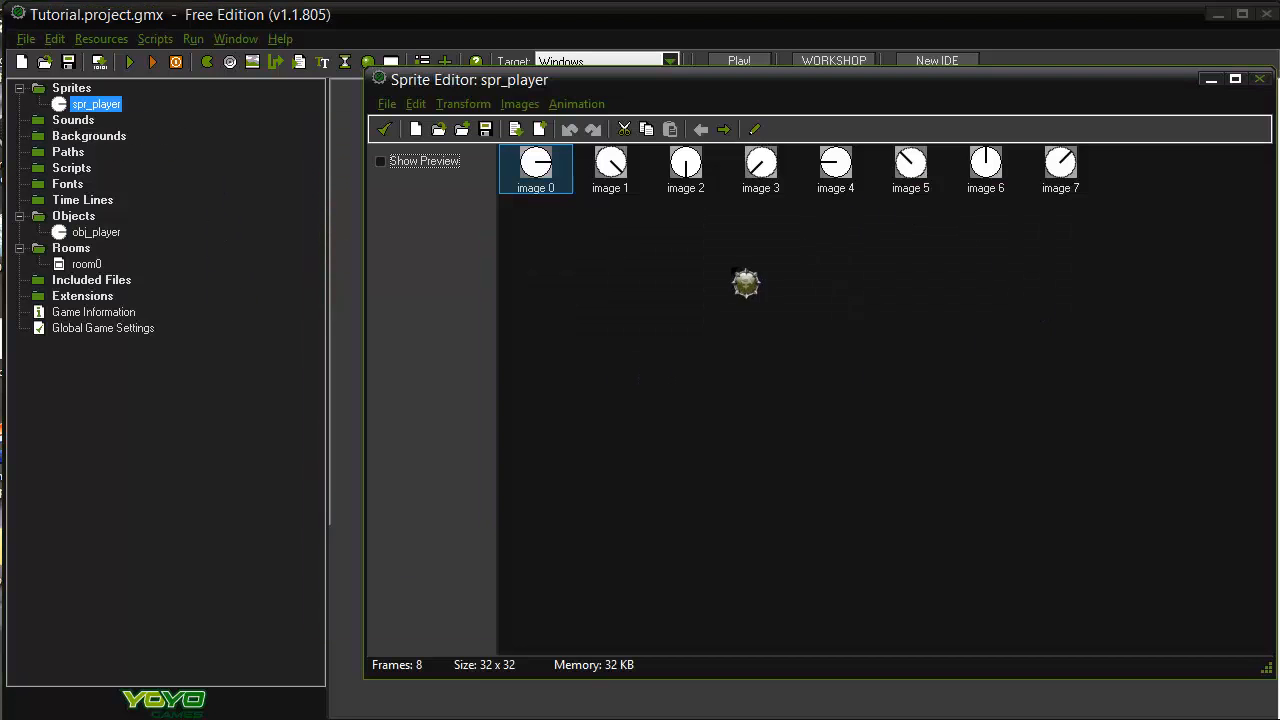
{"action": "left_click", "coordinate": [1060, 168]}
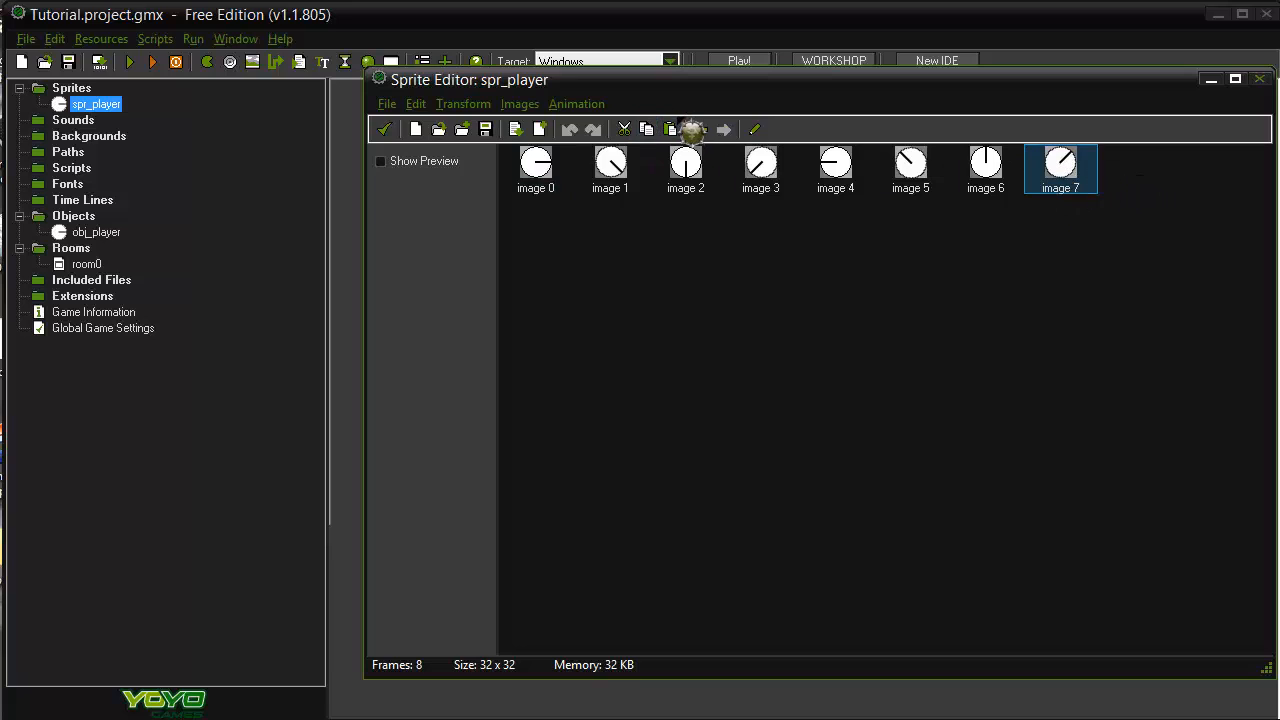
{"action": "double_click", "coordinate": [1060, 164]}
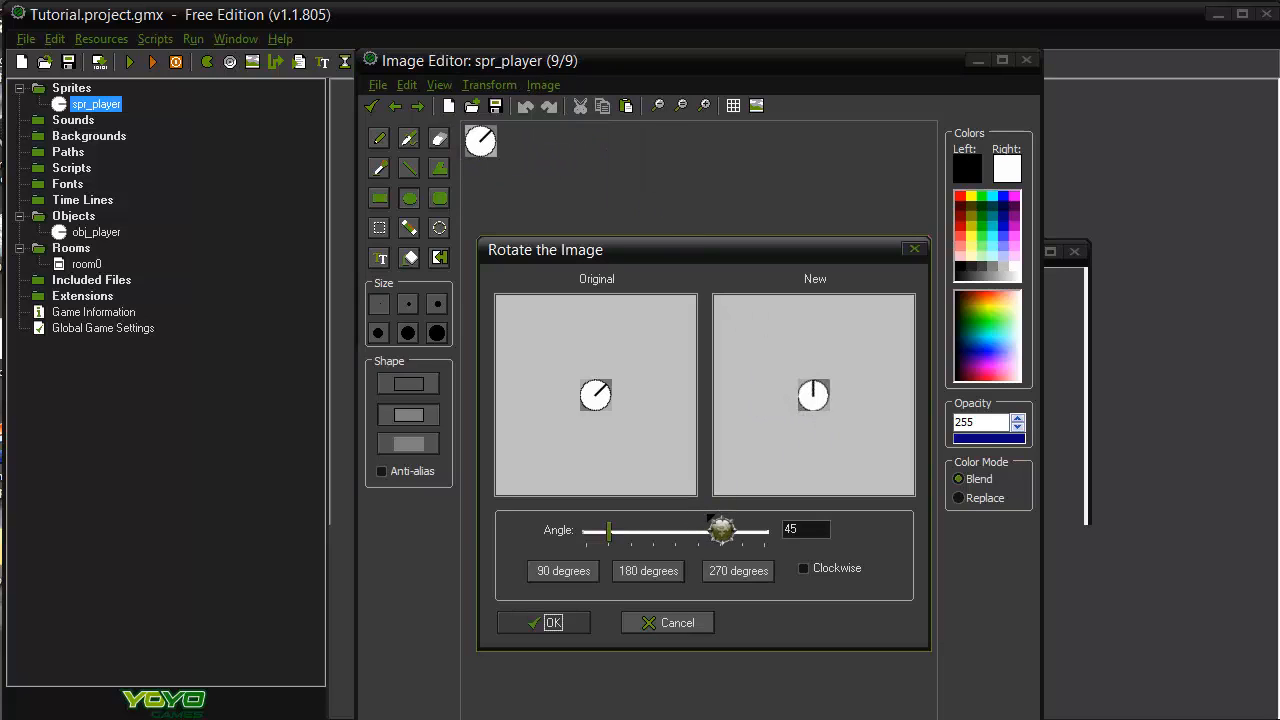
{"action": "left_click_drag", "start_coordinate": [720, 530], "coordinate": [636, 536]}
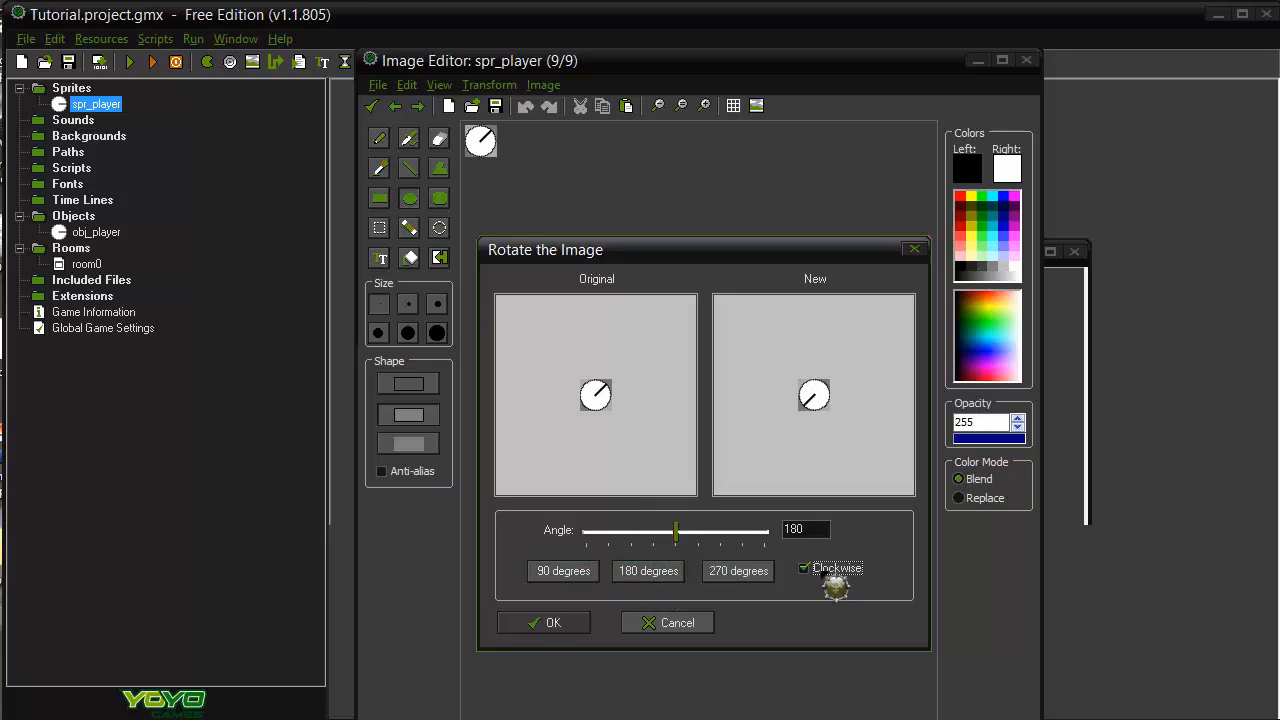
{"action": "left_click", "coordinate": [738, 570]}
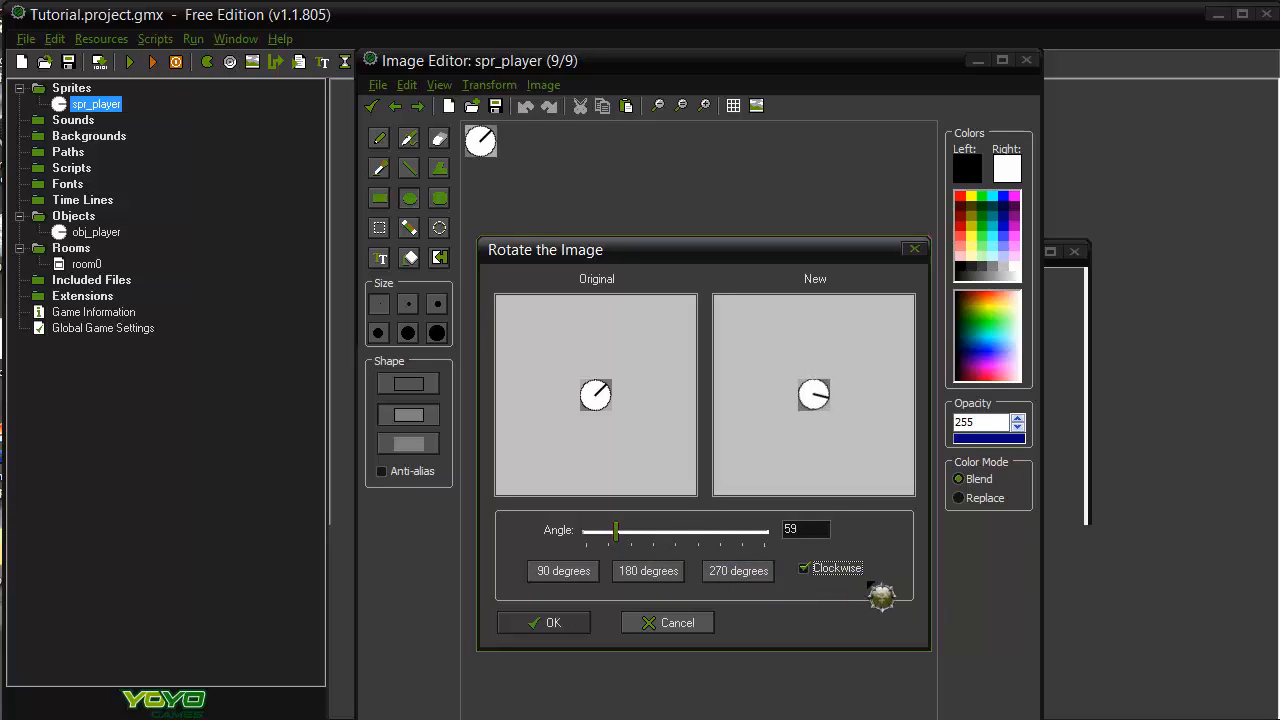
{"action": "mouse_move", "coordinate": [720, 624]}
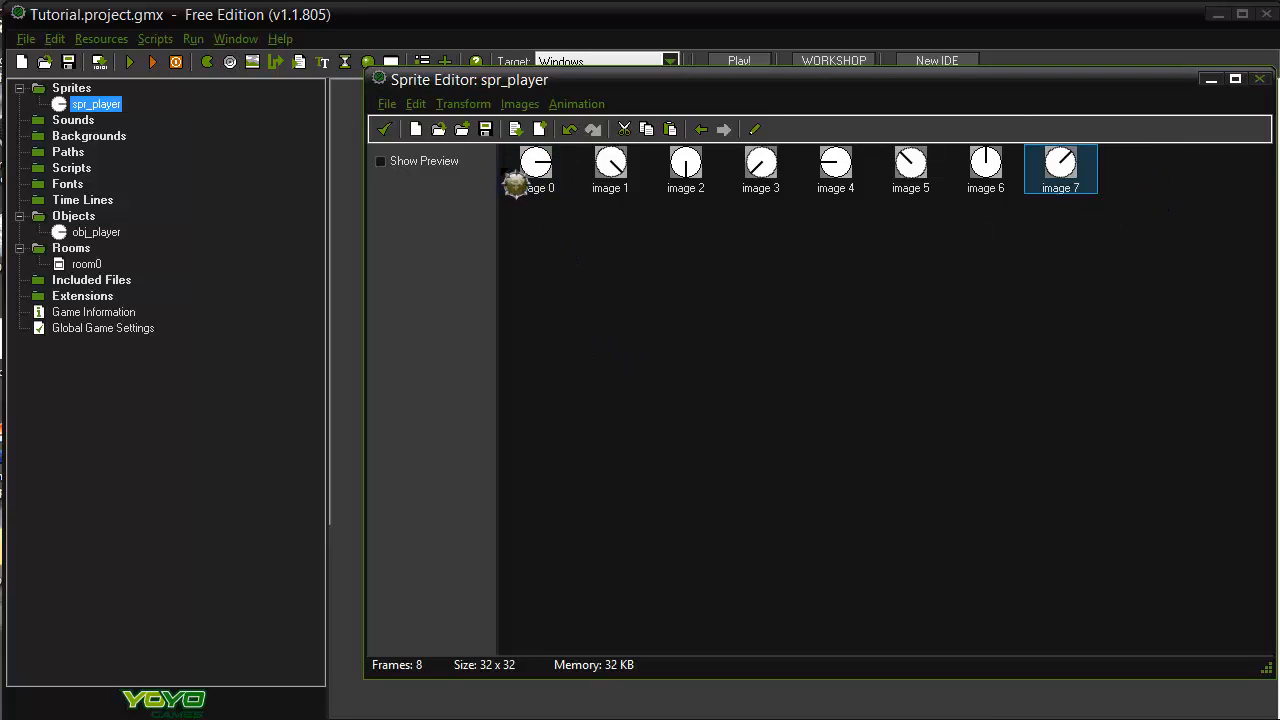
Step: Toggle the animation preview on and off, then accept the sprite frames and close spr_player's properties
{"action": "left_click", "coordinate": [380, 160]}
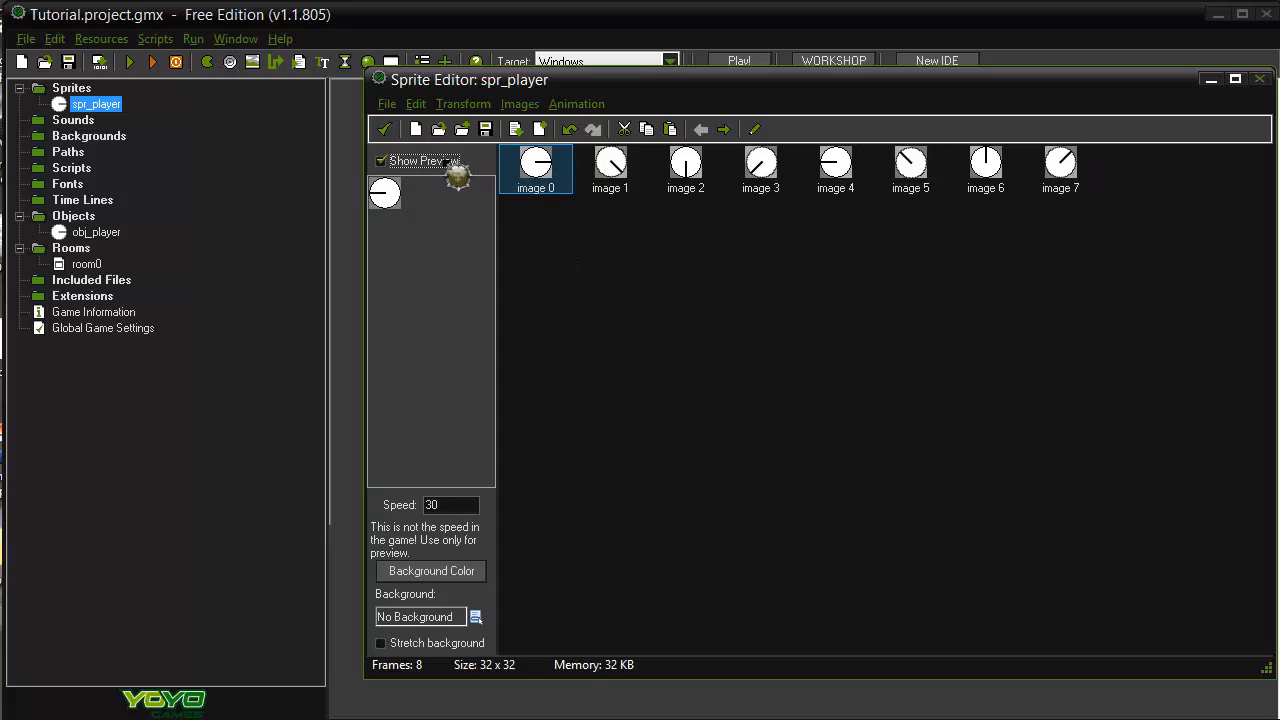
{"action": "left_click", "coordinate": [380, 160]}
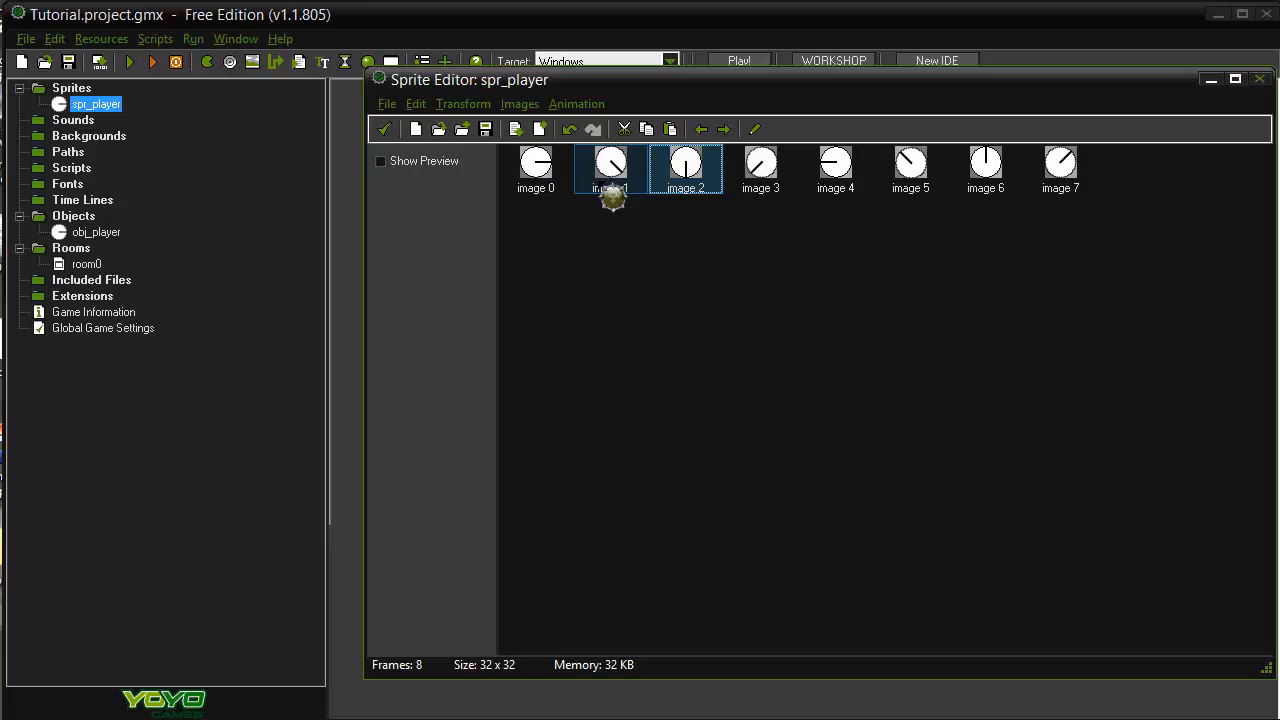
{"action": "left_click", "coordinate": [1060, 164]}
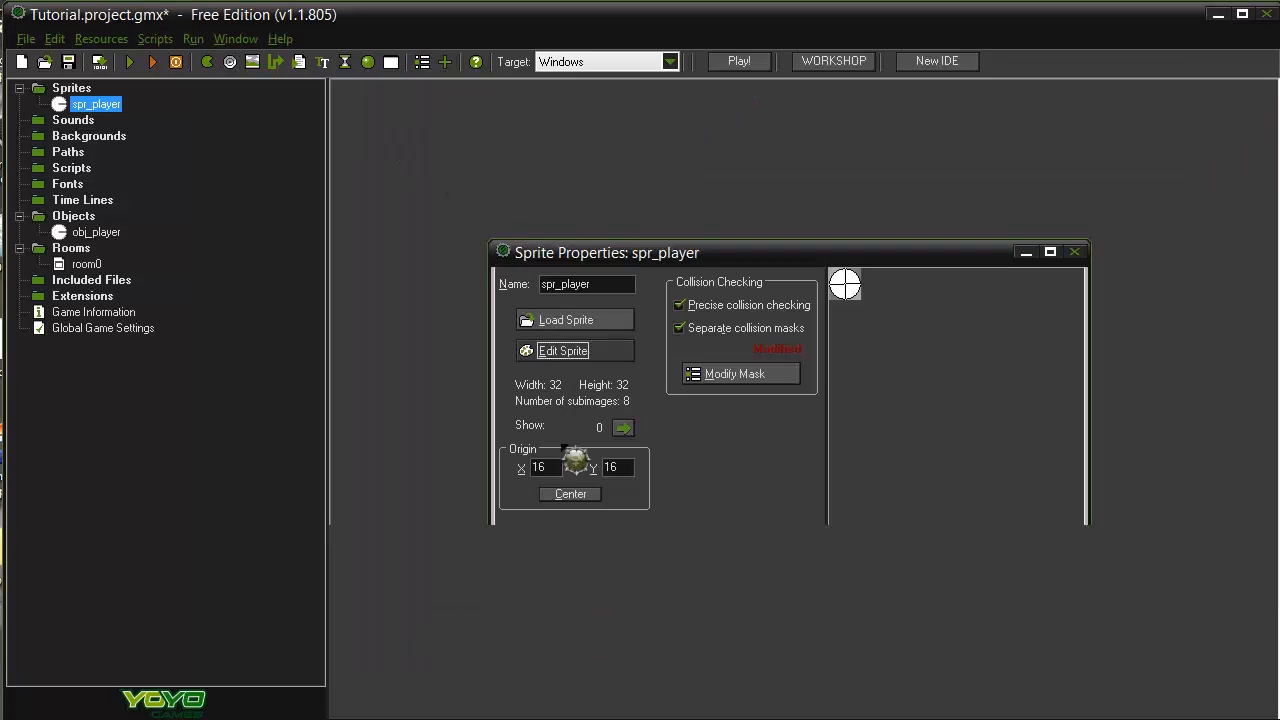
{"action": "left_click", "coordinate": [1076, 252]}
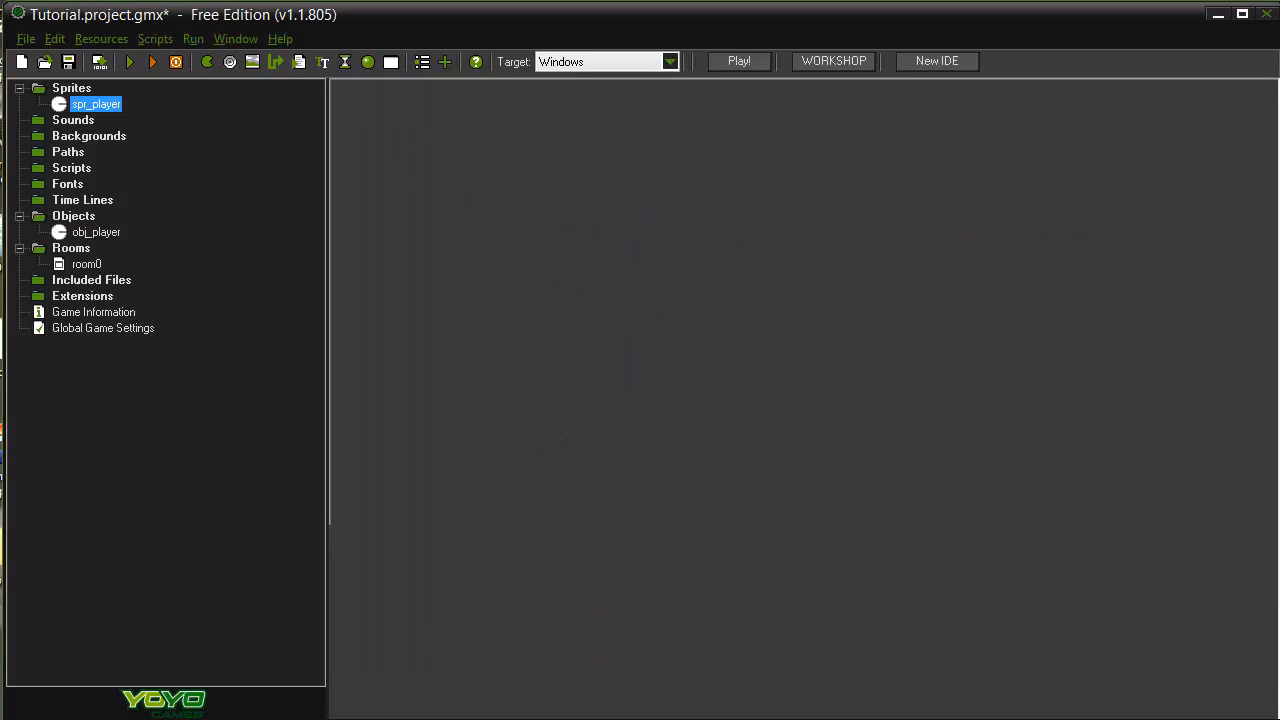
Step: Bring up obj_player's Create-event code and place the caret in the vk_down block
{"action": "double_click", "coordinate": [96, 232]}
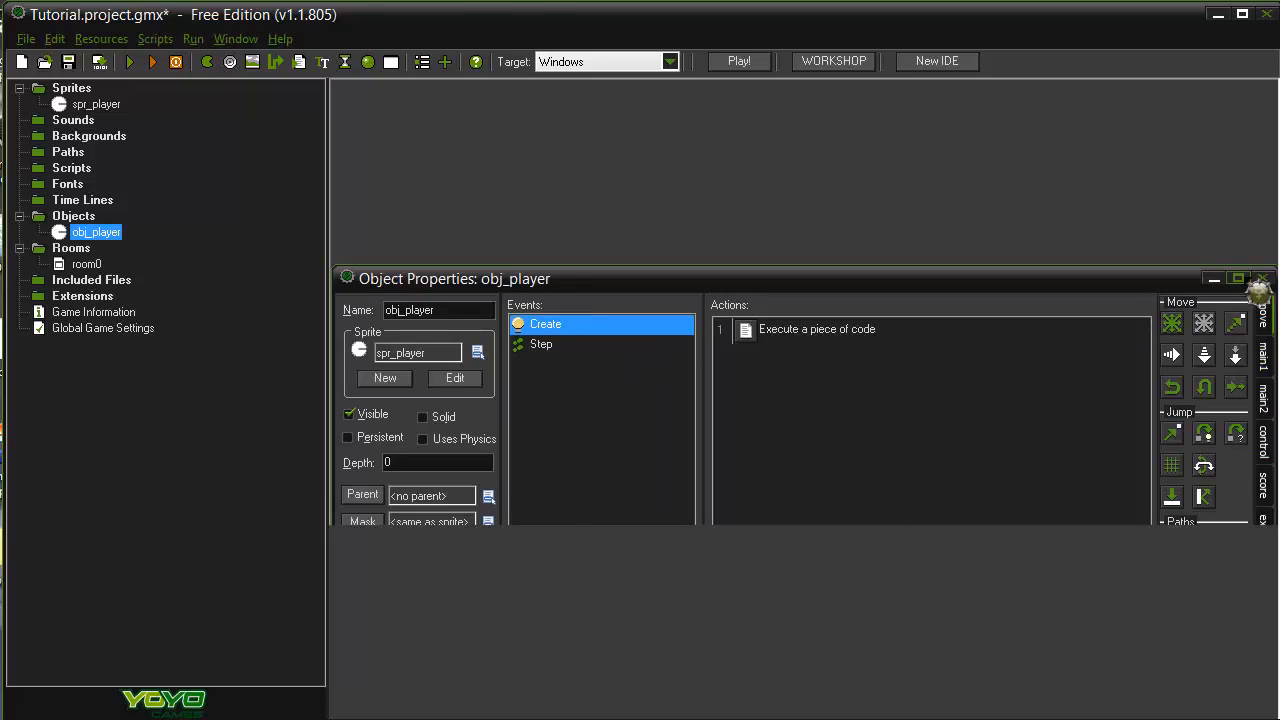
{"action": "double_click", "coordinate": [816, 328]}
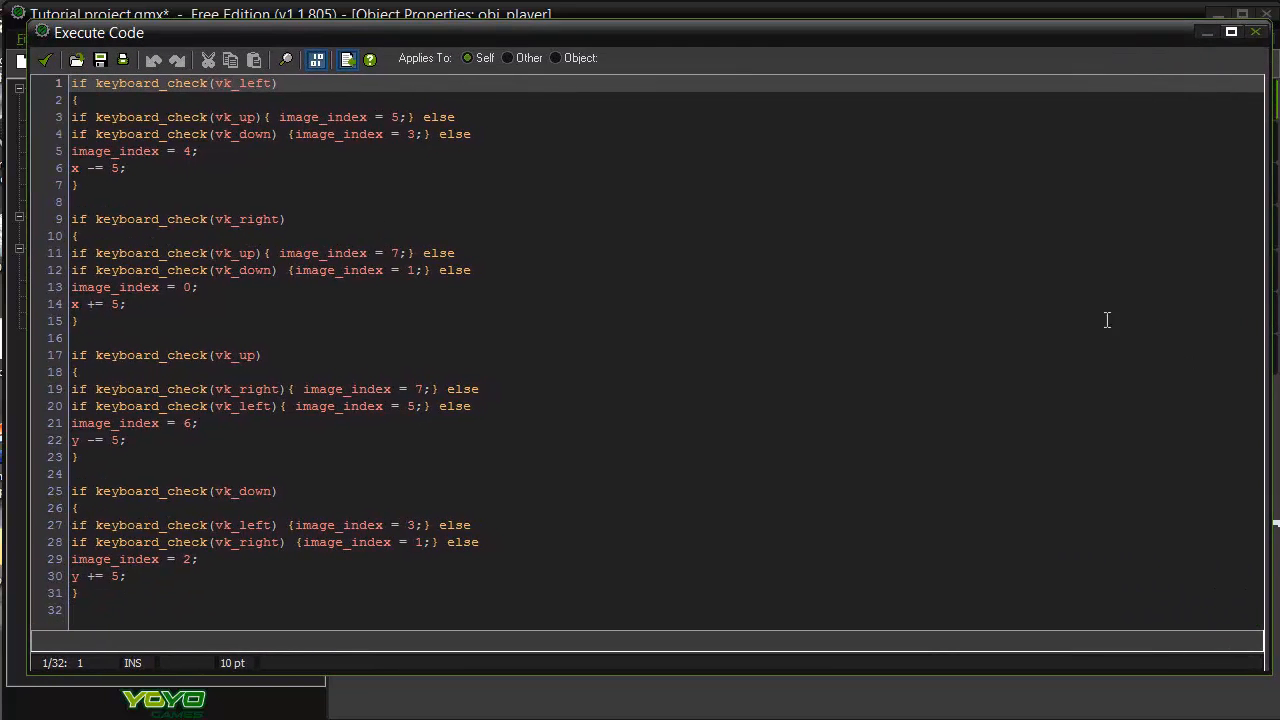
{"action": "left_click", "coordinate": [470, 524]}
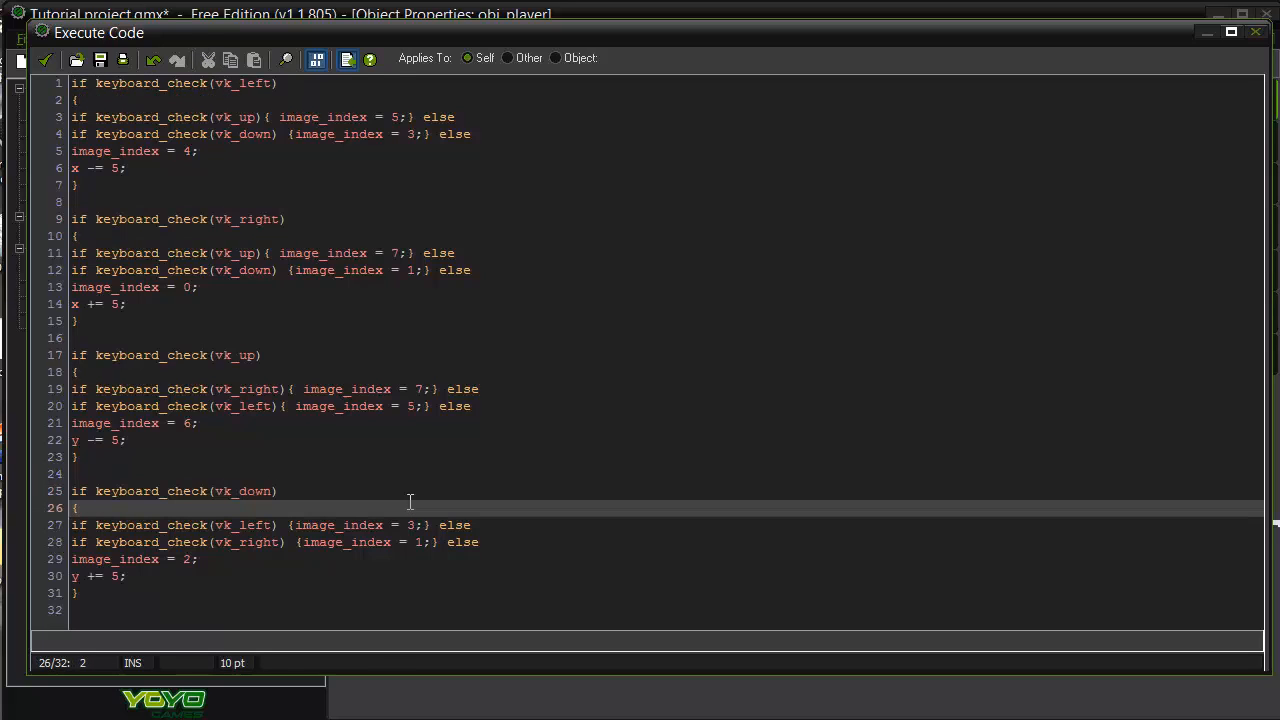
{"action": "mouse_move", "coordinate": [320, 322]}
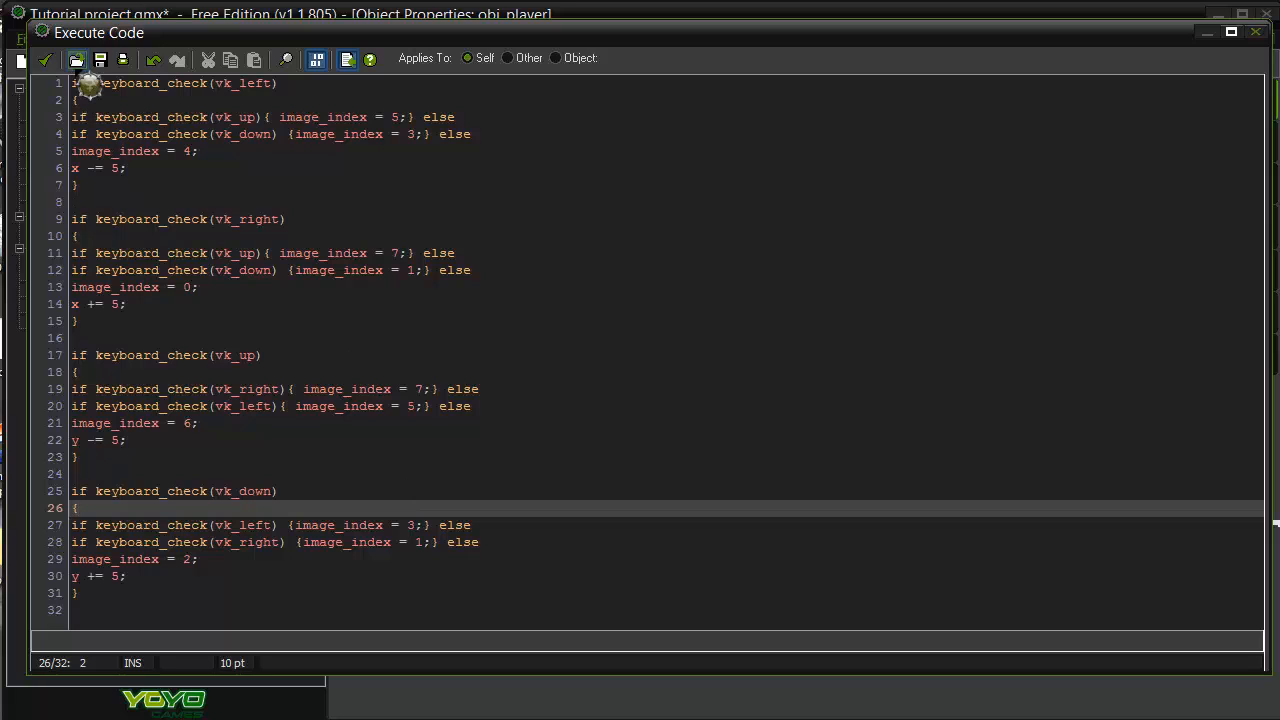
Step: Walk through the nested vk_up check, its else, the vk_down check, x -= 5 and image_index = 4 lines
{"action": "left_click", "coordinate": [280, 84]}
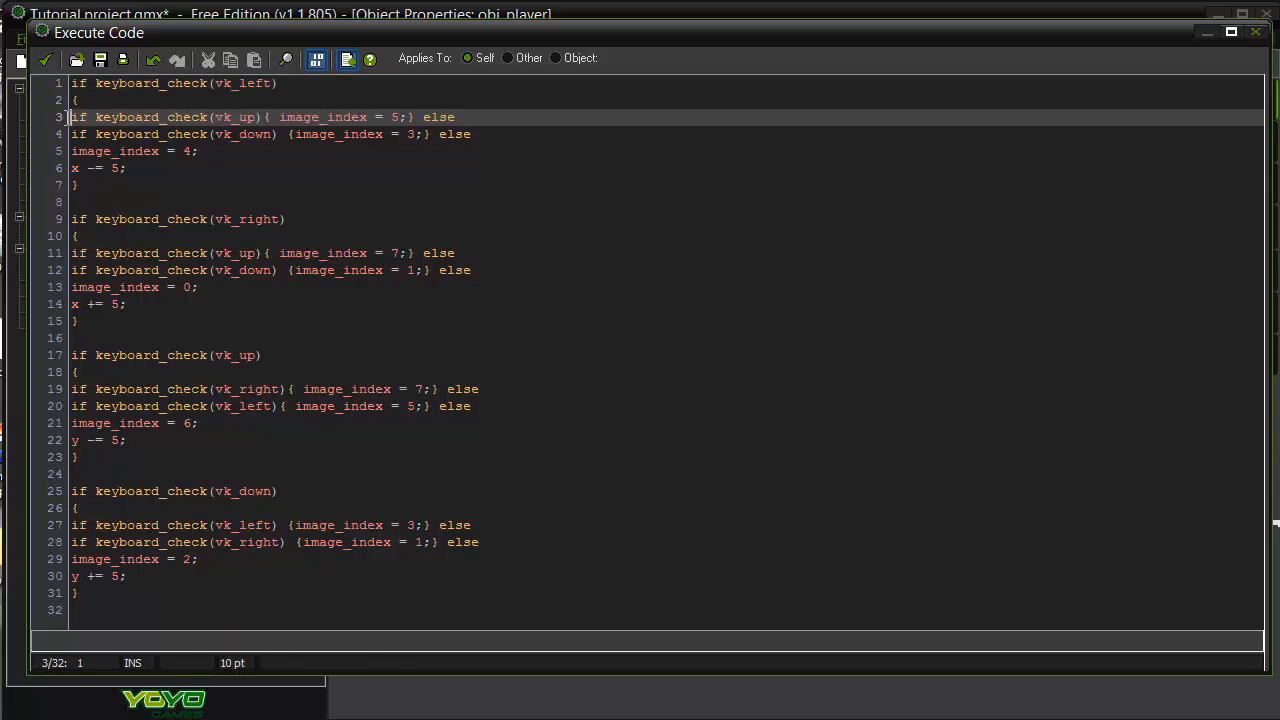
{"action": "left_click_drag", "start_coordinate": [72, 116], "coordinate": [264, 116]}
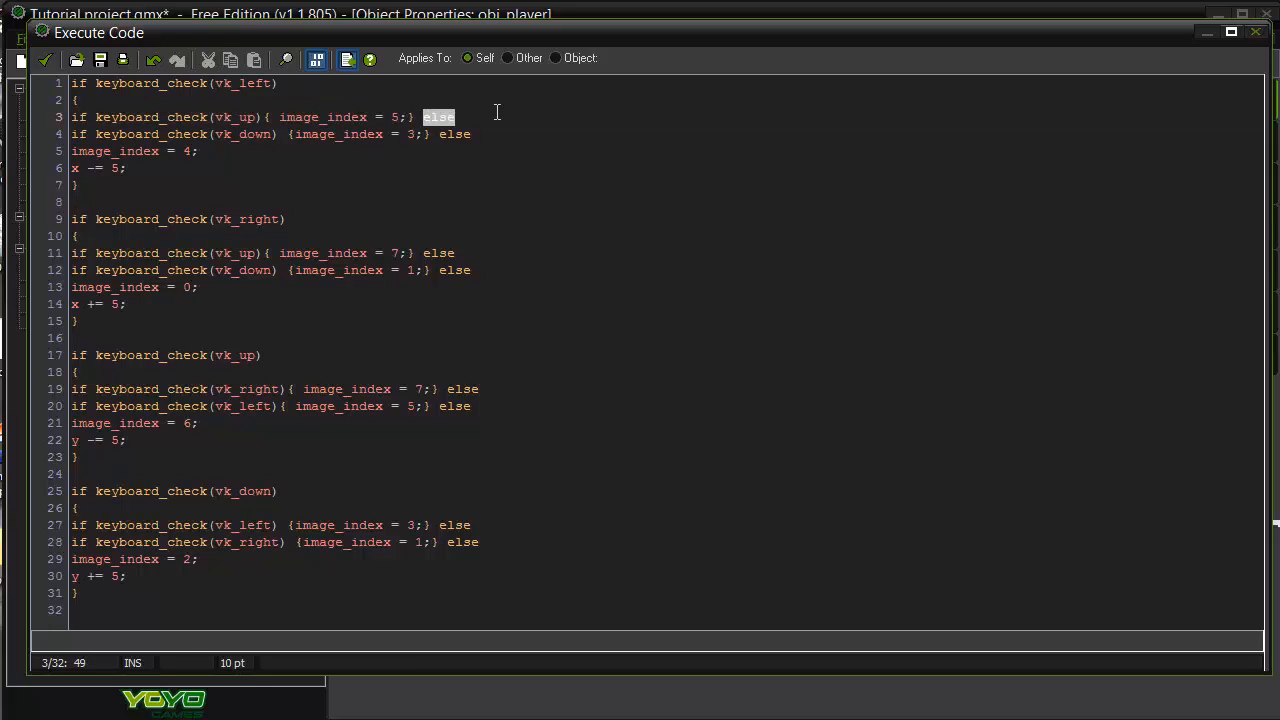
{"action": "left_click", "coordinate": [238, 134]}
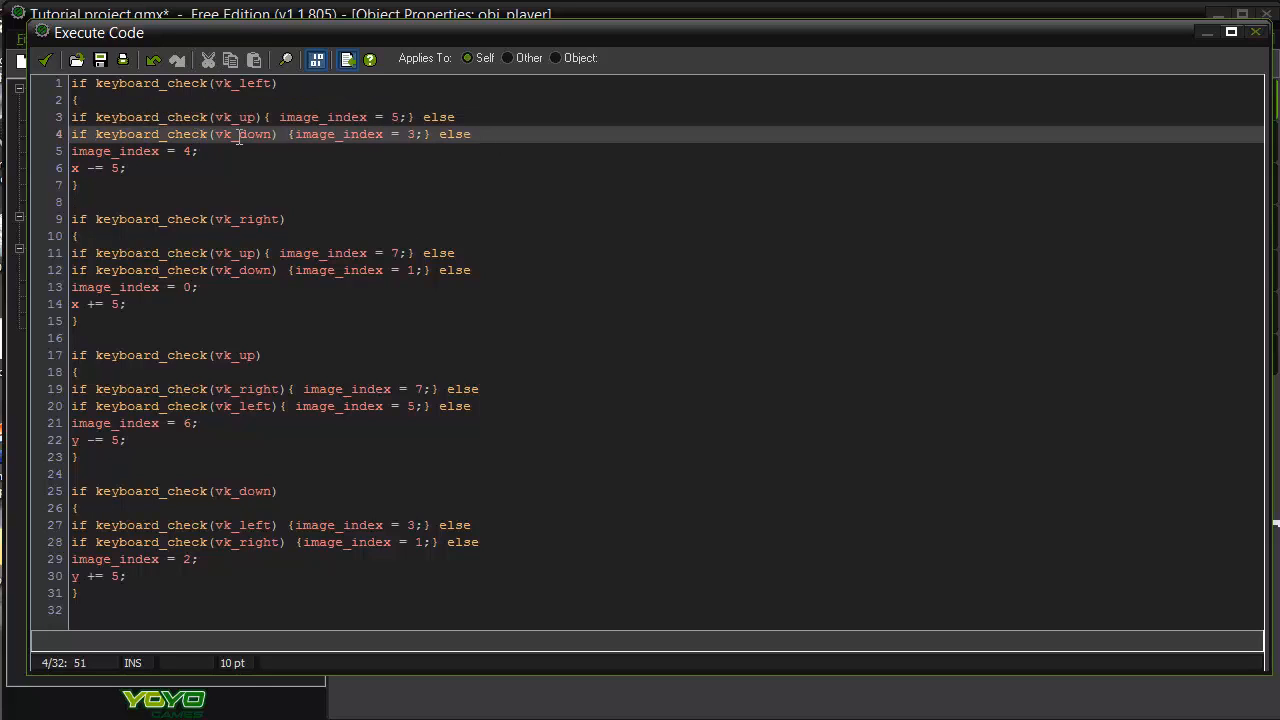
{"action": "left_click_drag", "start_coordinate": [290, 134], "coordinate": [424, 134]}
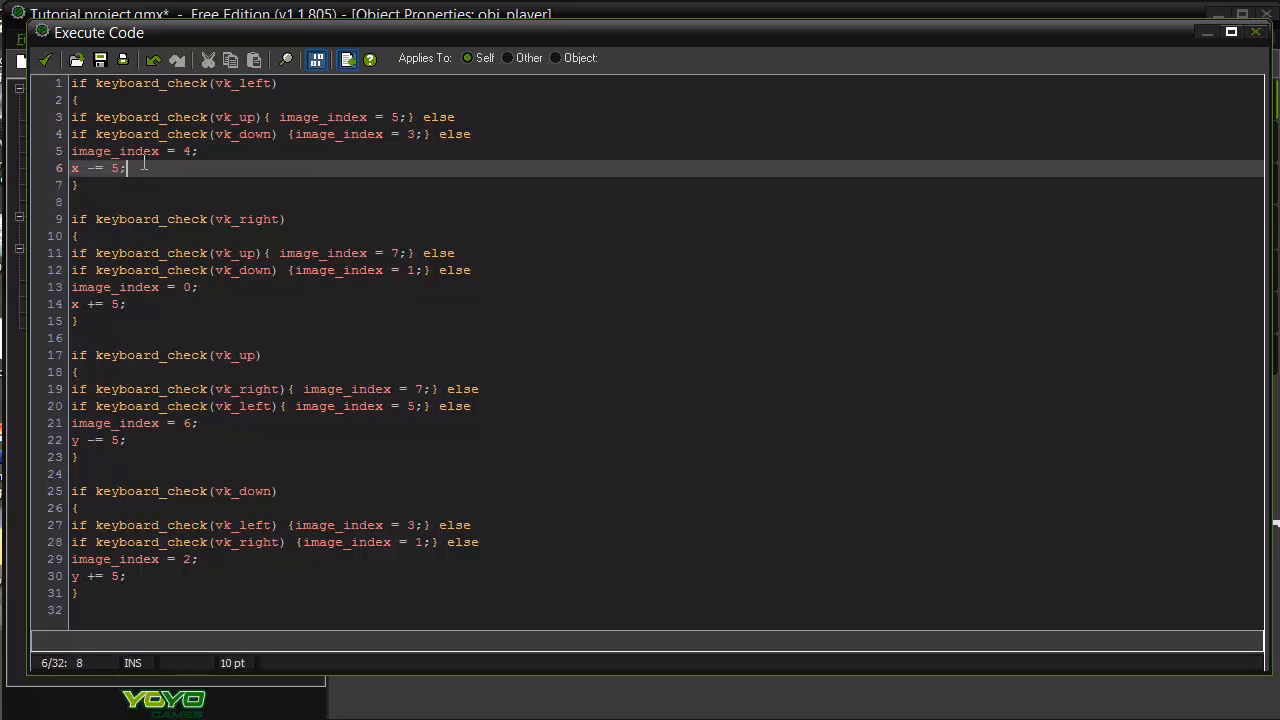
{"action": "left_click", "coordinate": [198, 152]}
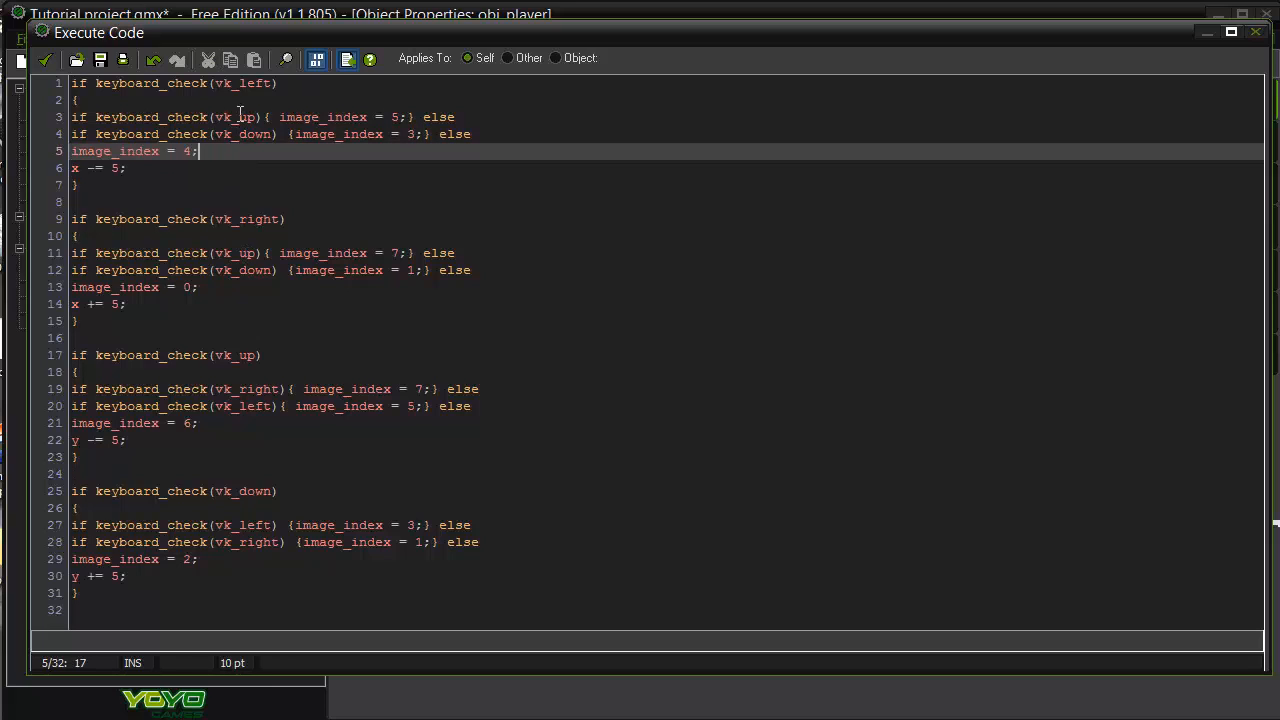
{"action": "mouse_move", "coordinate": [252, 252]}
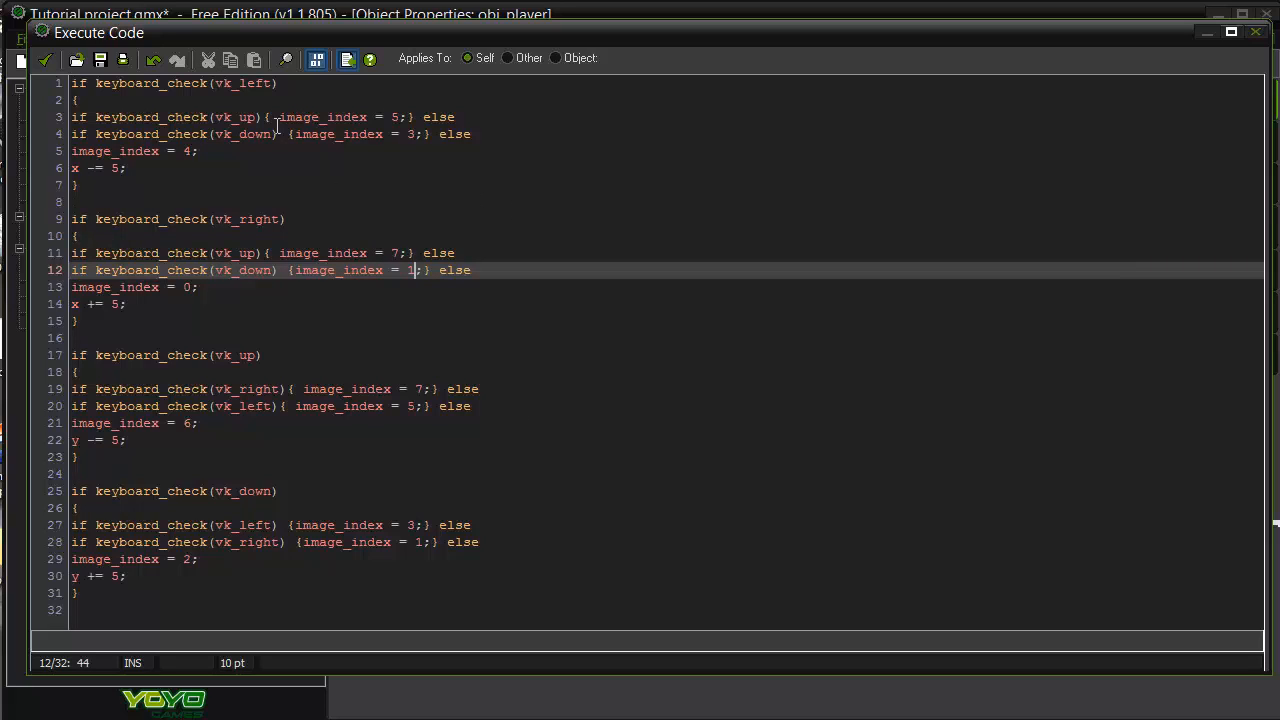
{"action": "mouse_move", "coordinate": [518, 388]}
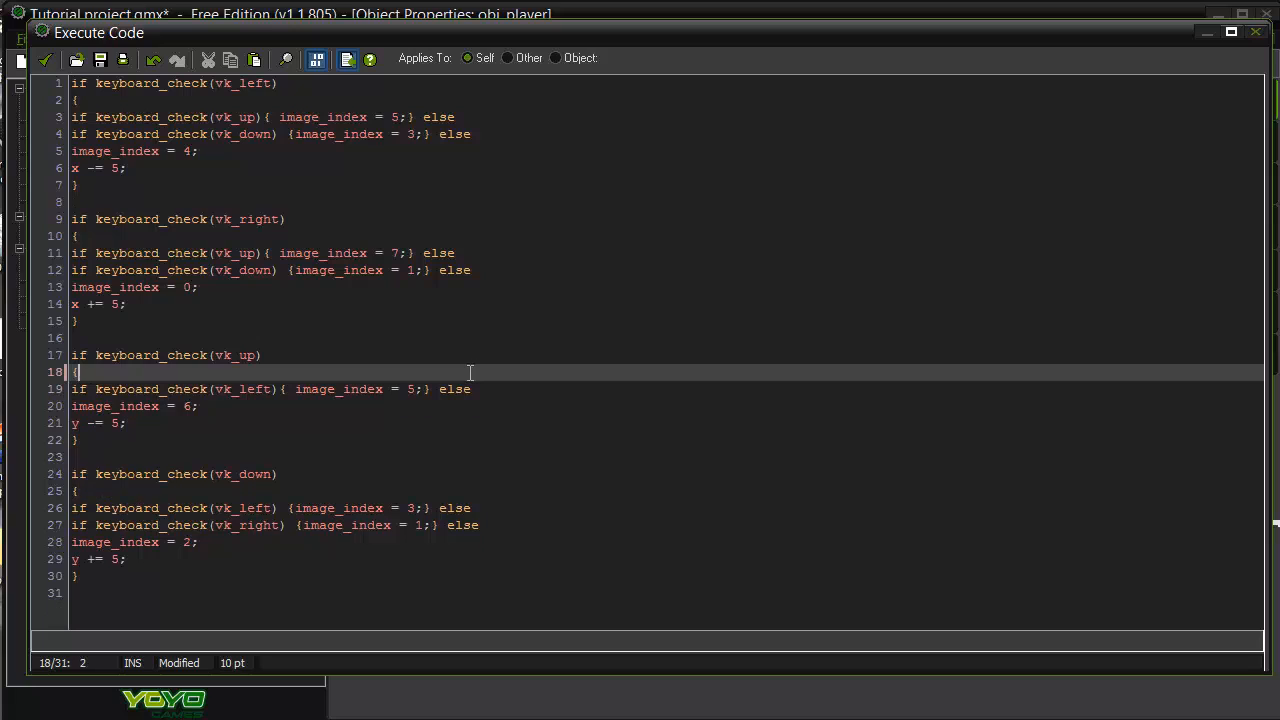
{"action": "type", "text": "if keyboard_check(vk_right){ image_index = 7;} else"}
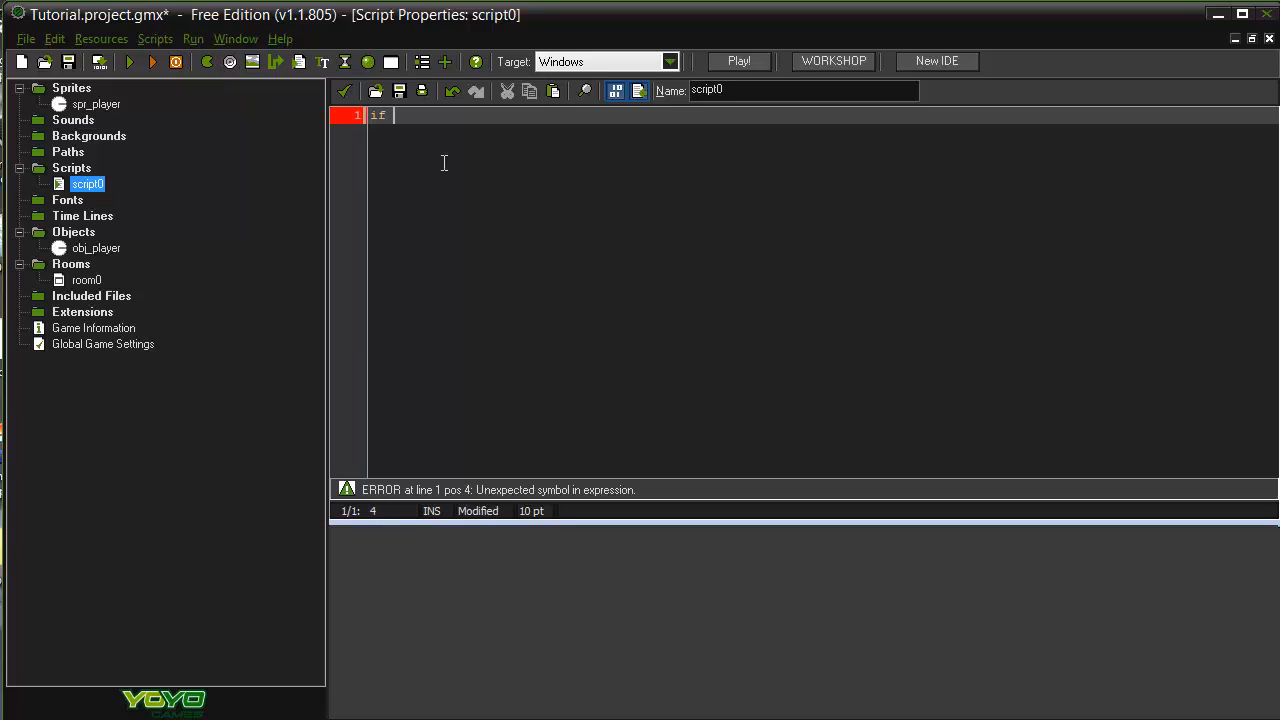
Step: Write the condition 'if bob = here' in script0 and start its code block with an opening brace
{"action": "type", "text": "bob ="}
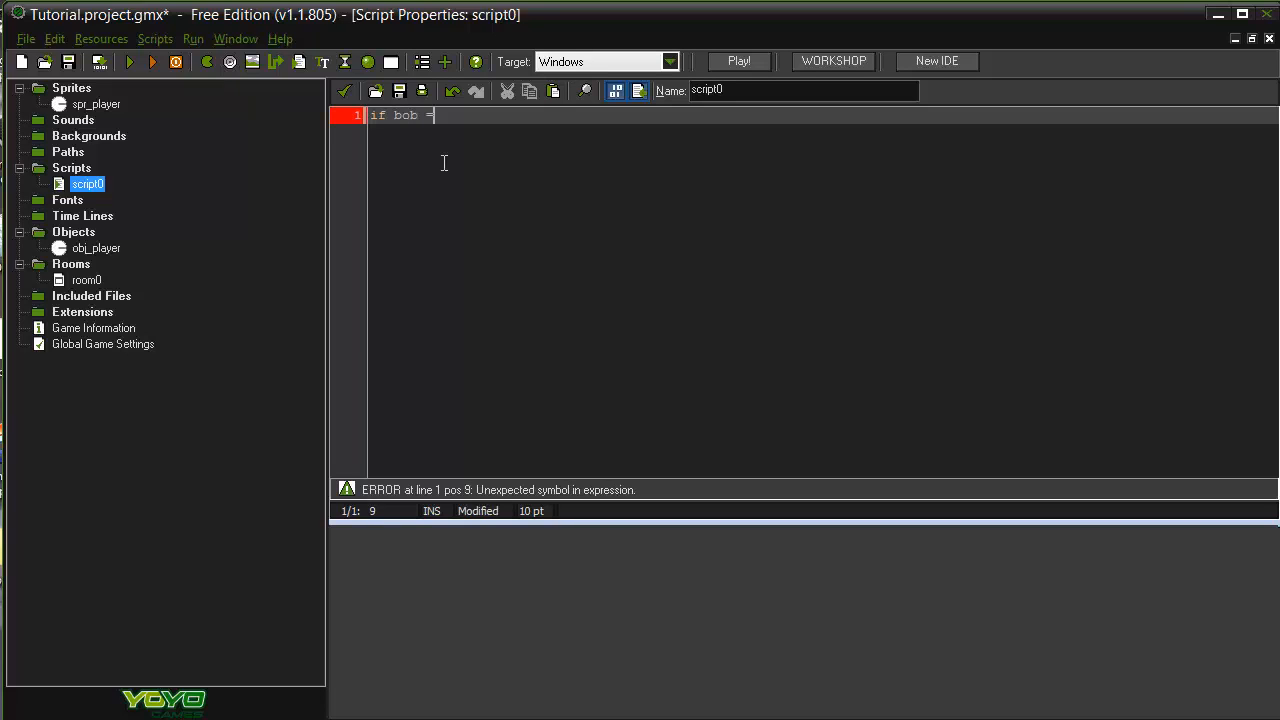
{"action": "type", "text": "\" \""}
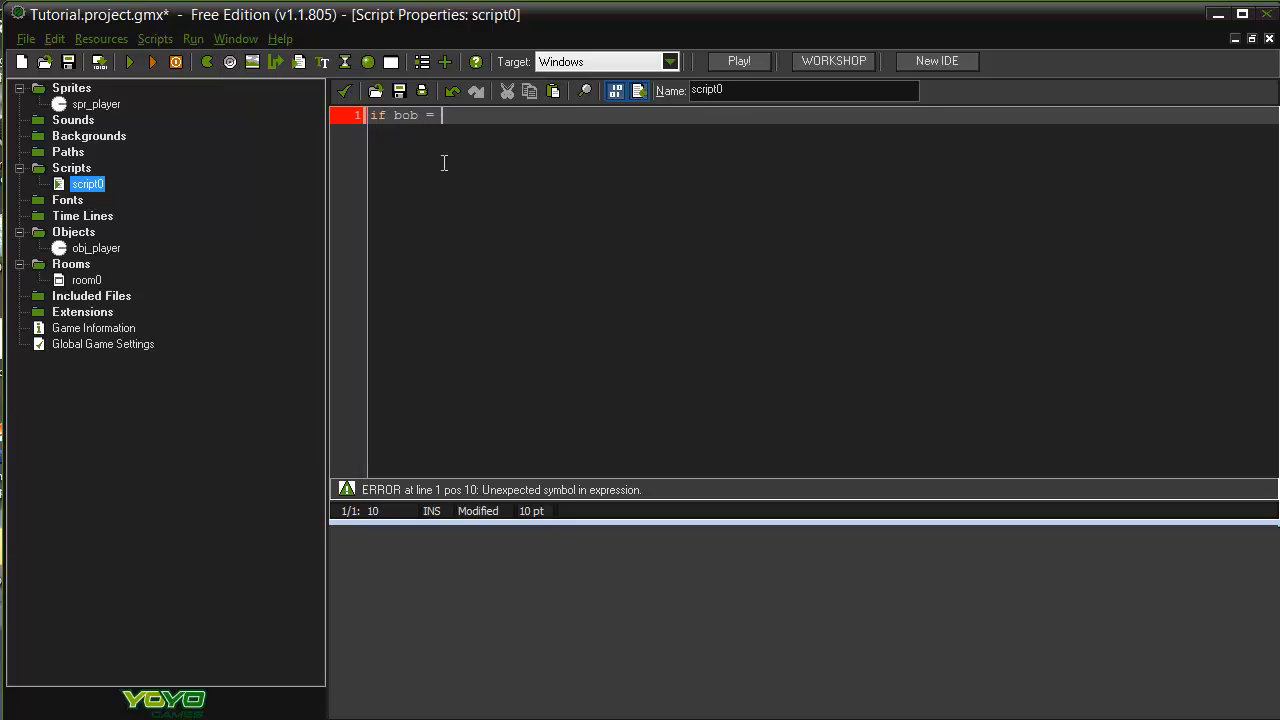
{"action": "key", "text": "BackSpace"}
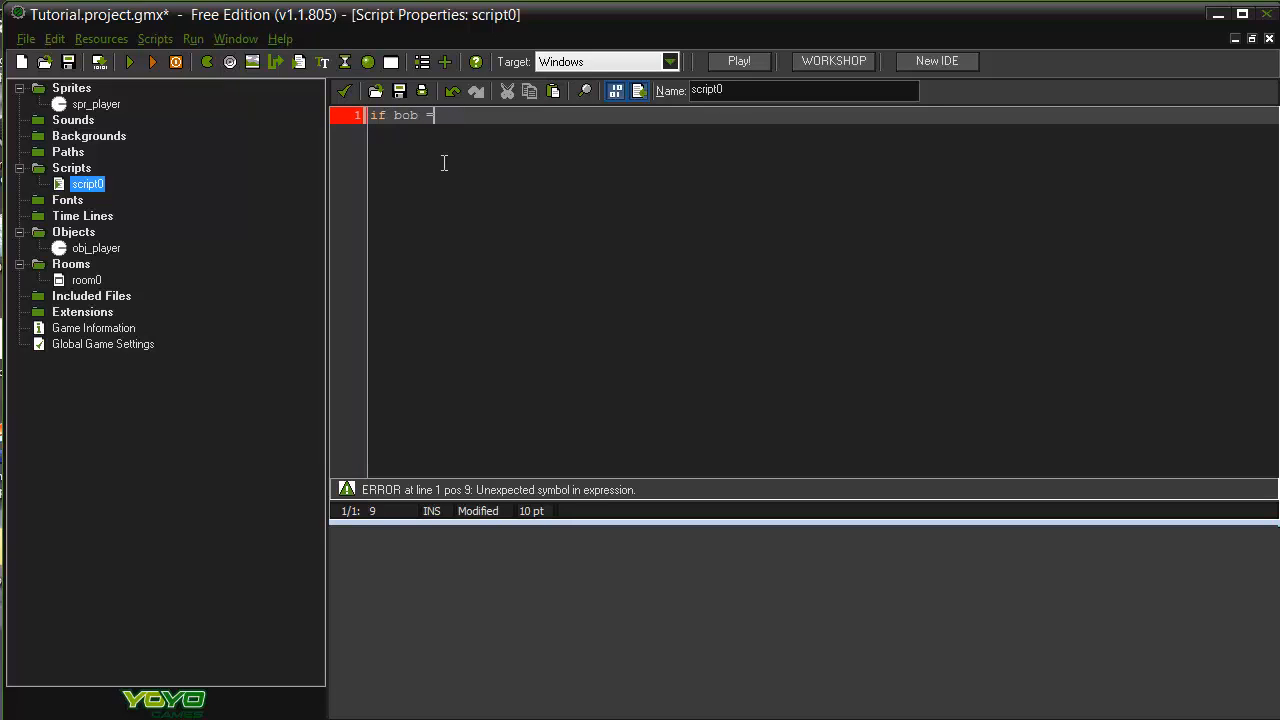
{"action": "type", "text": "here"}
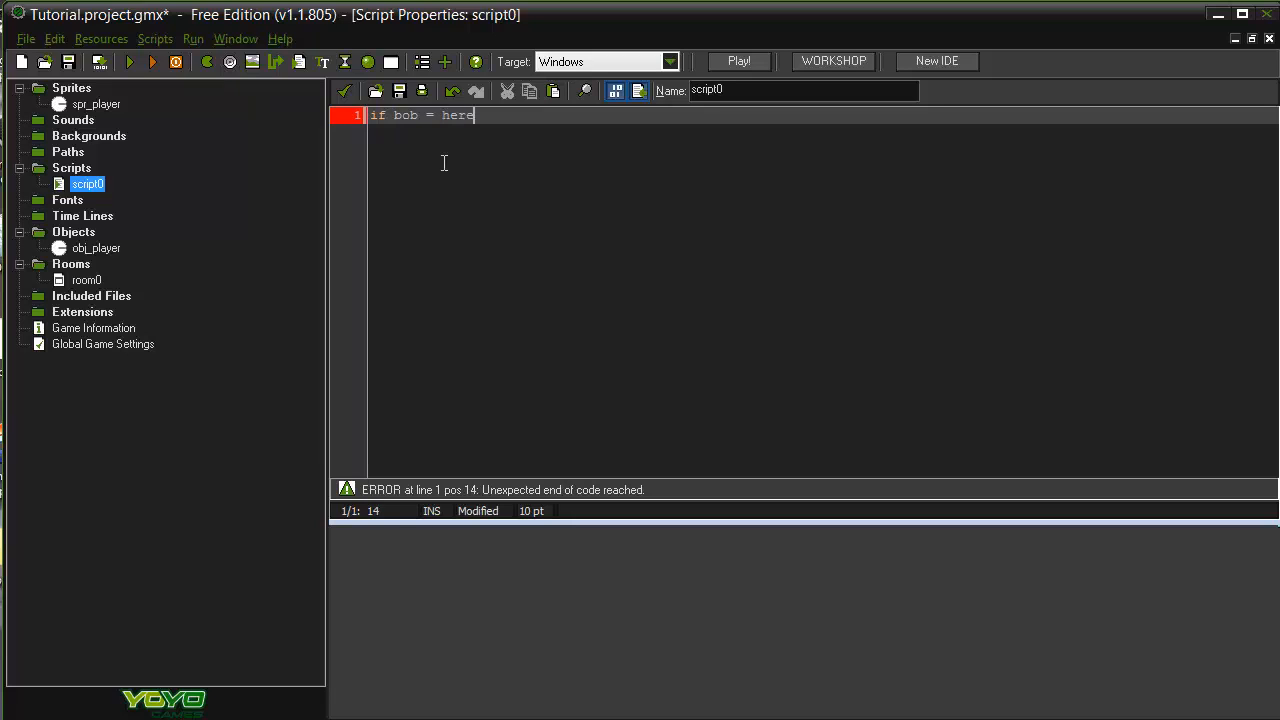
{"action": "key", "text": "BackSpace"}
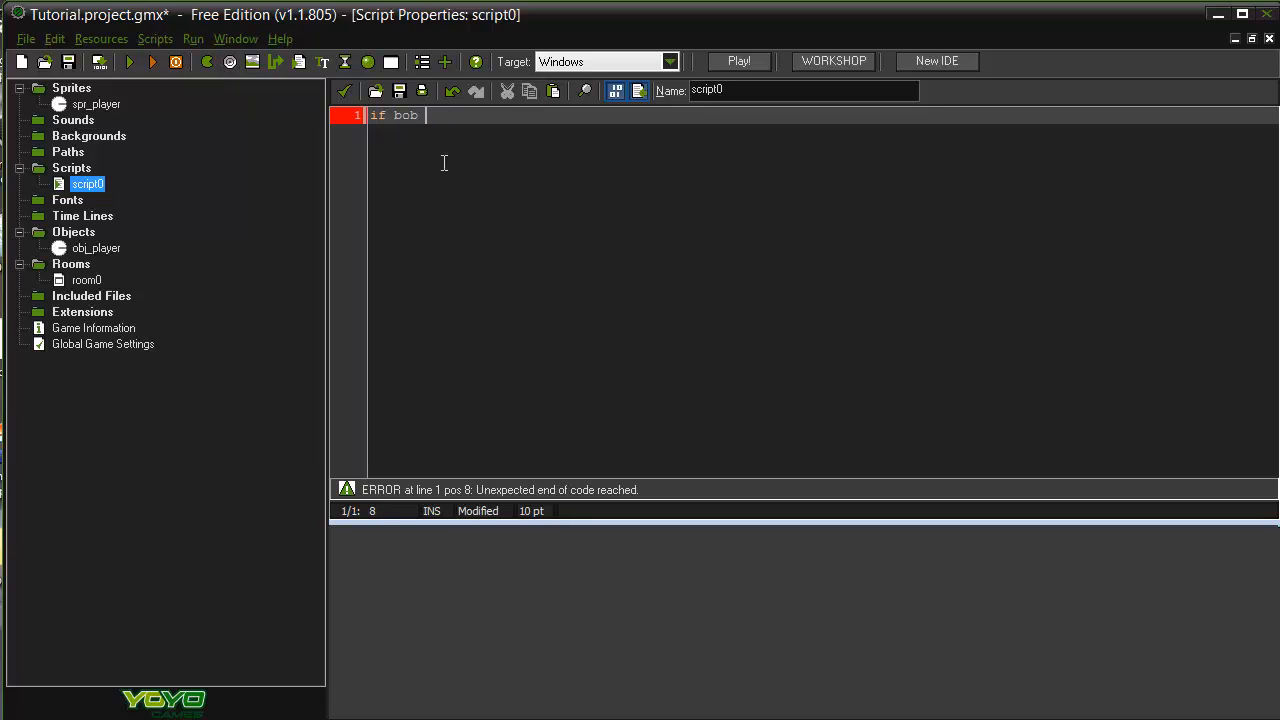
{"action": "type", "text": "= here"}
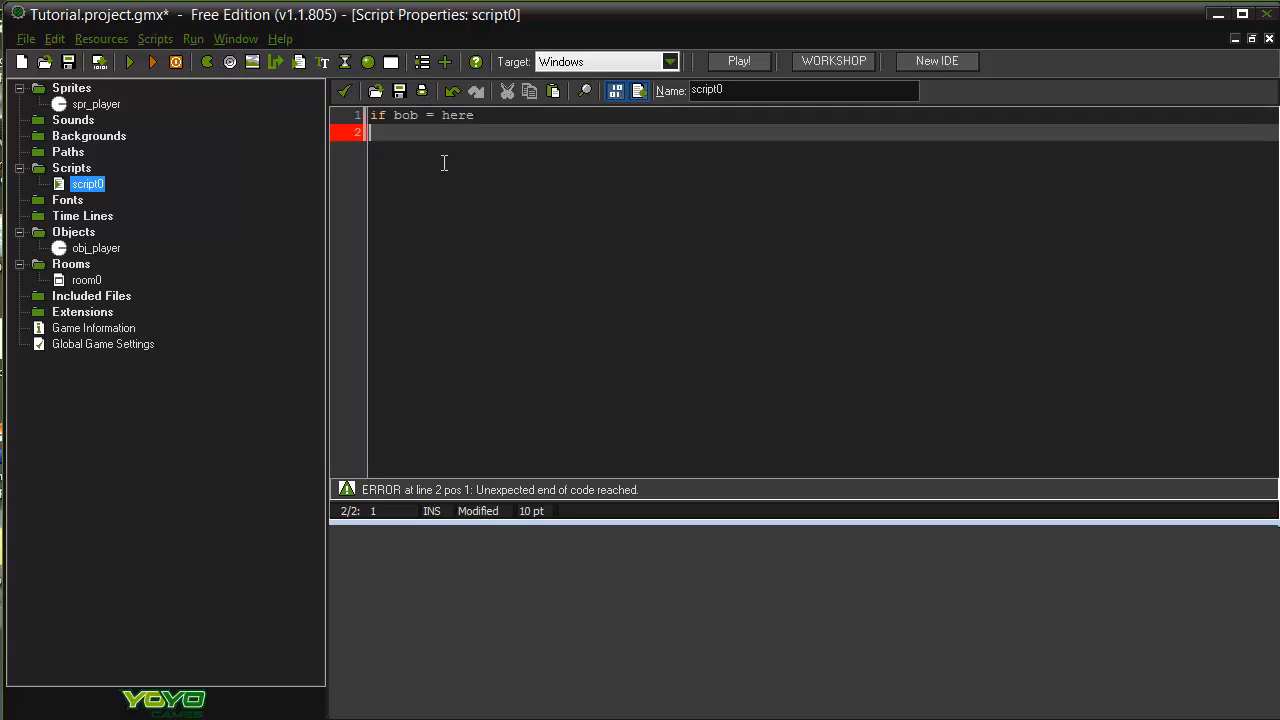
{"action": "type", "text": "{"}
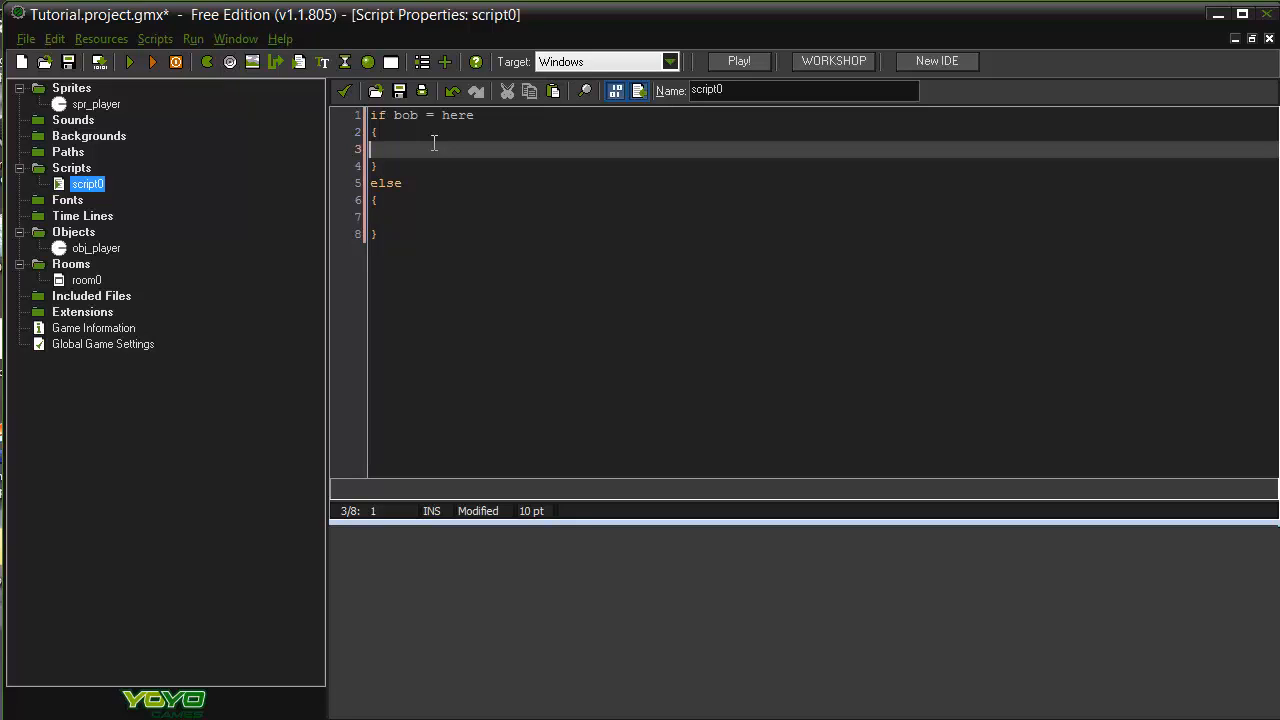
Step: Add 'attendance += 1;' in the if block and 'days_away += 1;' in the else block
{"action": "type", "text": "attendance"}
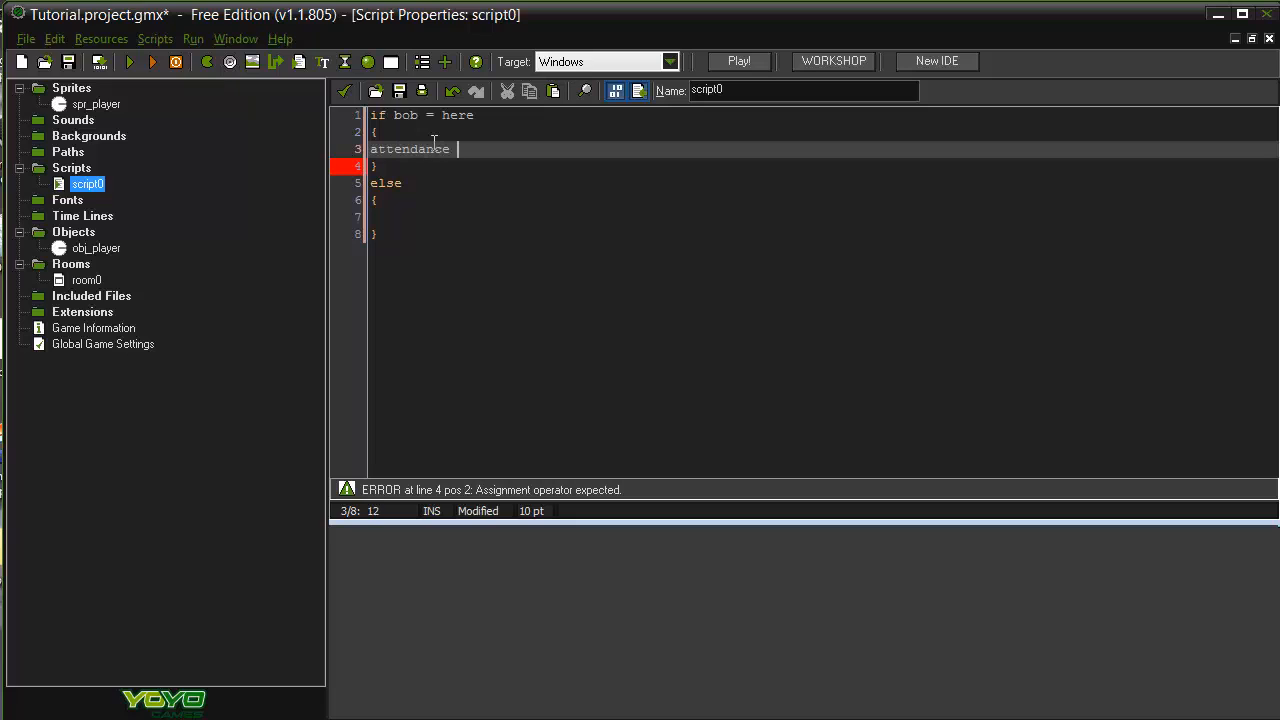
{"action": "type", "text": "+= 1;"}
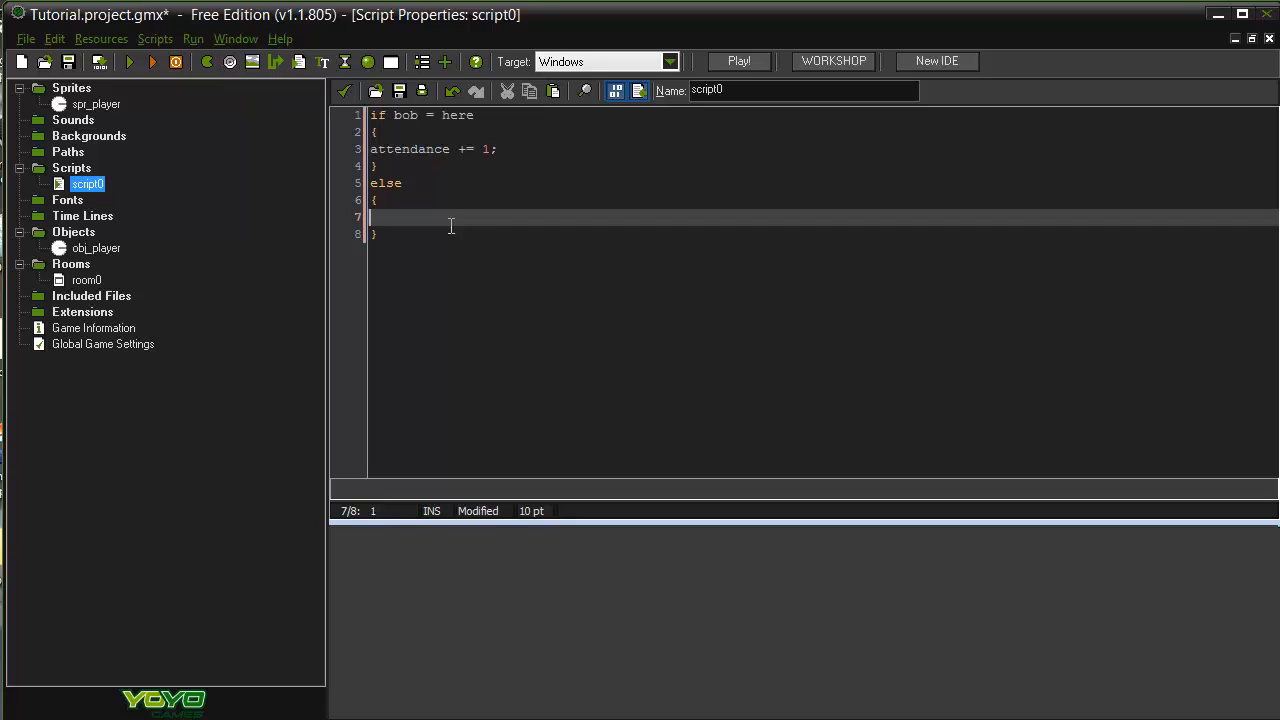
{"action": "type", "text": "atten"}
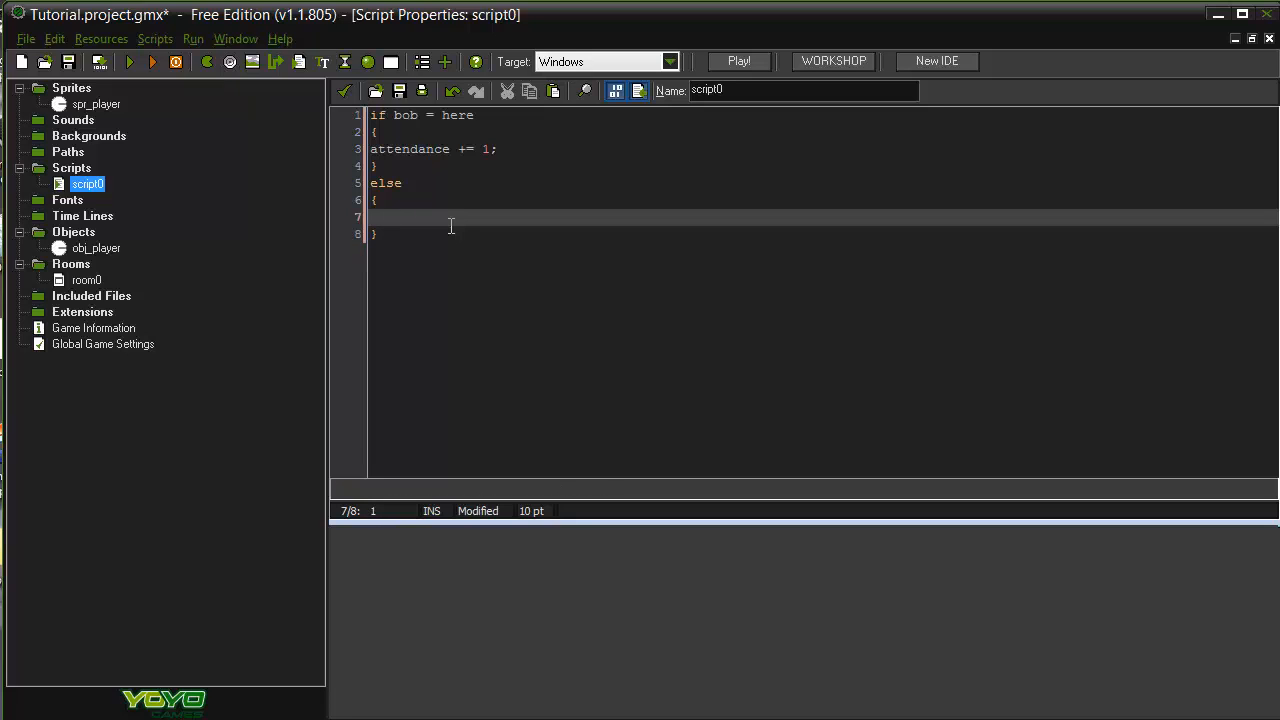
{"action": "type", "text": "attendance -= 1;"}
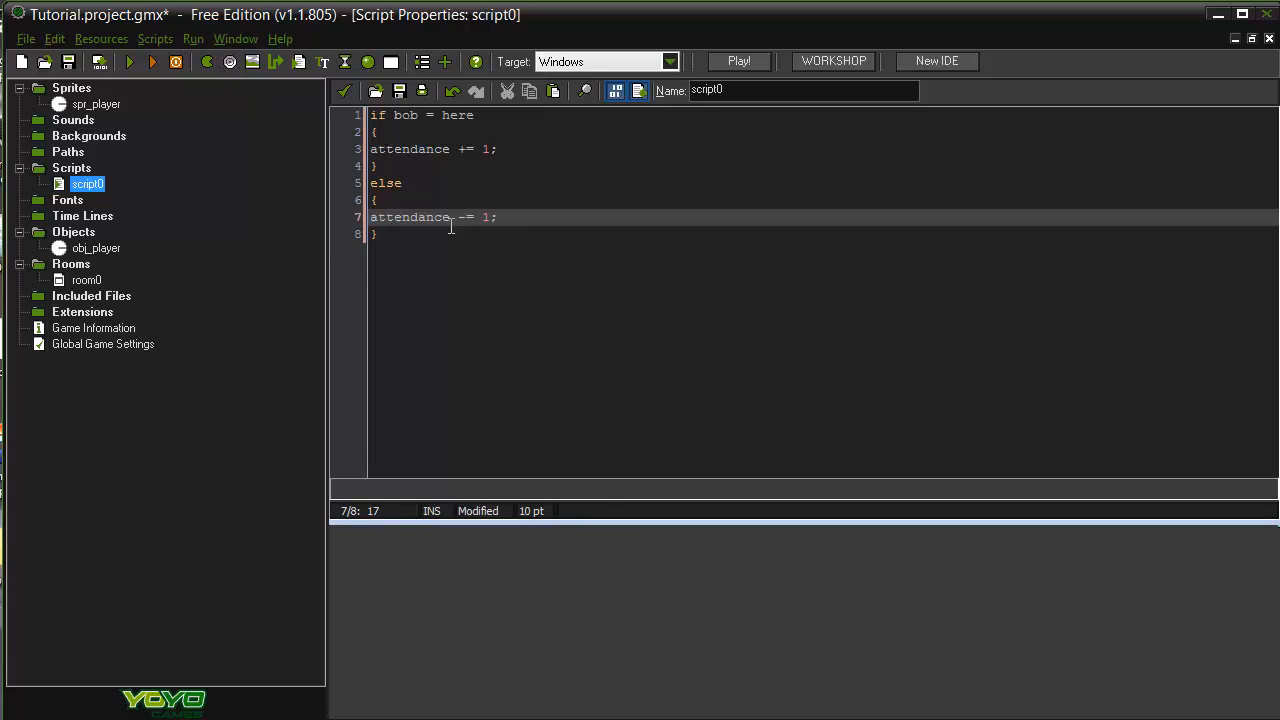
{"action": "double_click", "coordinate": [408, 216]}
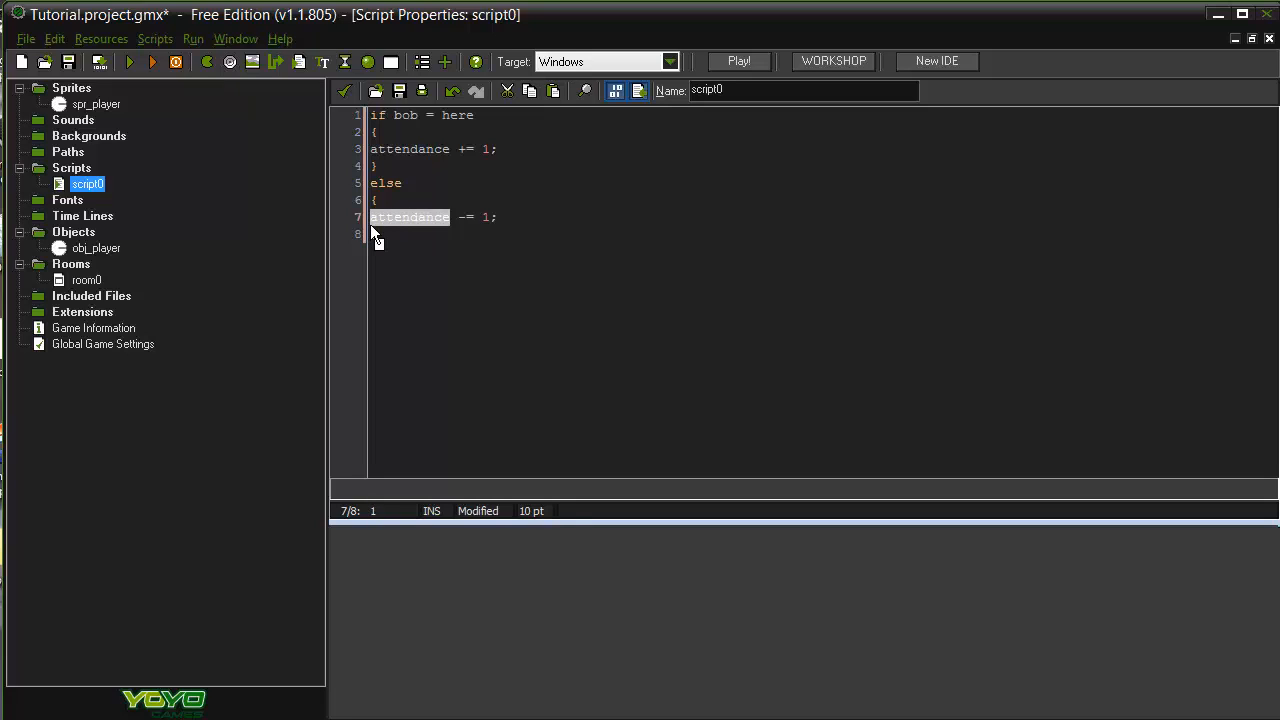
{"action": "type", "text": "days"}
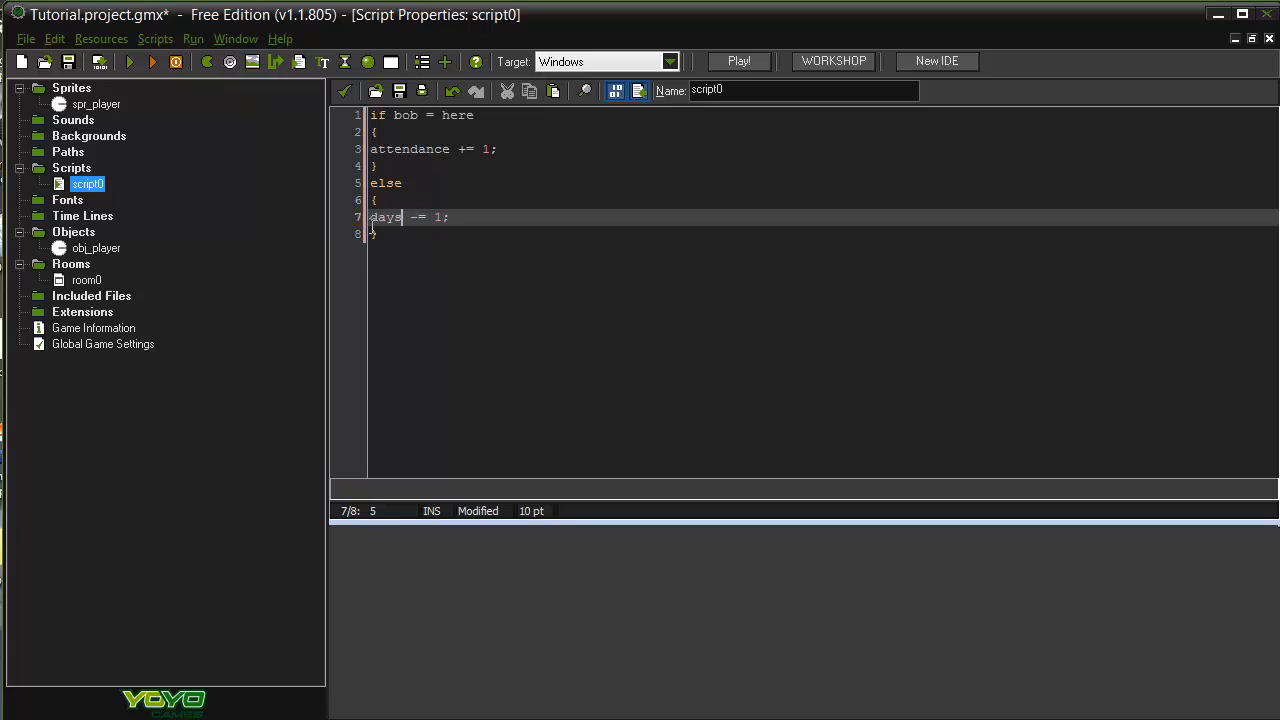
{"action": "type", "text": "_away"}
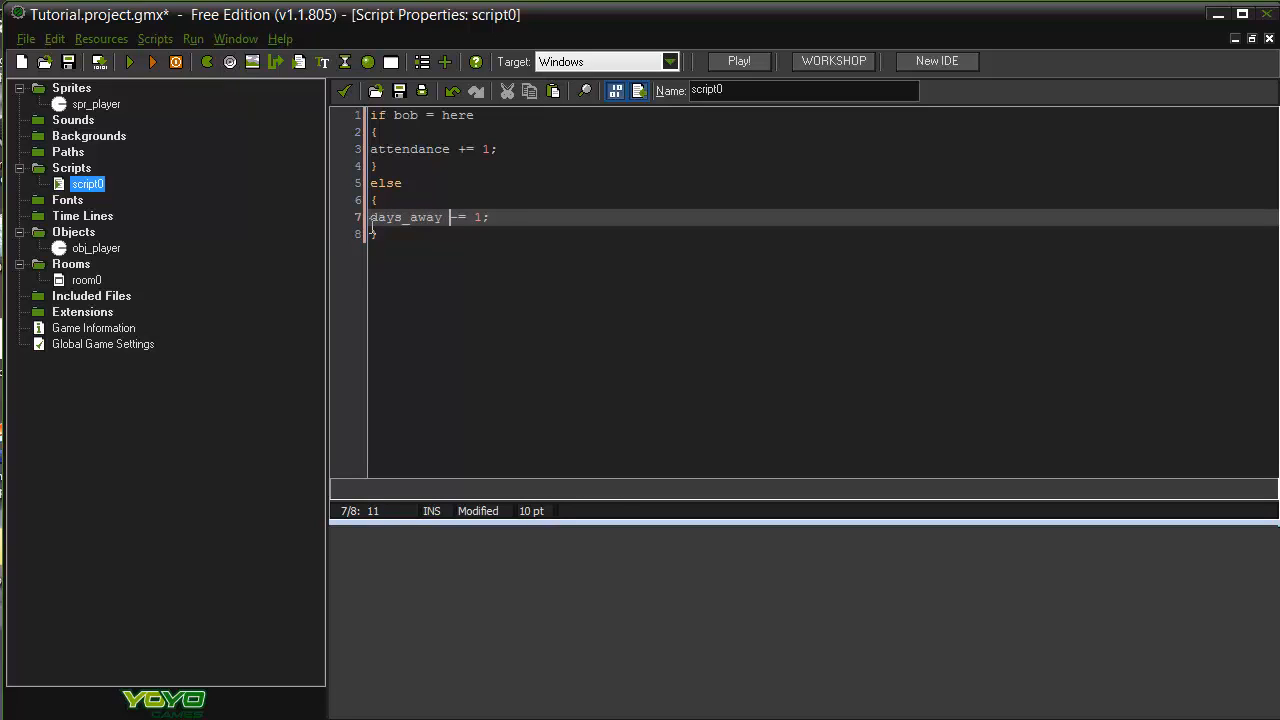
{"action": "type", "text": "+"}
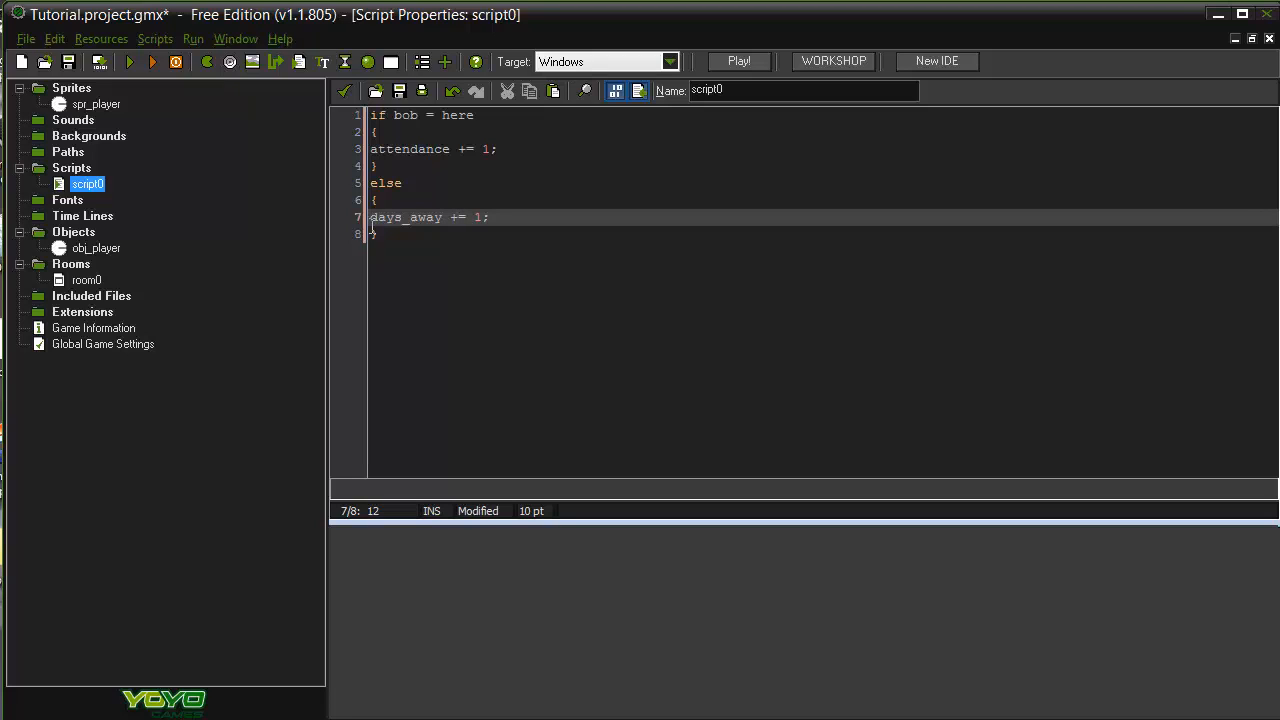
{"action": "mouse_move", "coordinate": [498, 350]}
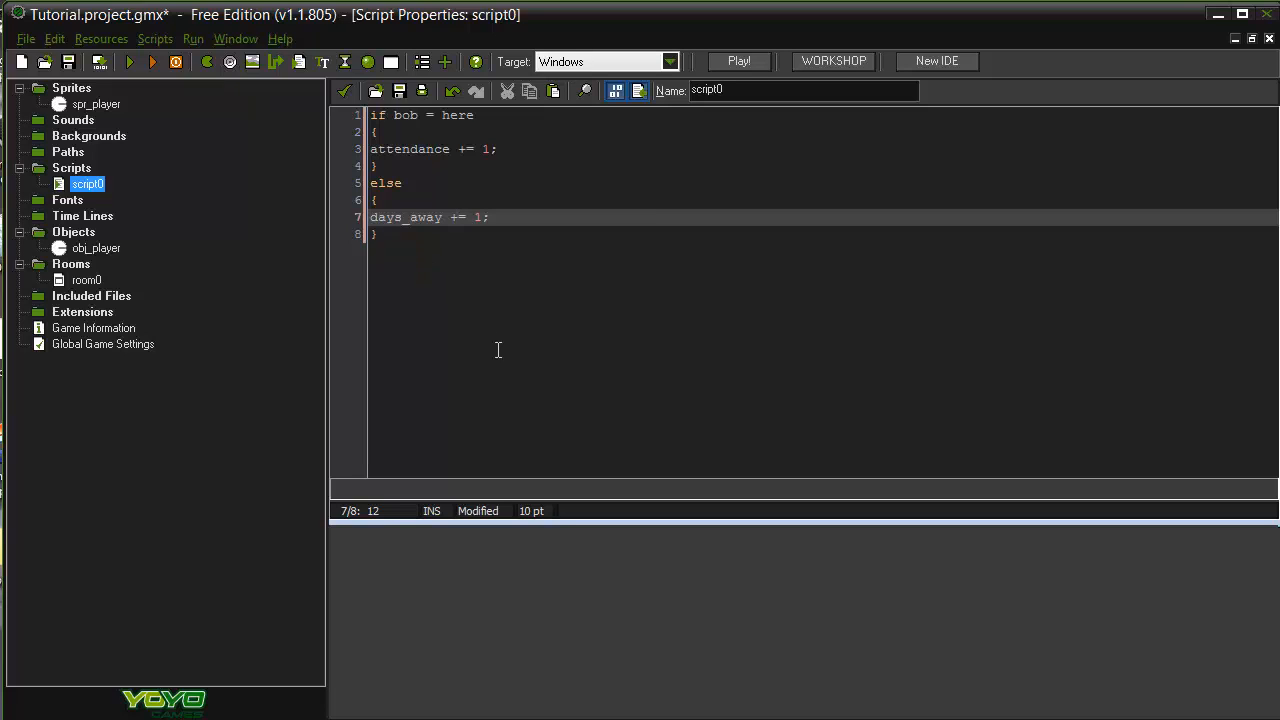
Step: Insert a nested 'if bob = sick' condition inside the else block, removing a misplaced attempt first
{"action": "left_click", "coordinate": [498, 148]}
{"action": "type", "text": "if"}
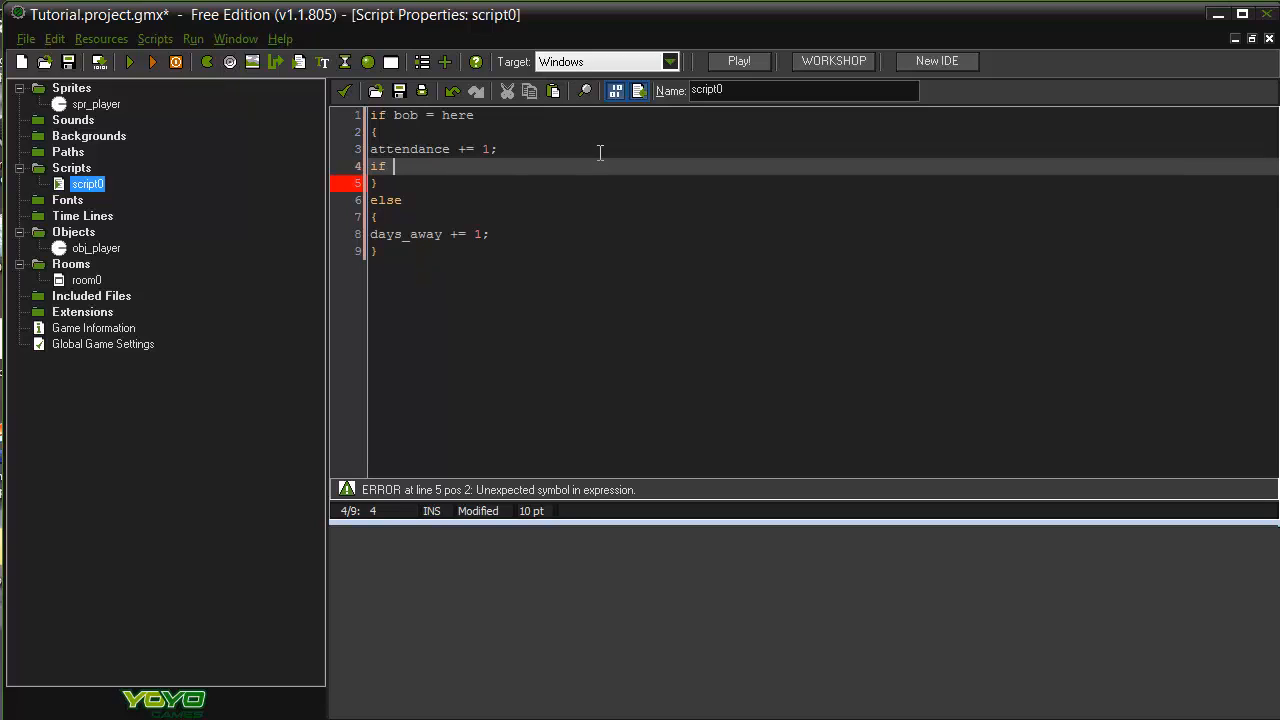
{"action": "type", "text": "h"}
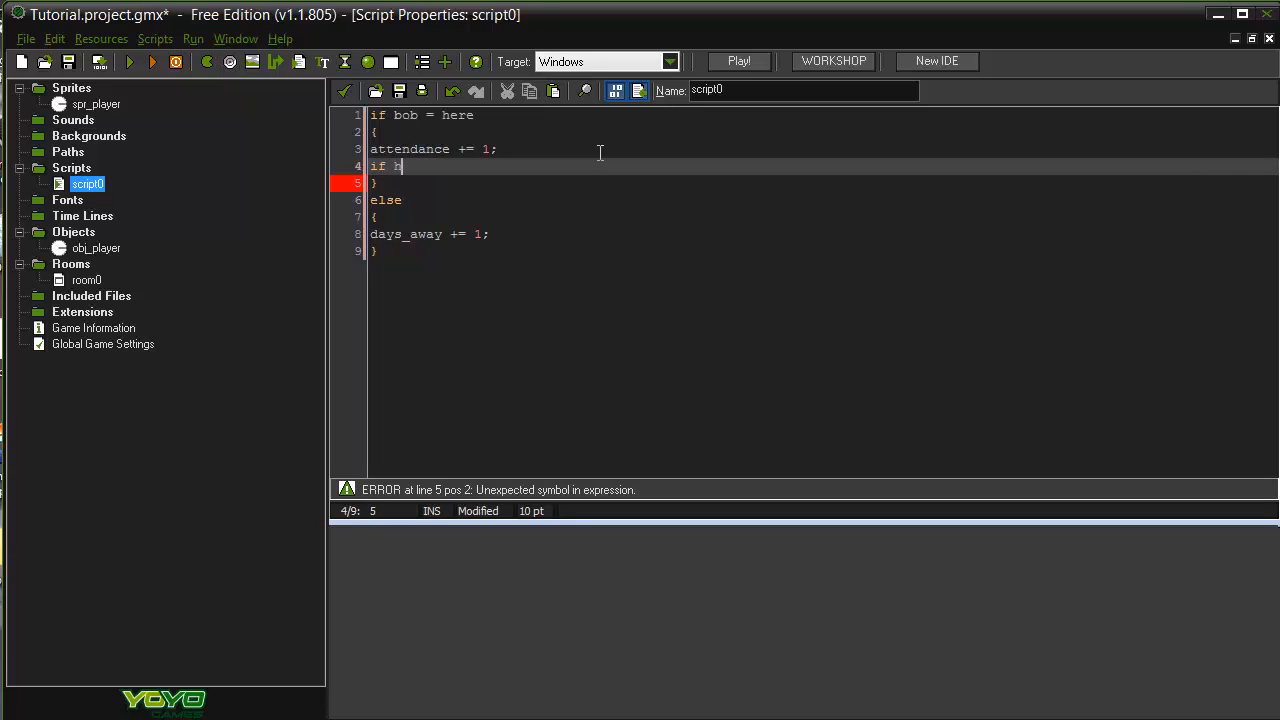
{"action": "key", "text": "Backspace"}
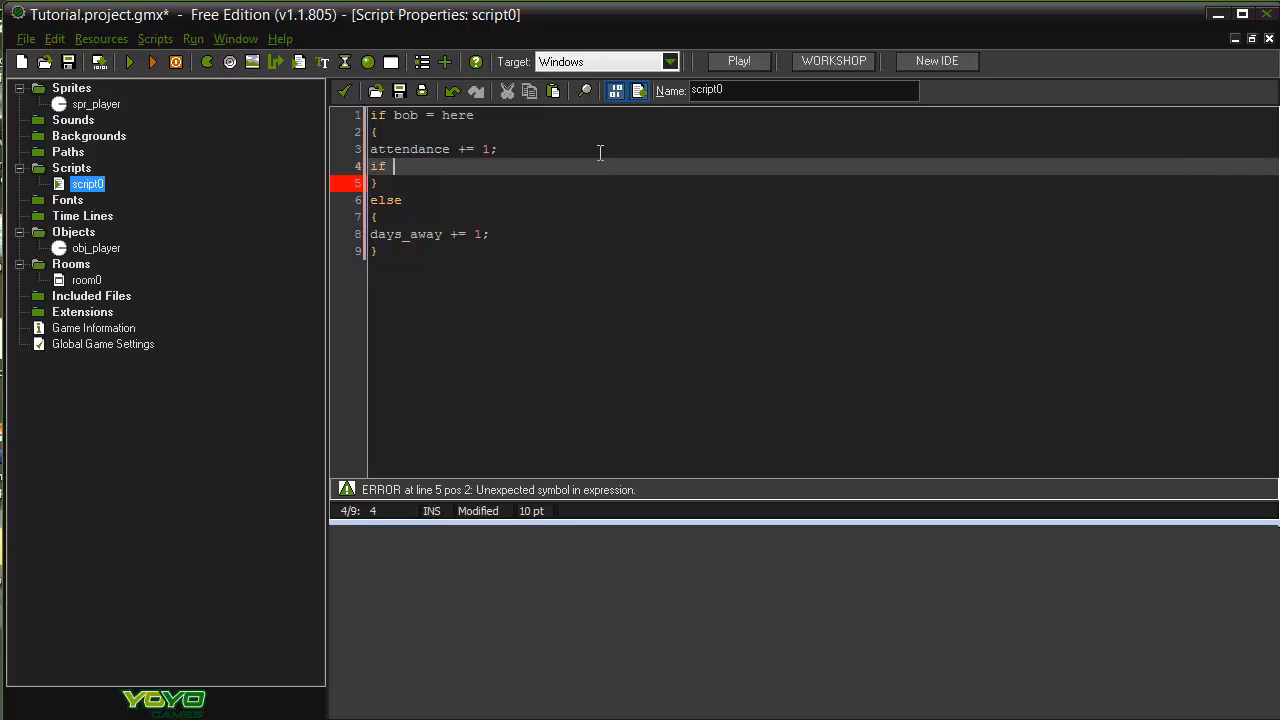
{"action": "key", "text": "backspace"}
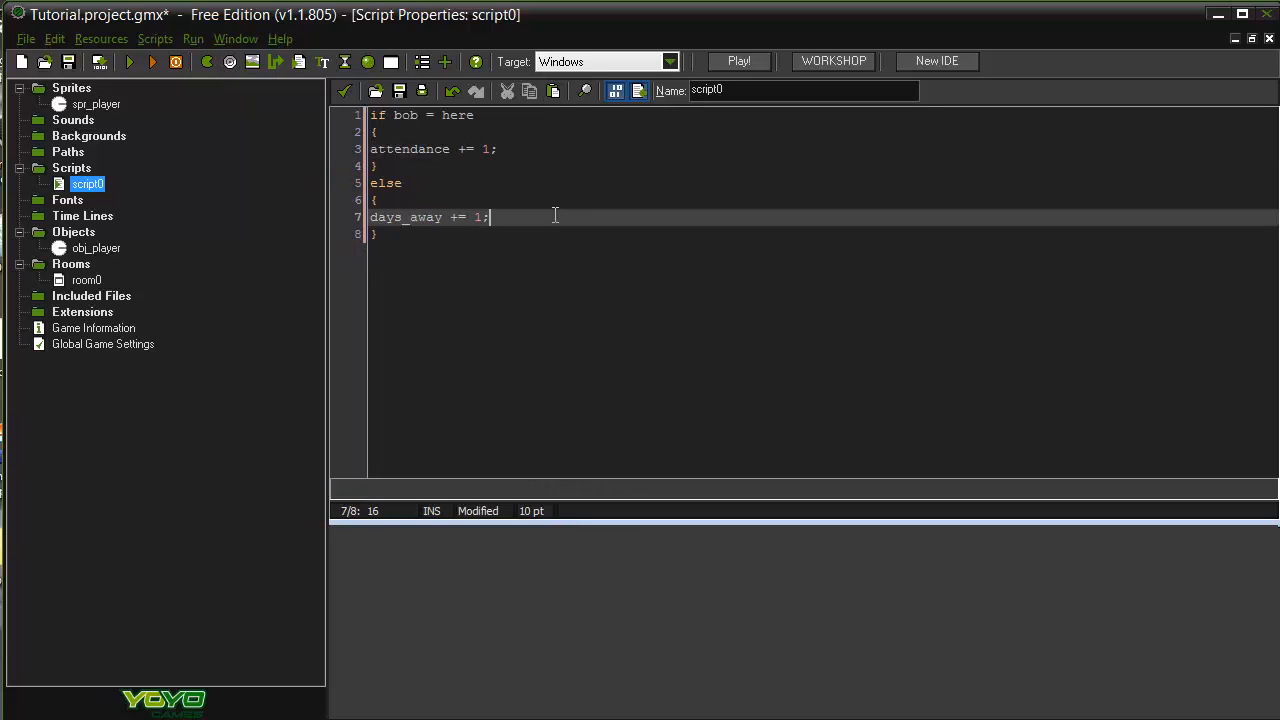
{"action": "key", "text": "Enter"}
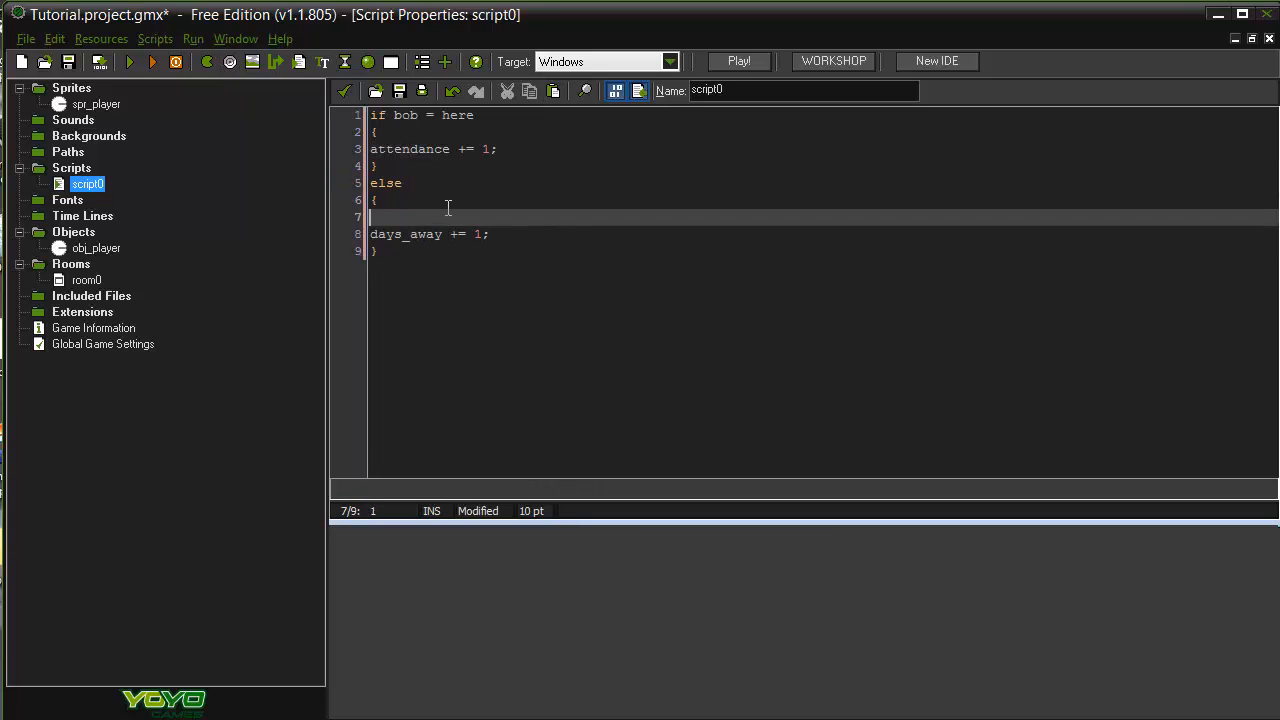
{"action": "type", "text": "if"}
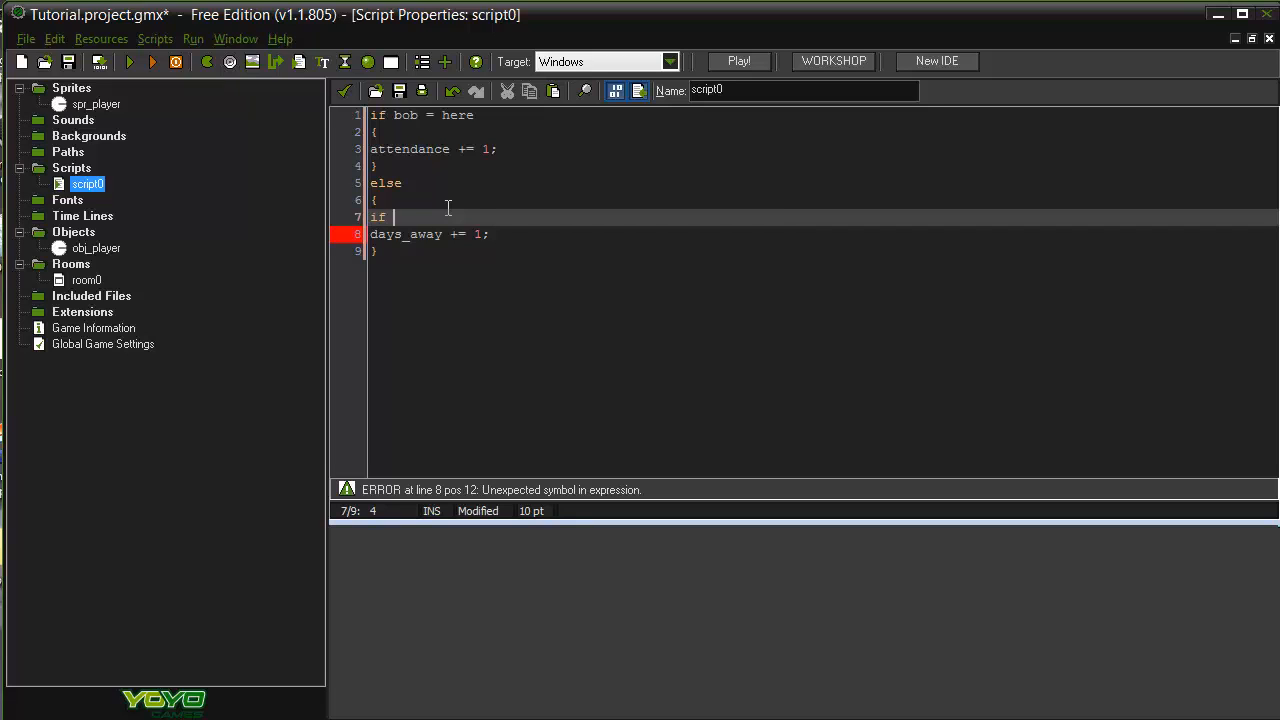
{"action": "type", "text": "noteprov"}
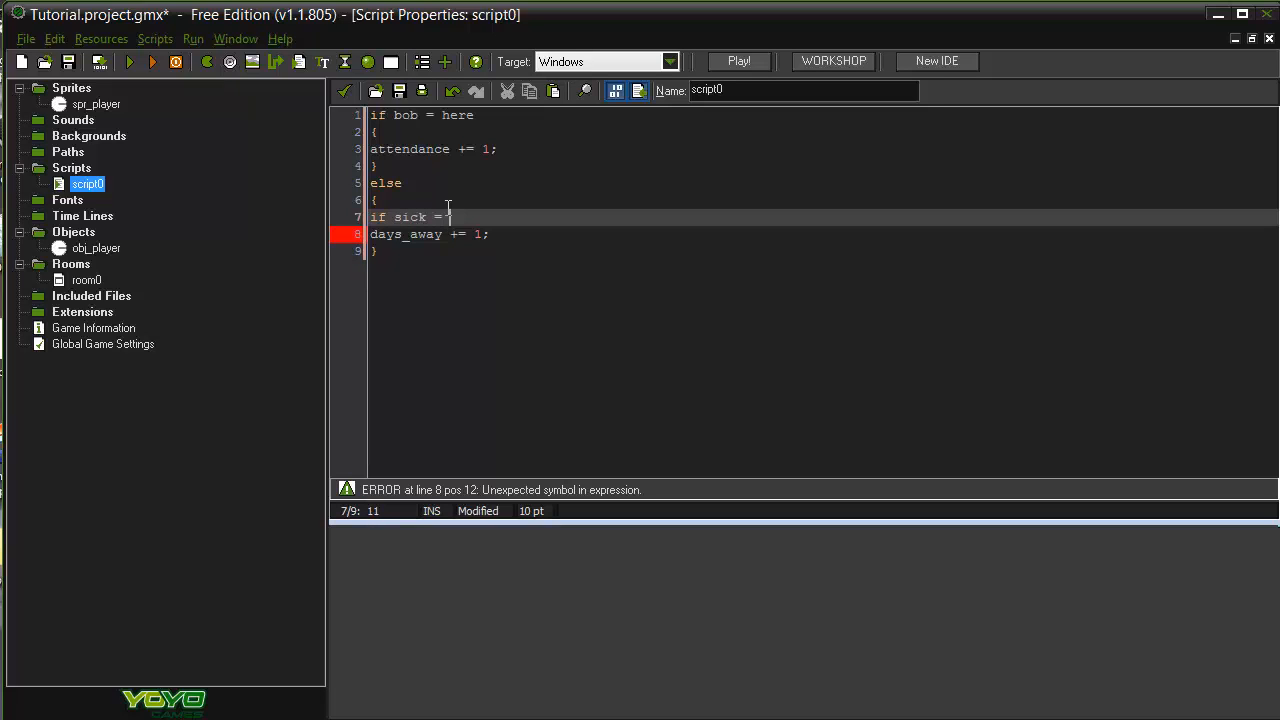
{"action": "key", "text": "BackSpace"}
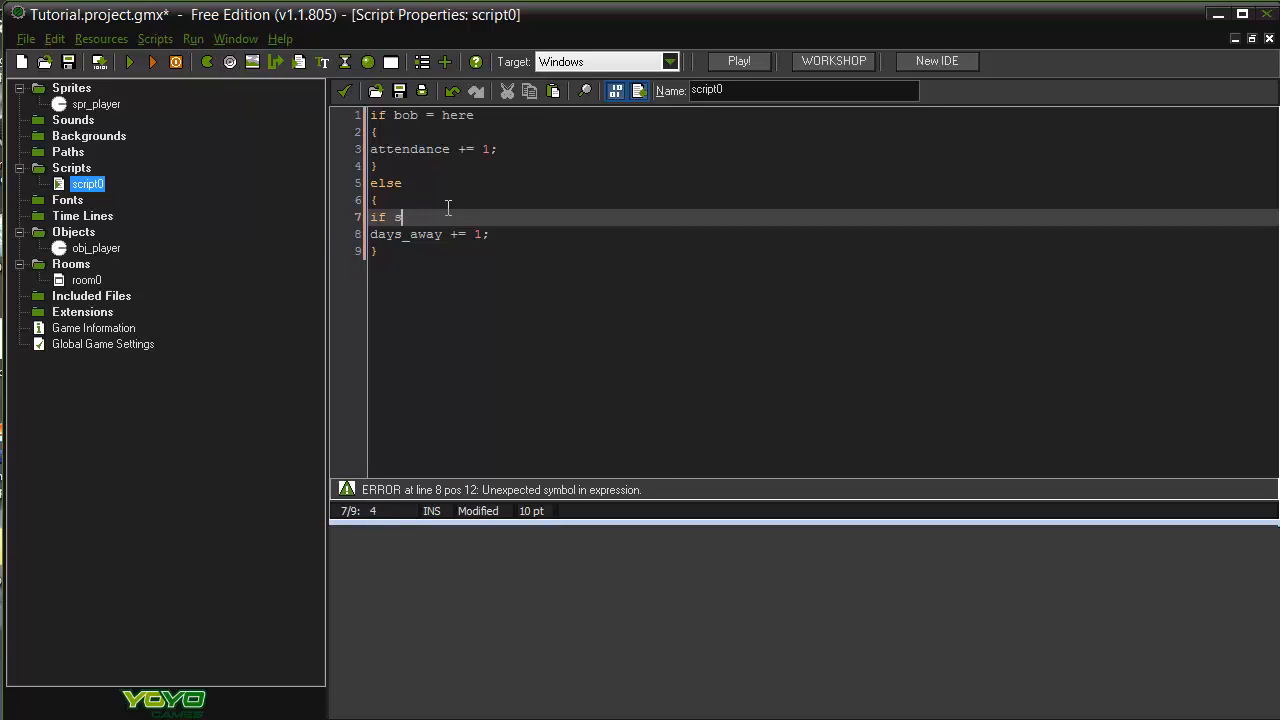
{"action": "type", "text": "bob = sick"}
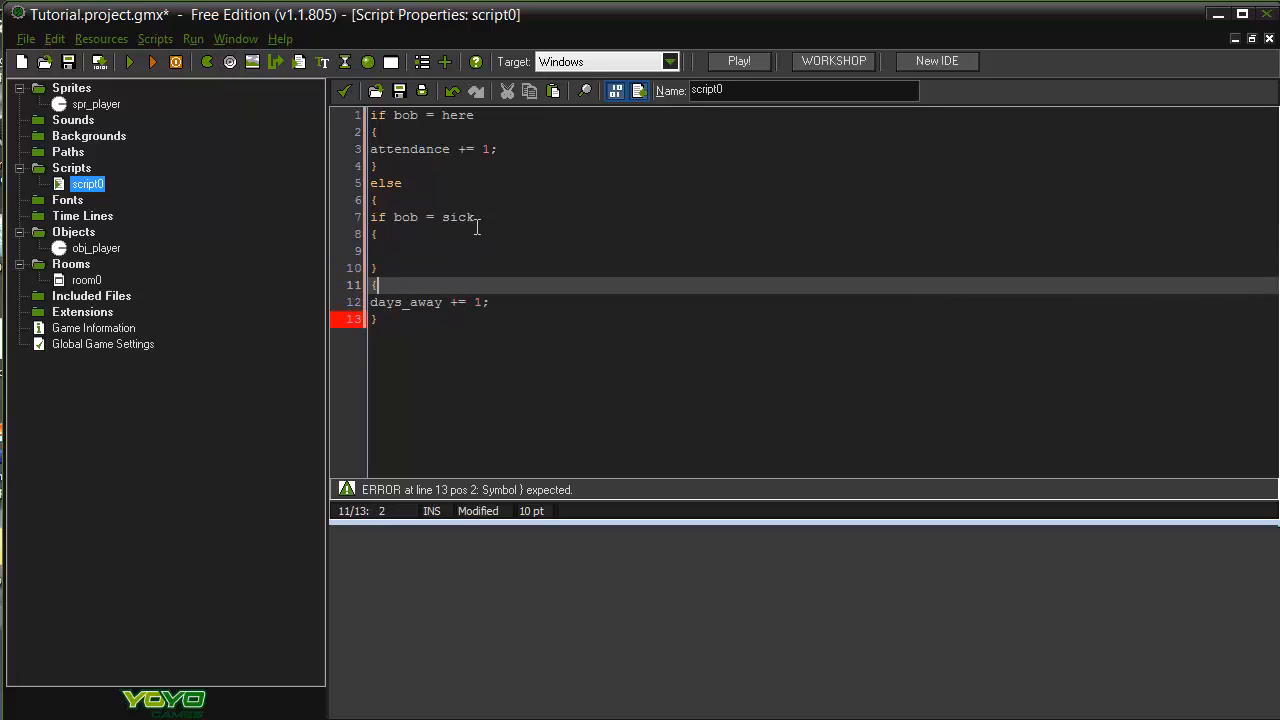
Step: Give the nested check 'sick_day += 1;' and an else branch for the days_away line
{"action": "type", "text": "else"}
{"action": "left_click", "coordinate": [822, 252]}
{"action": "type", "text": "si"}
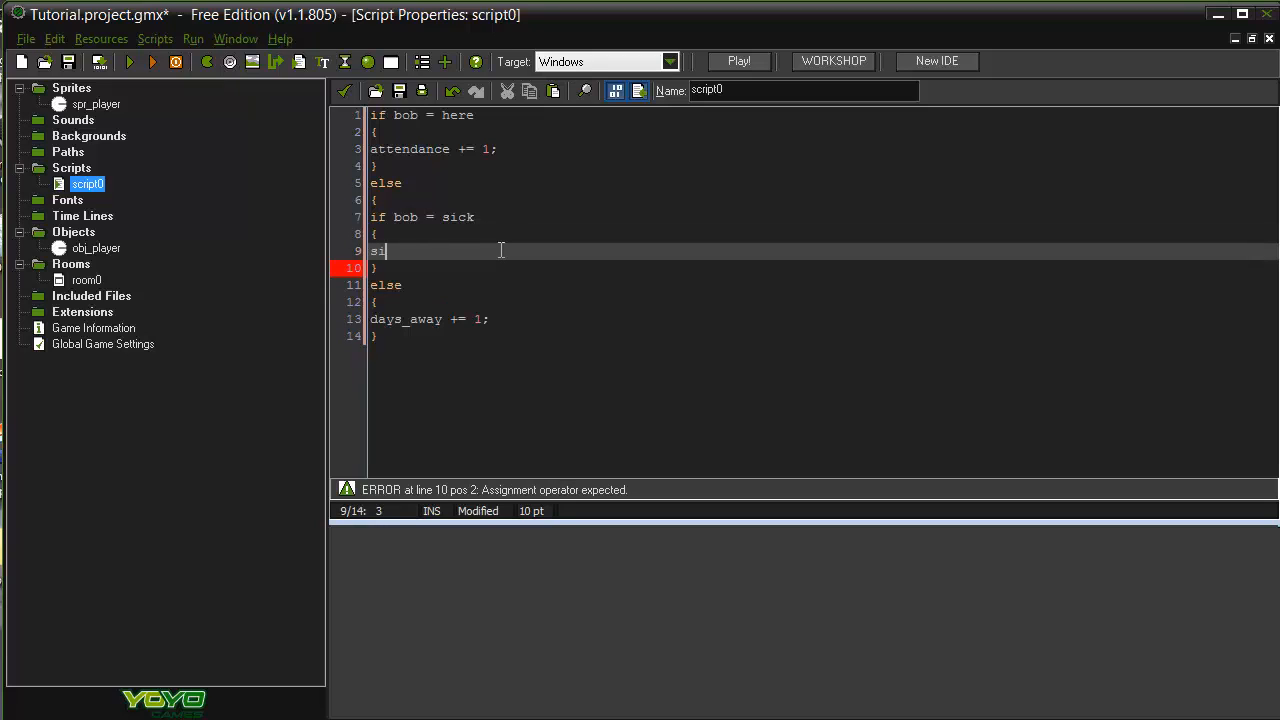
{"action": "type", "text": "ck"}
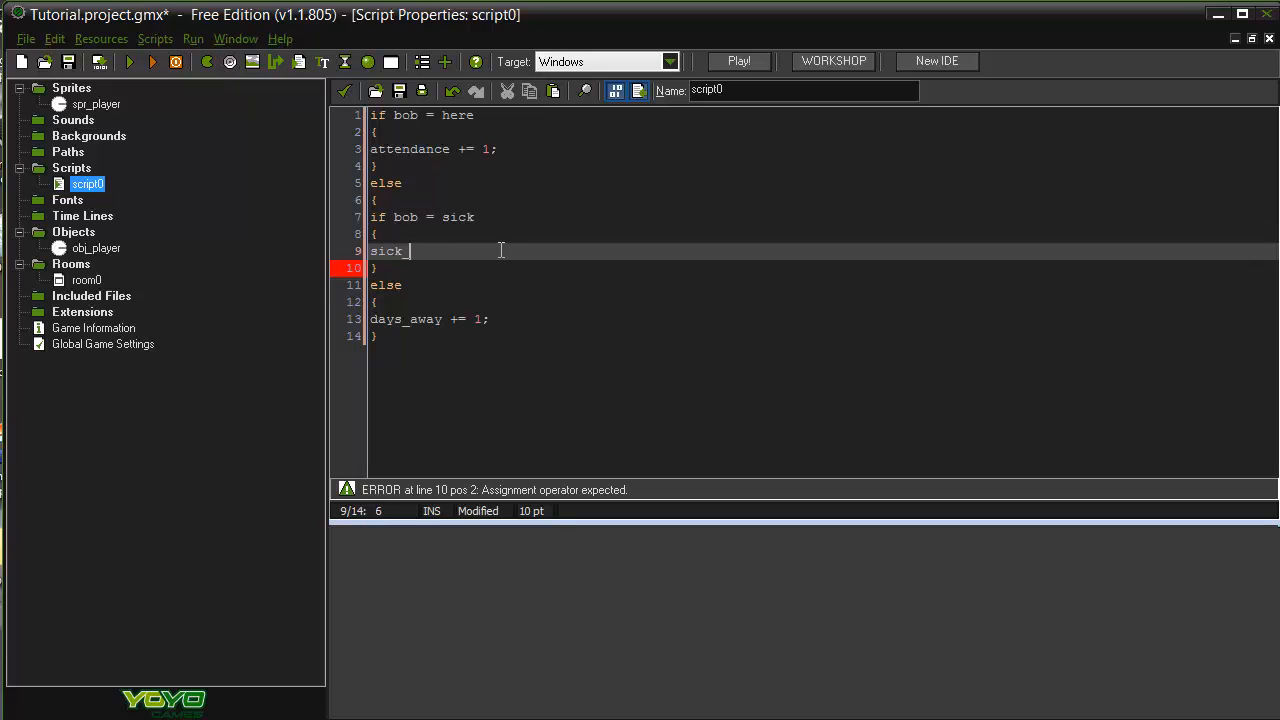
{"action": "type", "text": "_day"}
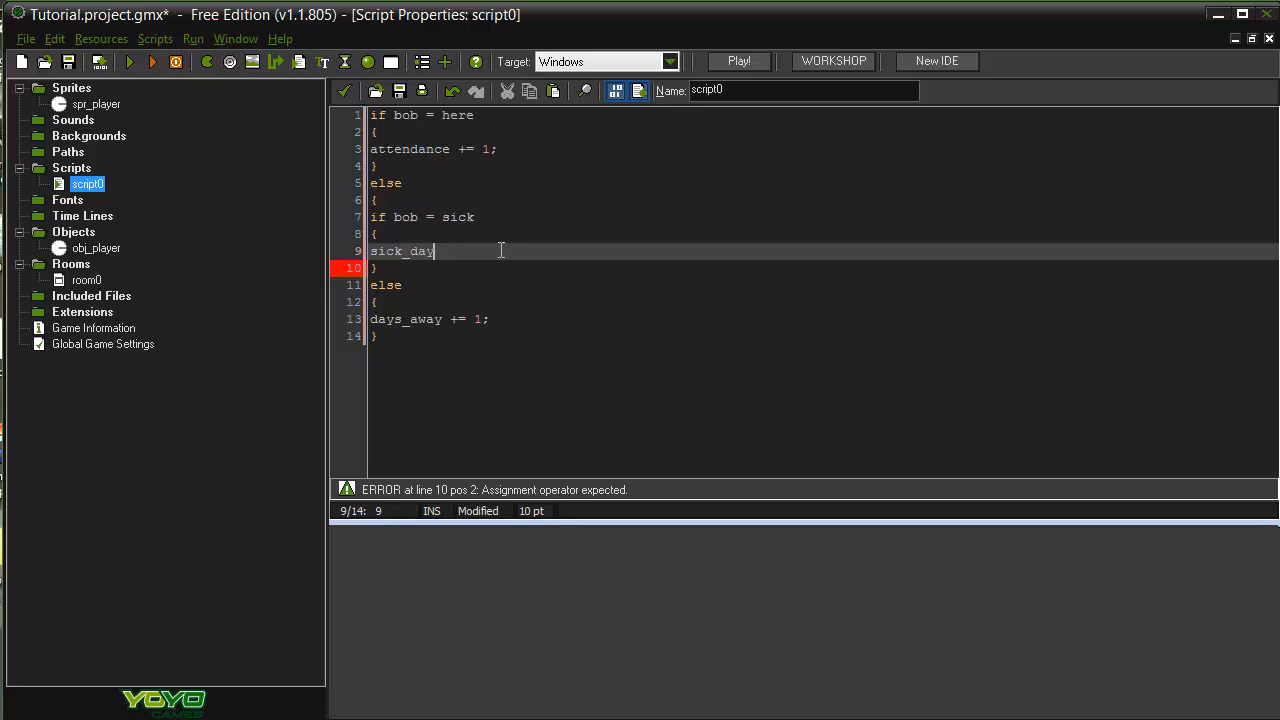
{"action": "type", "text": "+= 1;"}
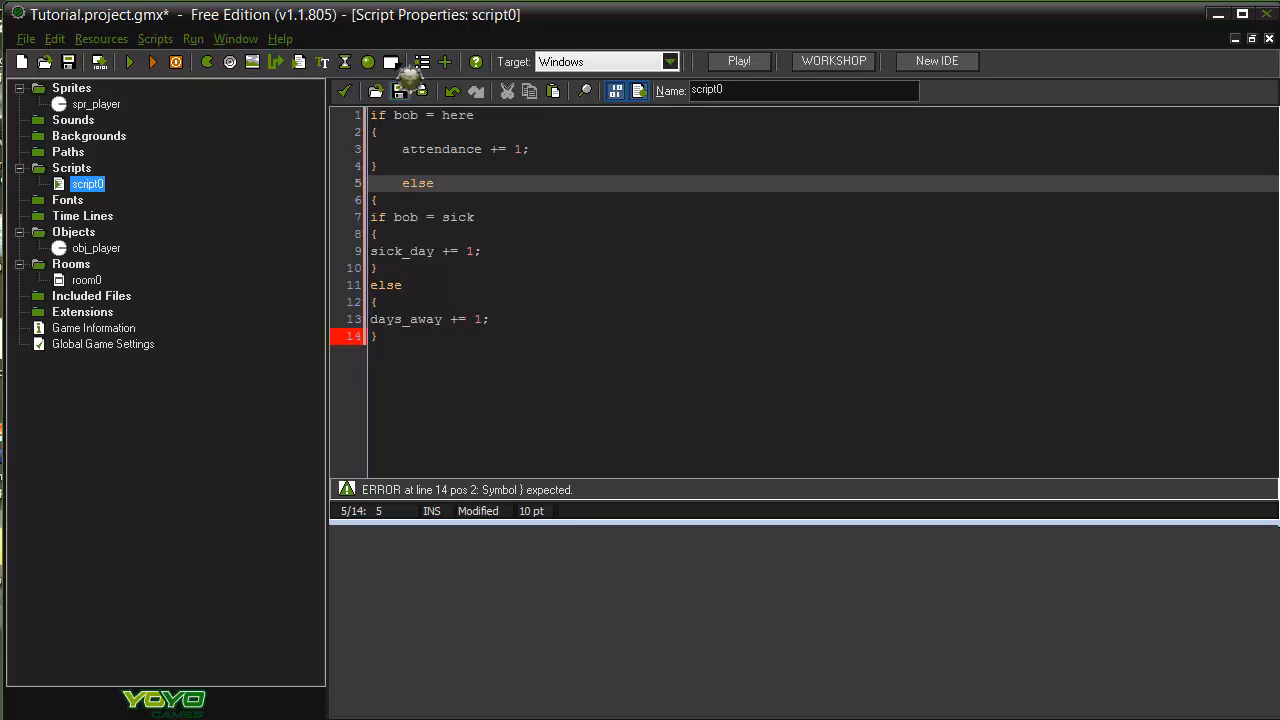
Step: Indent the nested if/else and add the closing brace after 'sick_day += 1;' so the error clears
{"action": "left_click", "coordinate": [372, 216]}
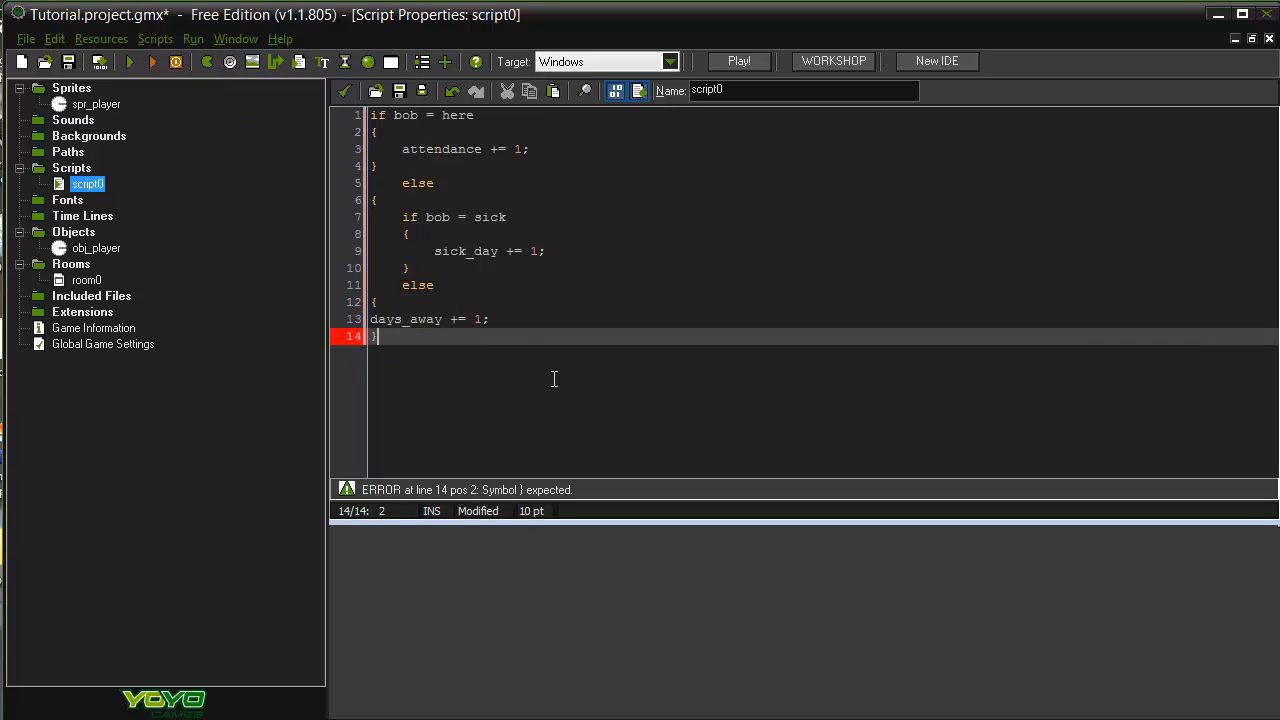
{"action": "key", "text": "Enter"}
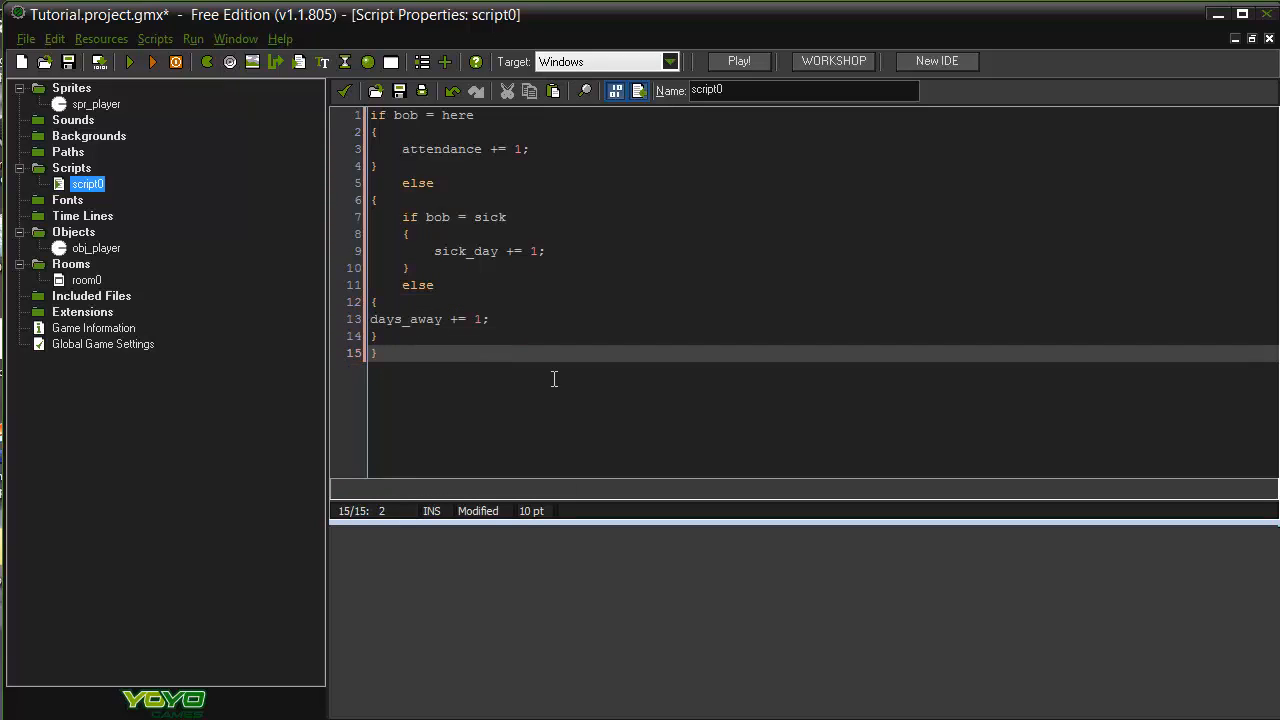
{"action": "left_click", "coordinate": [404, 302]}
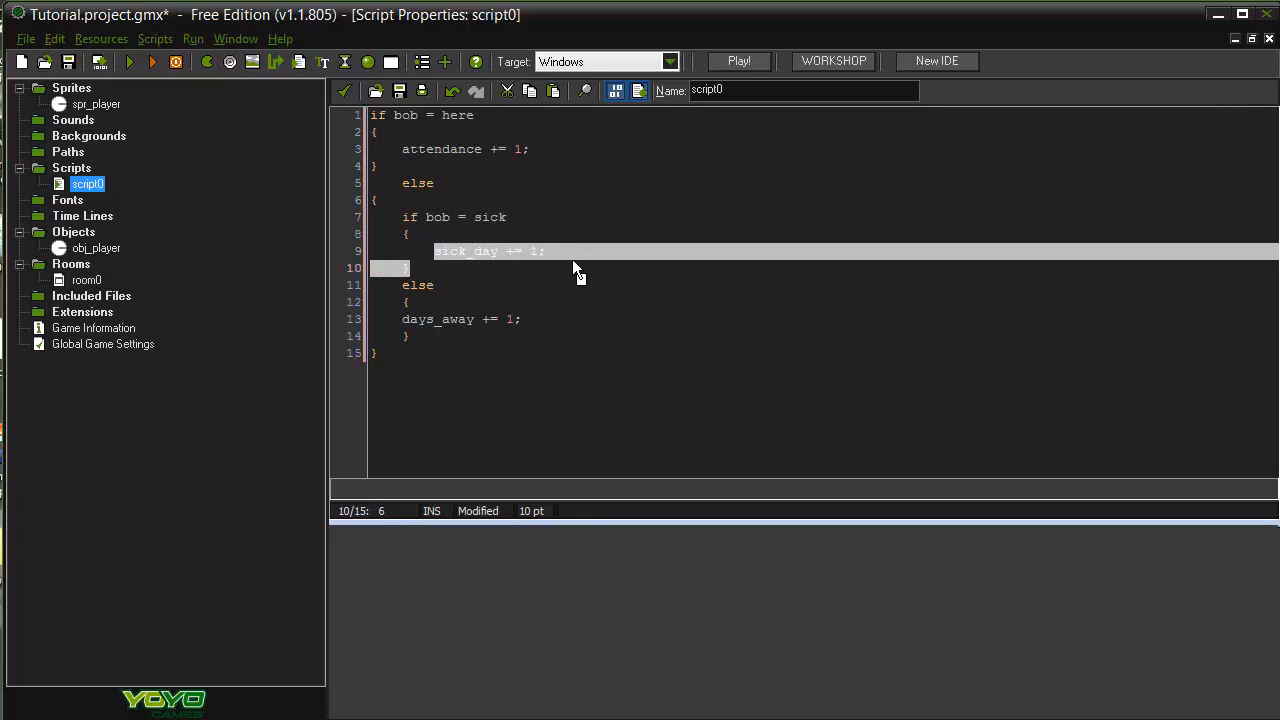
{"action": "left_click", "coordinate": [410, 268]}
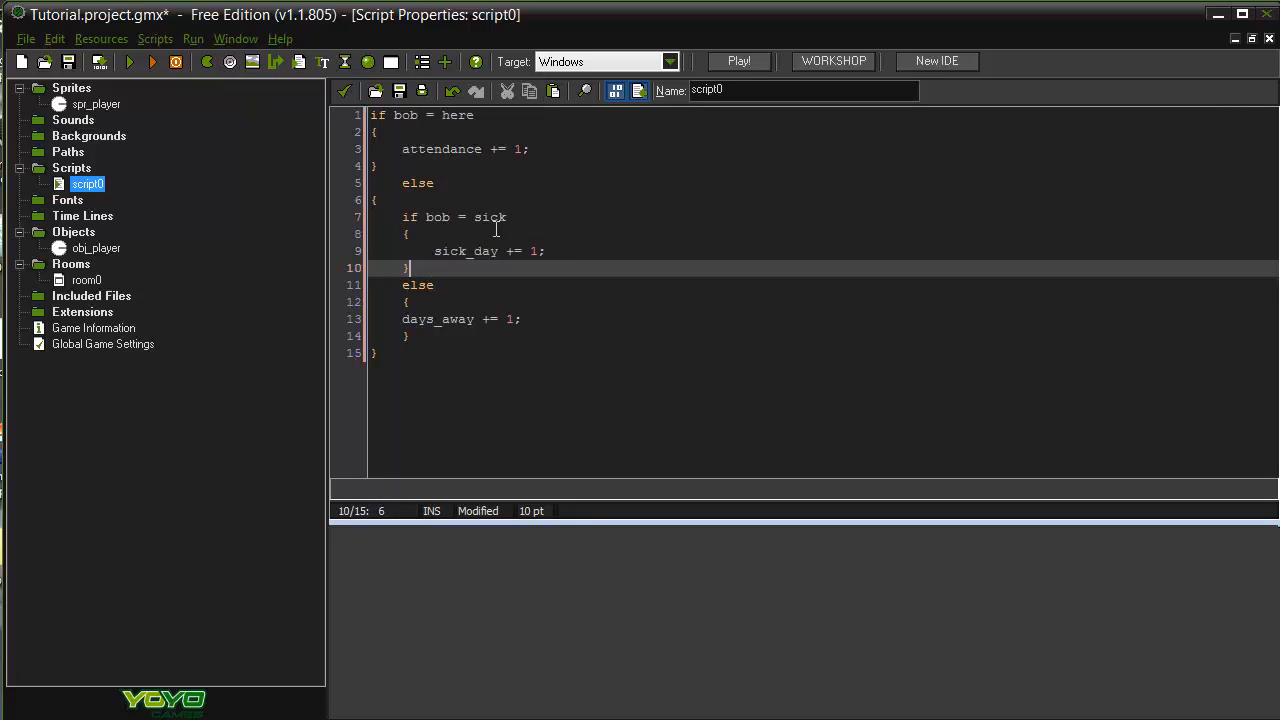
{"action": "mouse_move", "coordinate": [556, 280]}
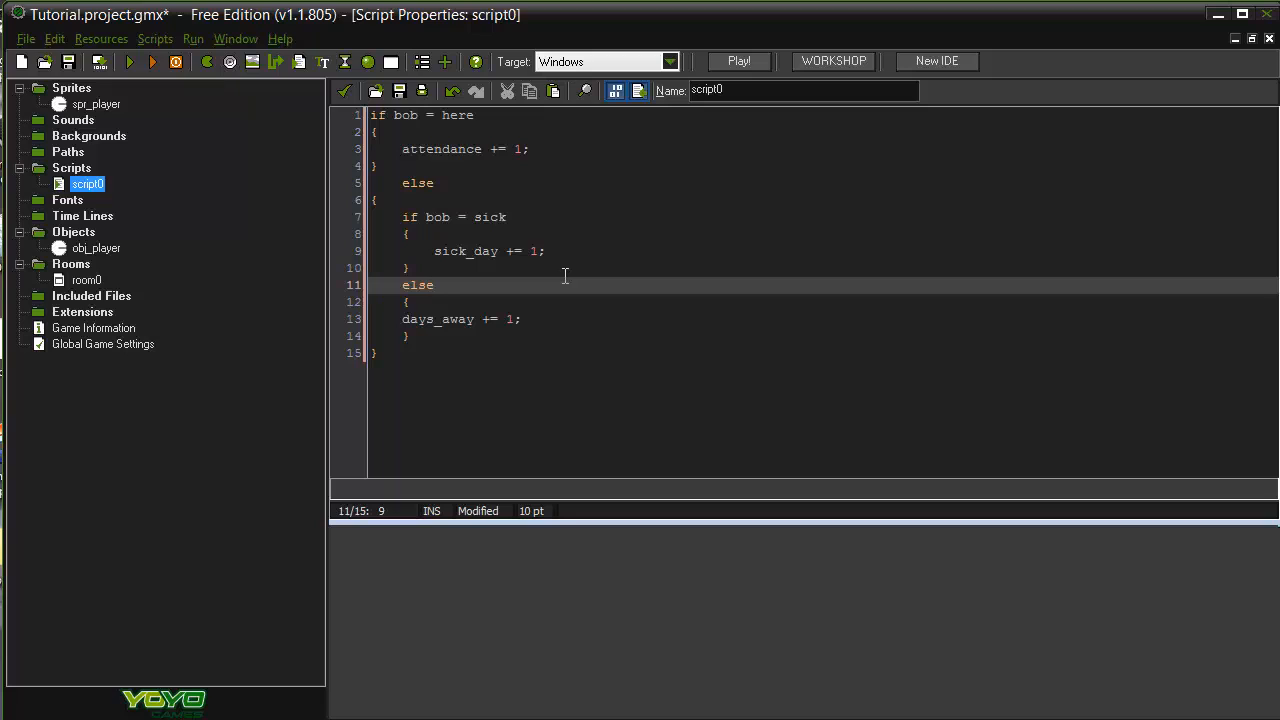
Step: Extend line 1 to 'if bob = here or bob = holiday', after briefly trying a misspelled word
{"action": "left_click", "coordinate": [480, 114]}
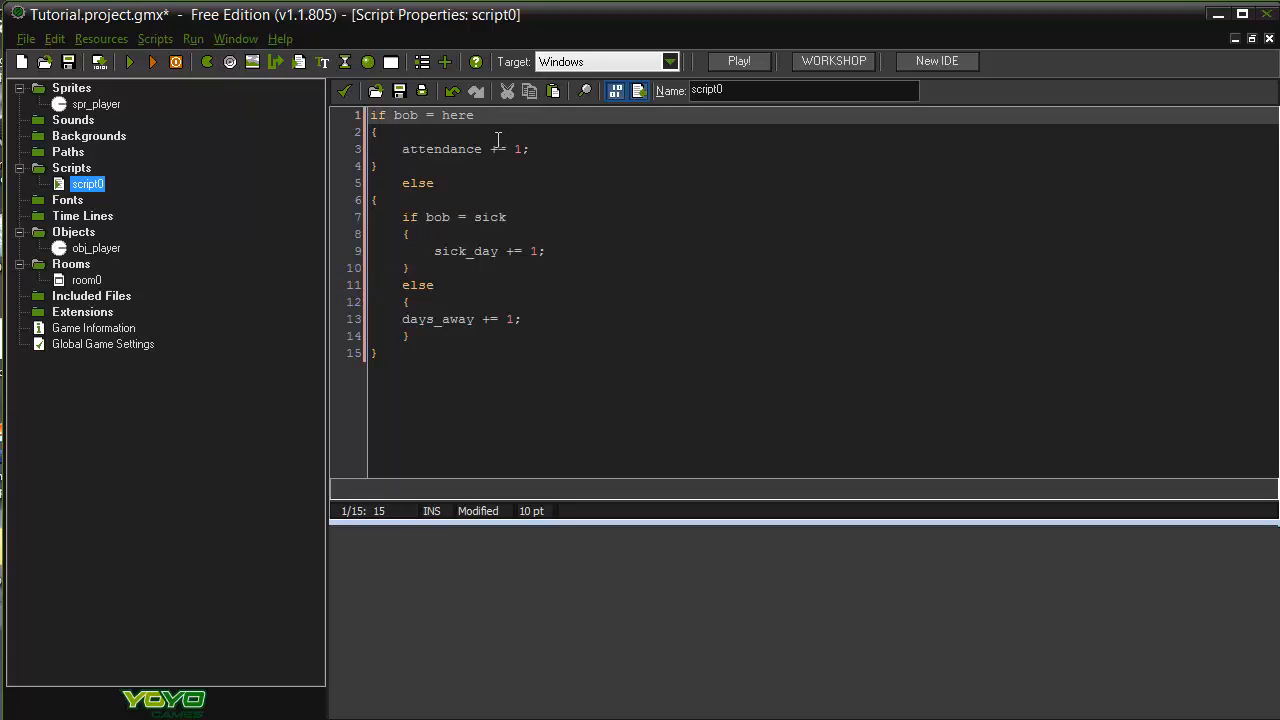
{"action": "left_click", "coordinate": [480, 114]}
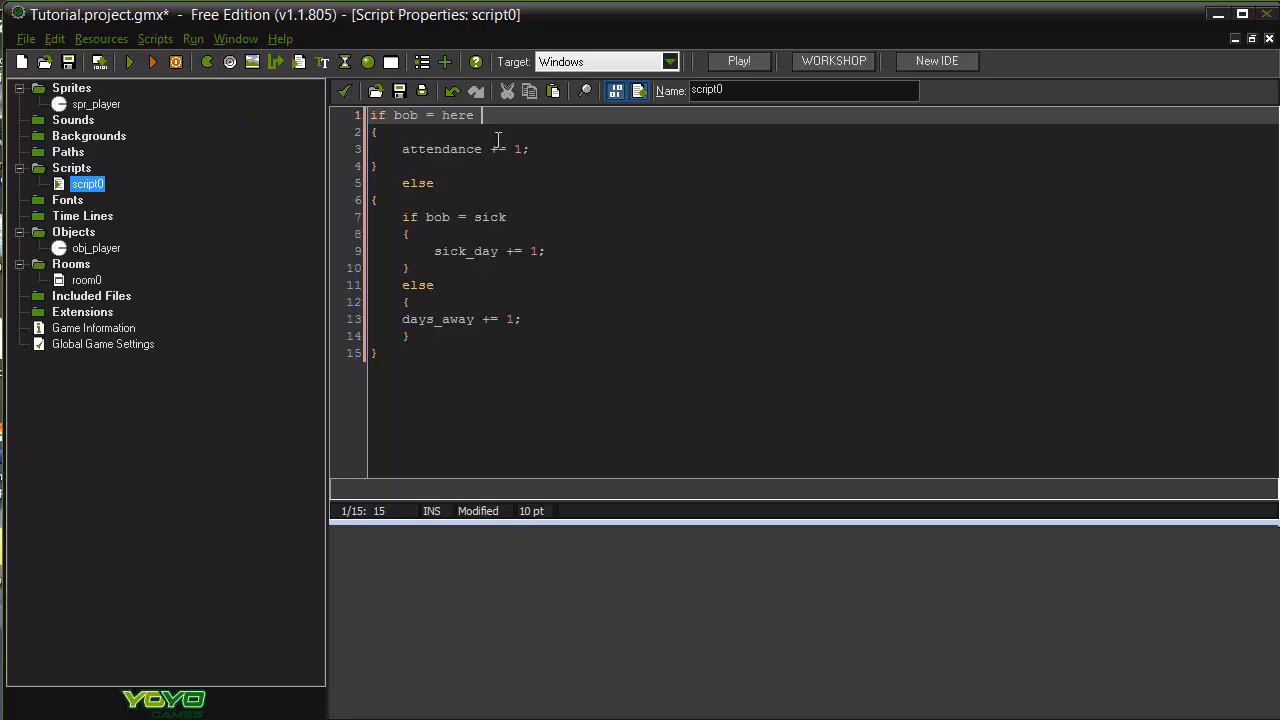
{"action": "type", "text": "or bob = holid"}
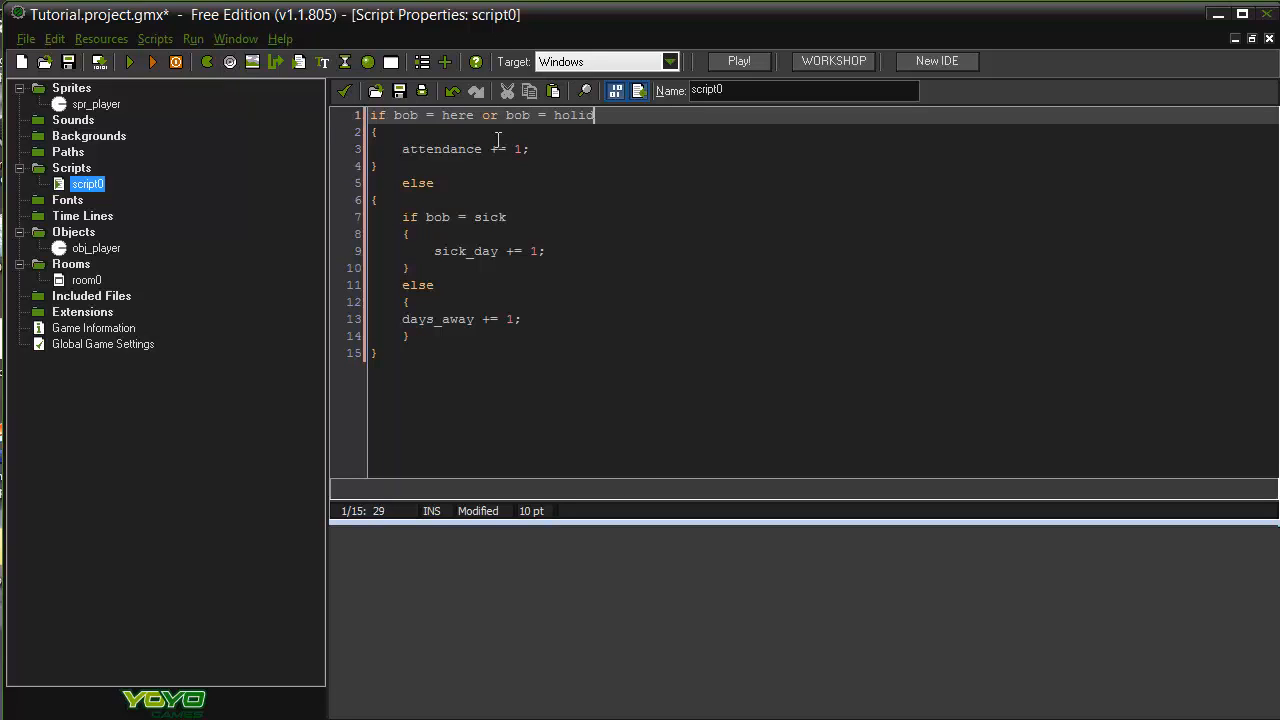
{"action": "type", "text": "ay"}
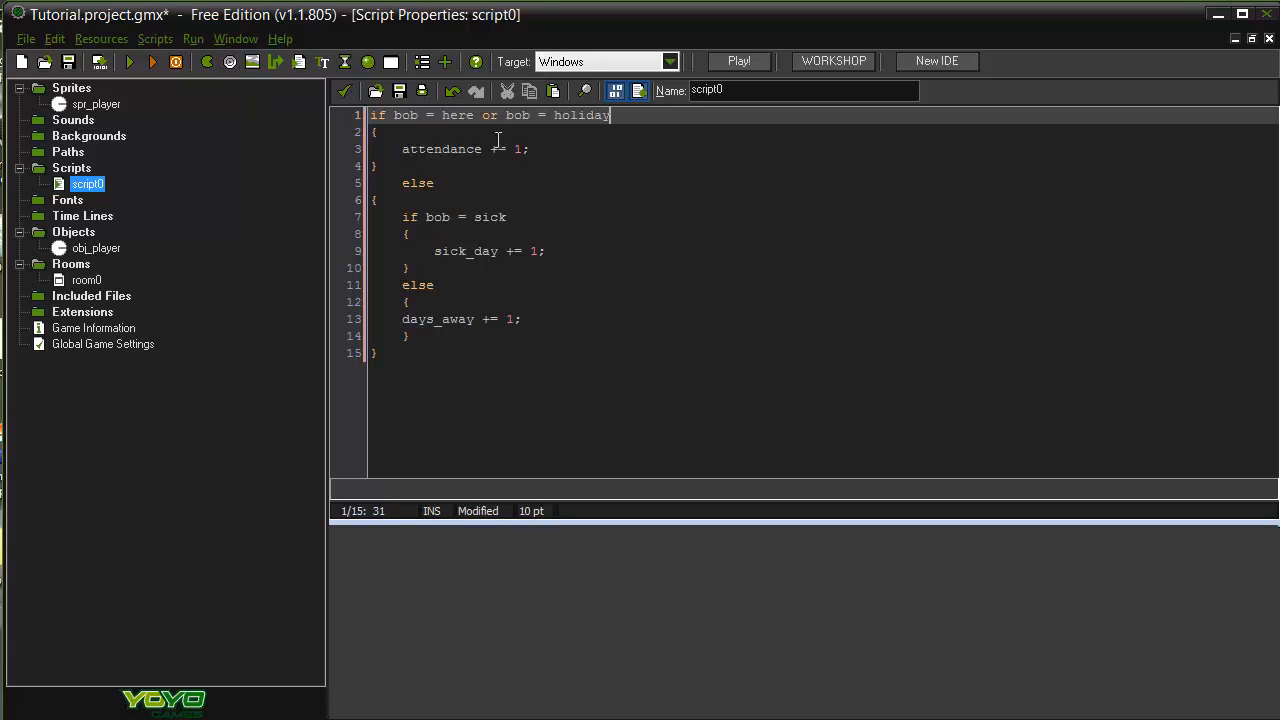
{"action": "key", "text": "Backspace"}
{"action": "type", "text": "e"}
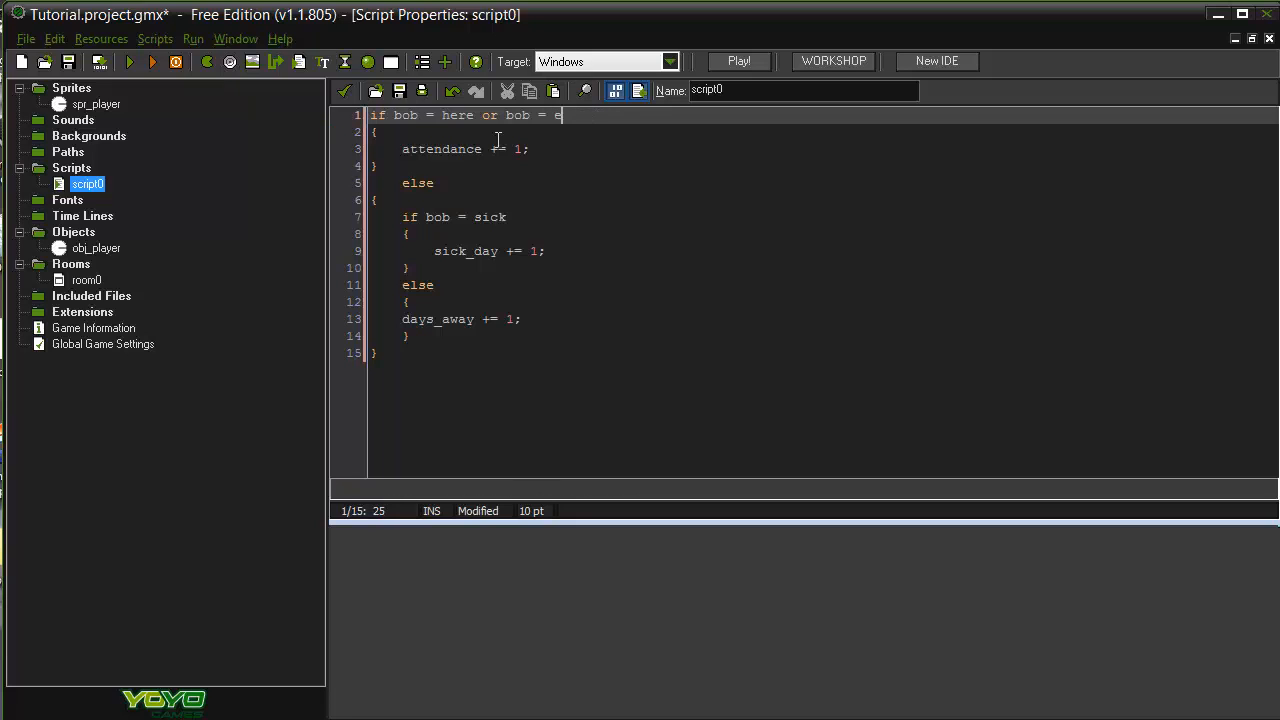
{"action": "type", "text": "xcersice"}
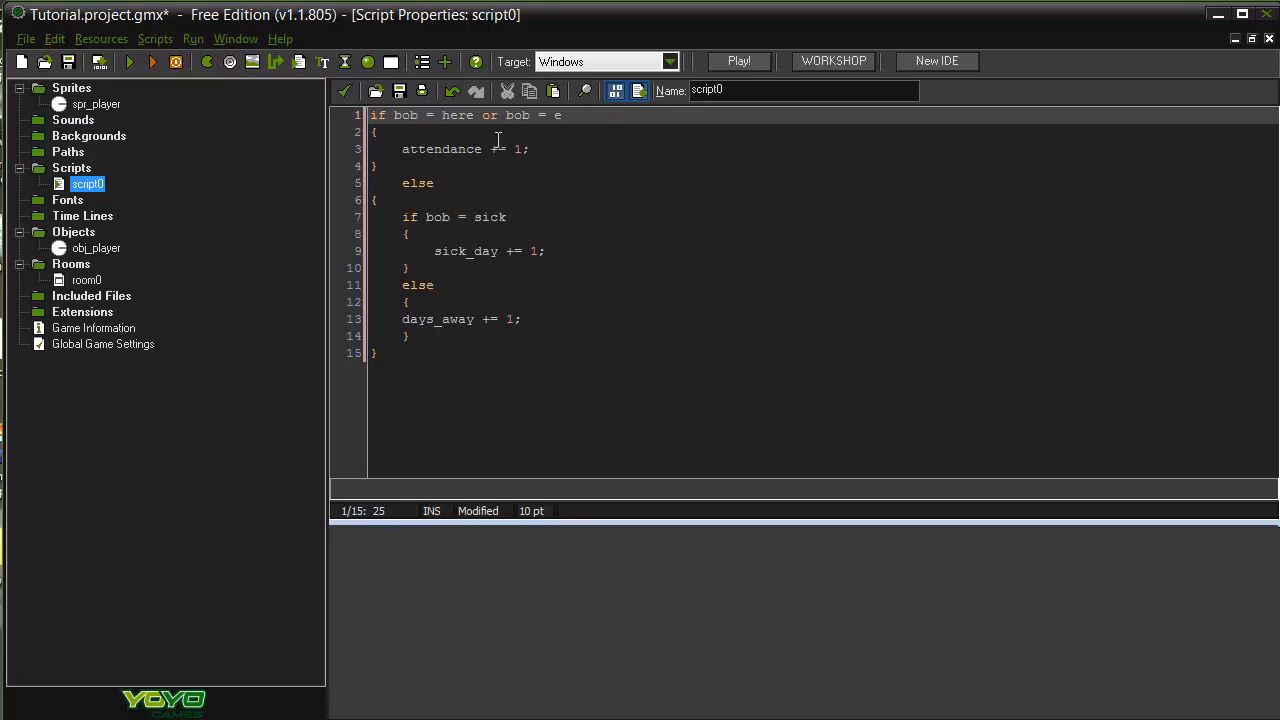
{"action": "key", "text": "Backspace"}
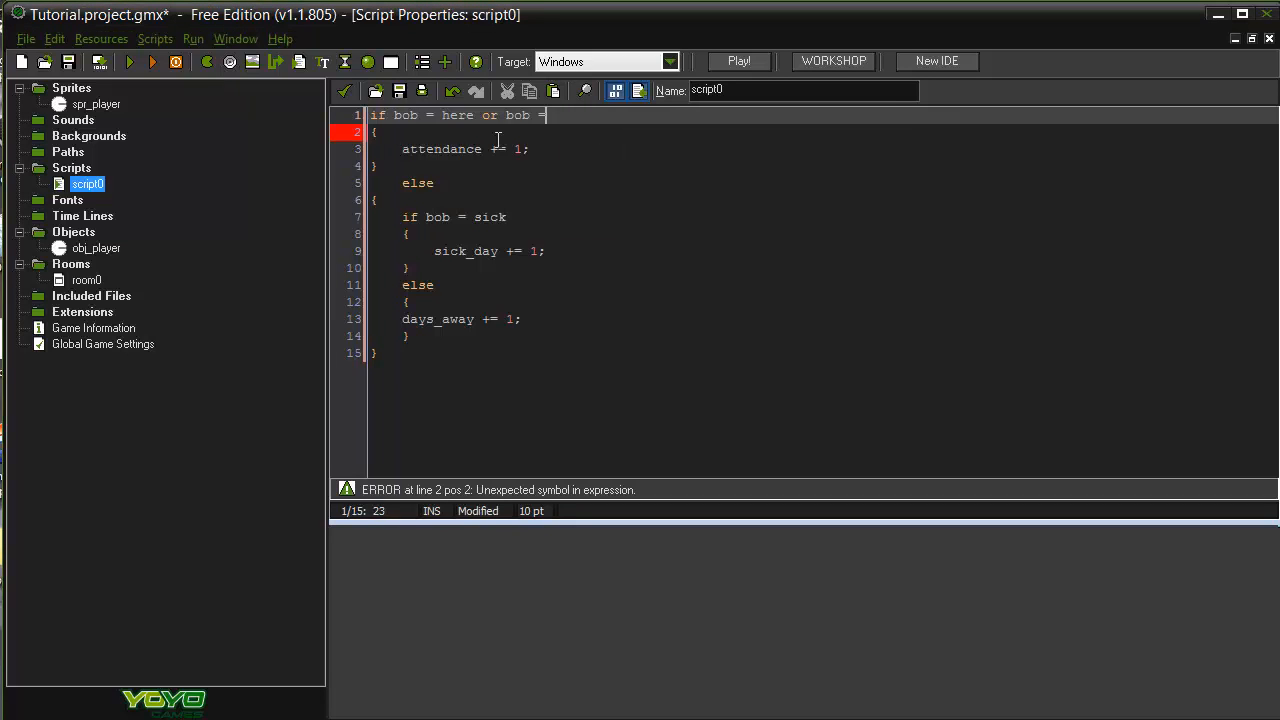
{"action": "type", "text": "holiday"}
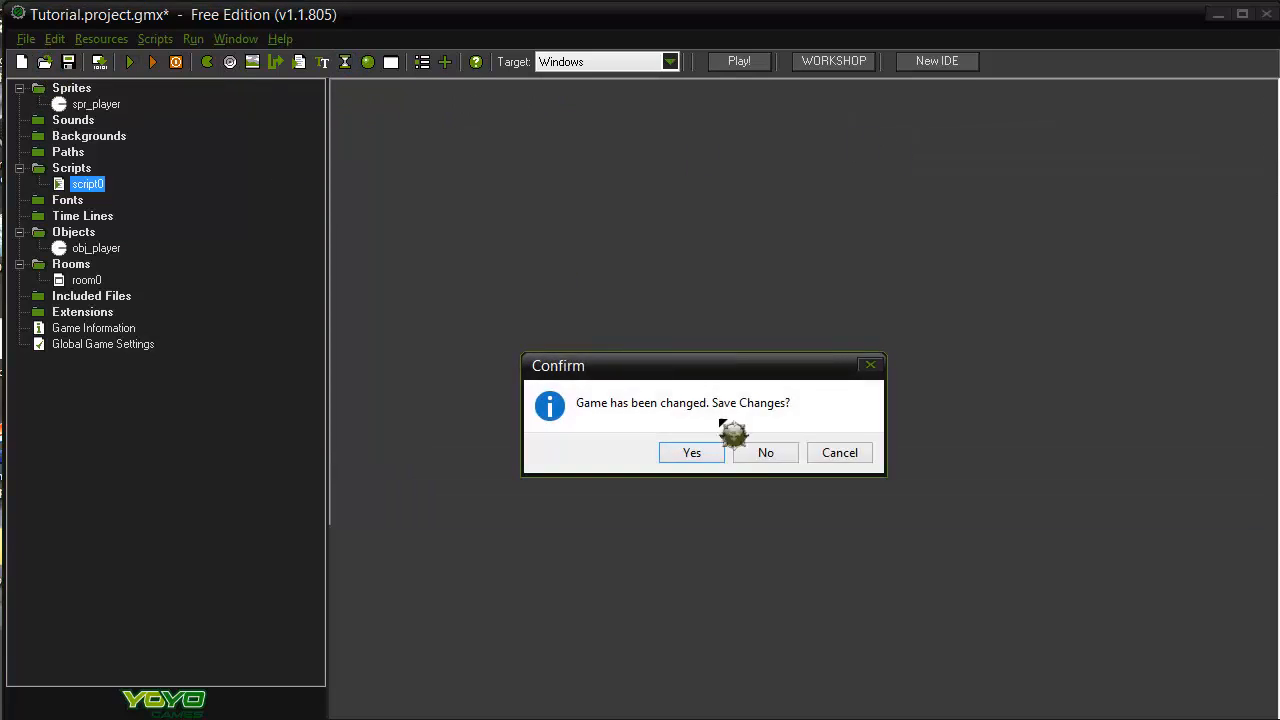
Step: Save the tutorial, load Prometheus.gmx, and expand its Player and Enemies object groups
{"action": "left_click", "coordinate": [764, 452]}
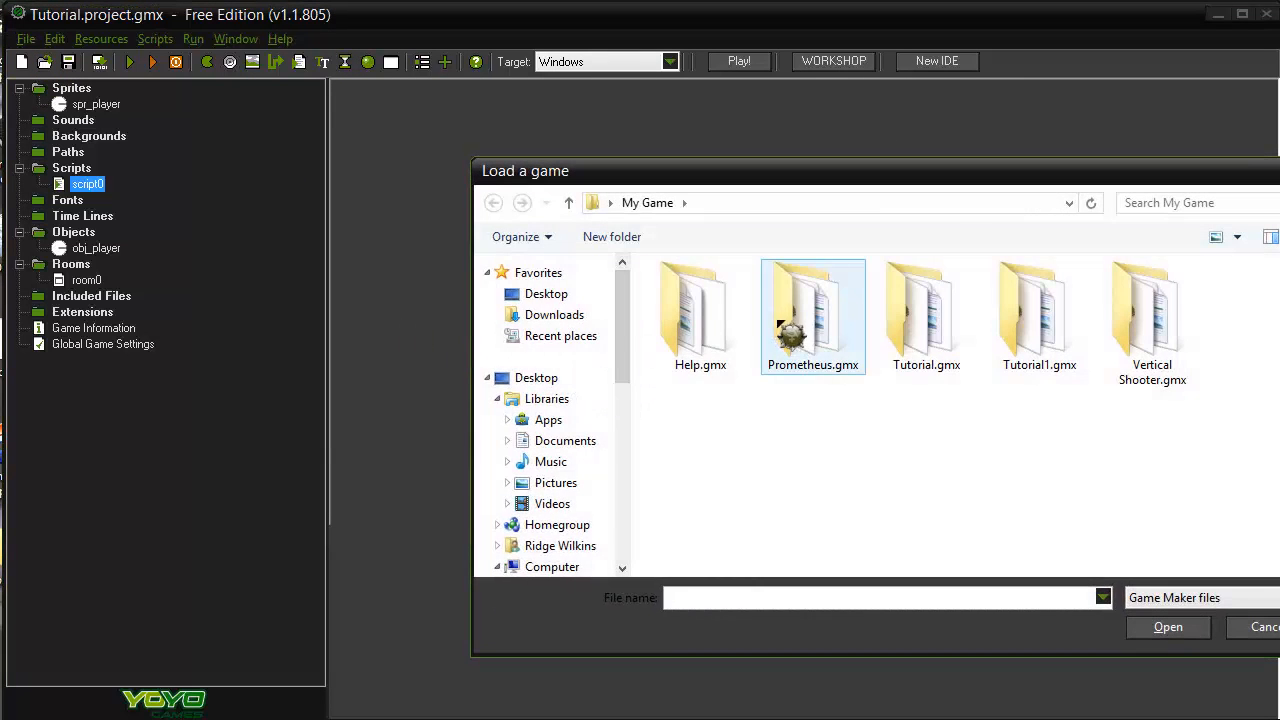
{"action": "double_click", "coordinate": [812, 310]}
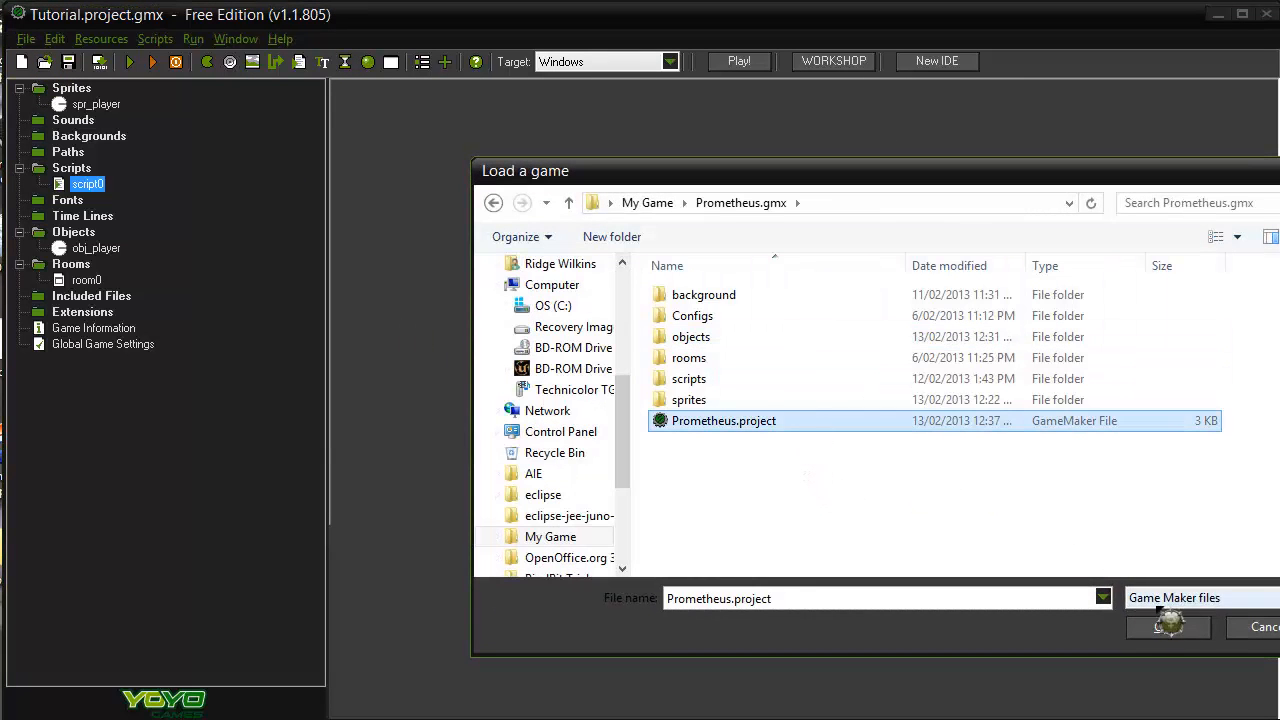
{"action": "left_click", "coordinate": [1168, 626]}
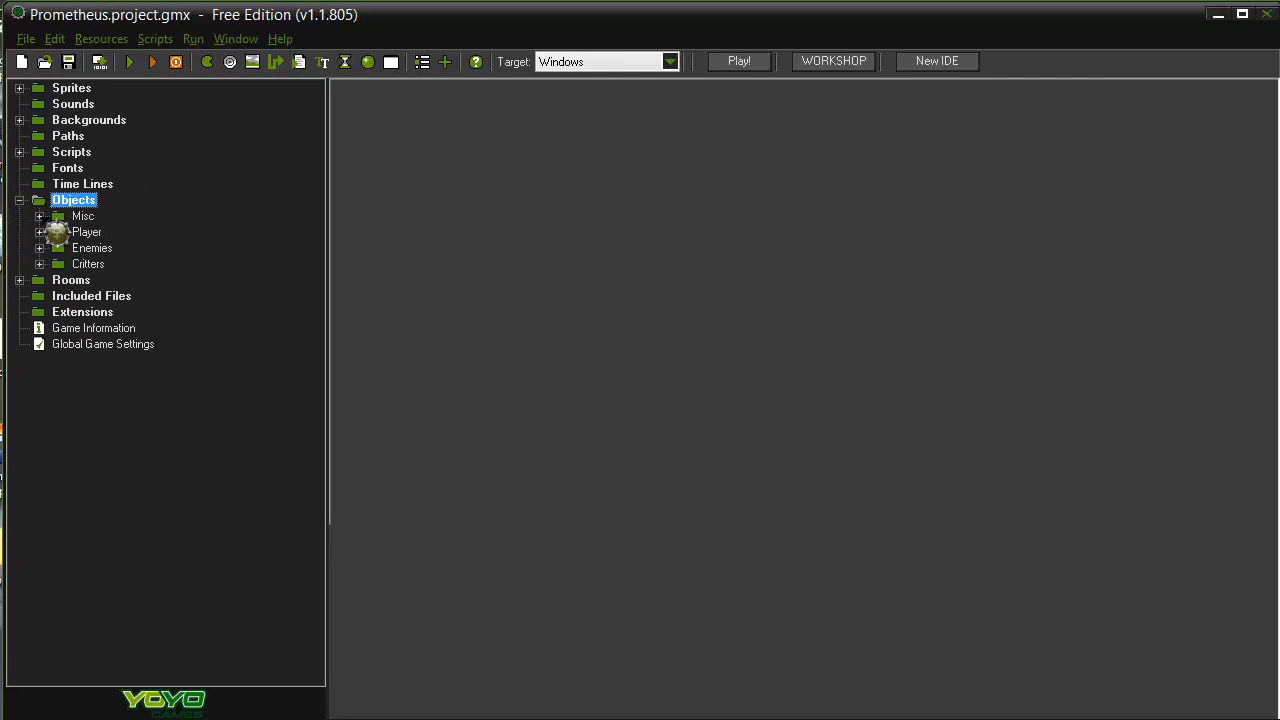
{"action": "left_click", "coordinate": [40, 232]}
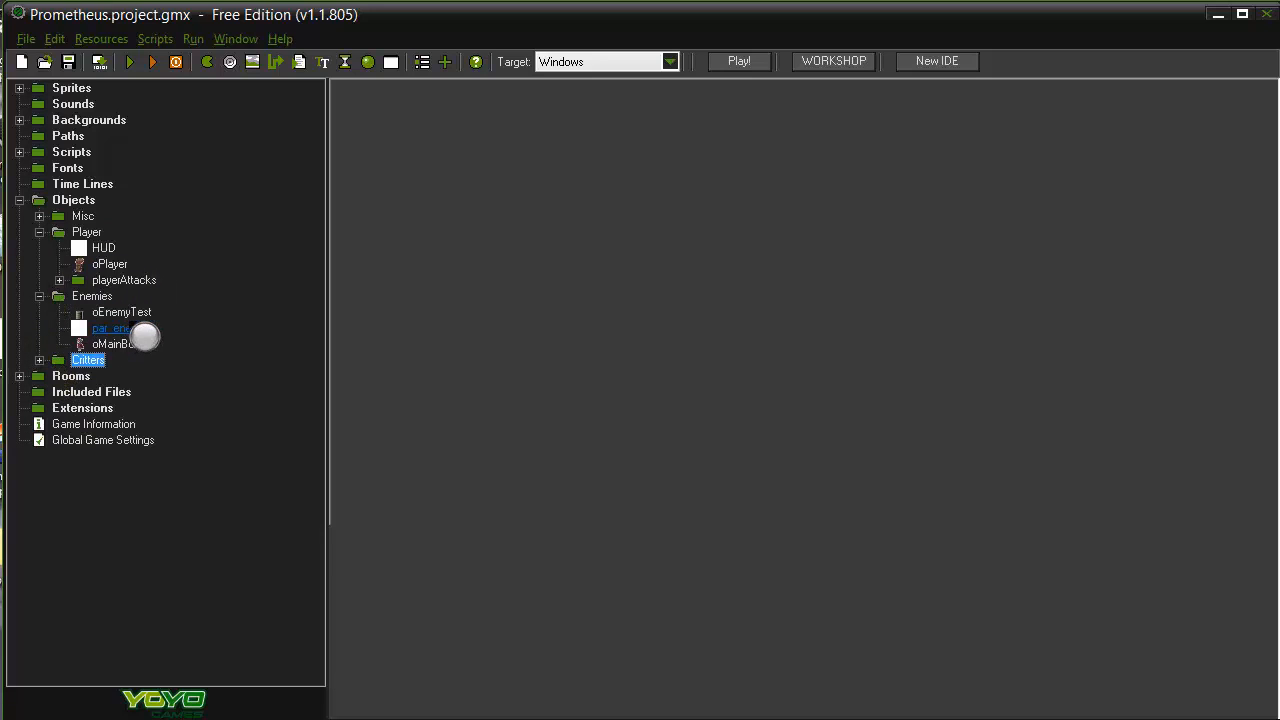
{"action": "double_click", "coordinate": [112, 344]}
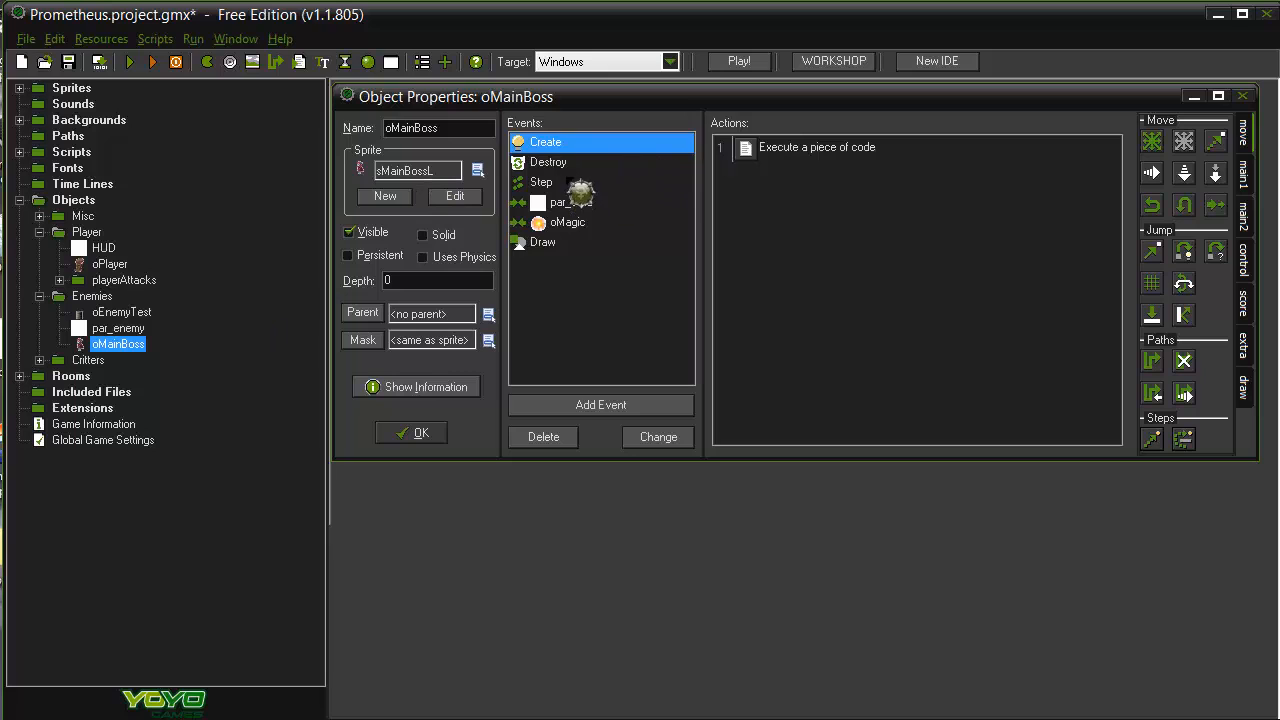
{"action": "double_click", "coordinate": [816, 148]}
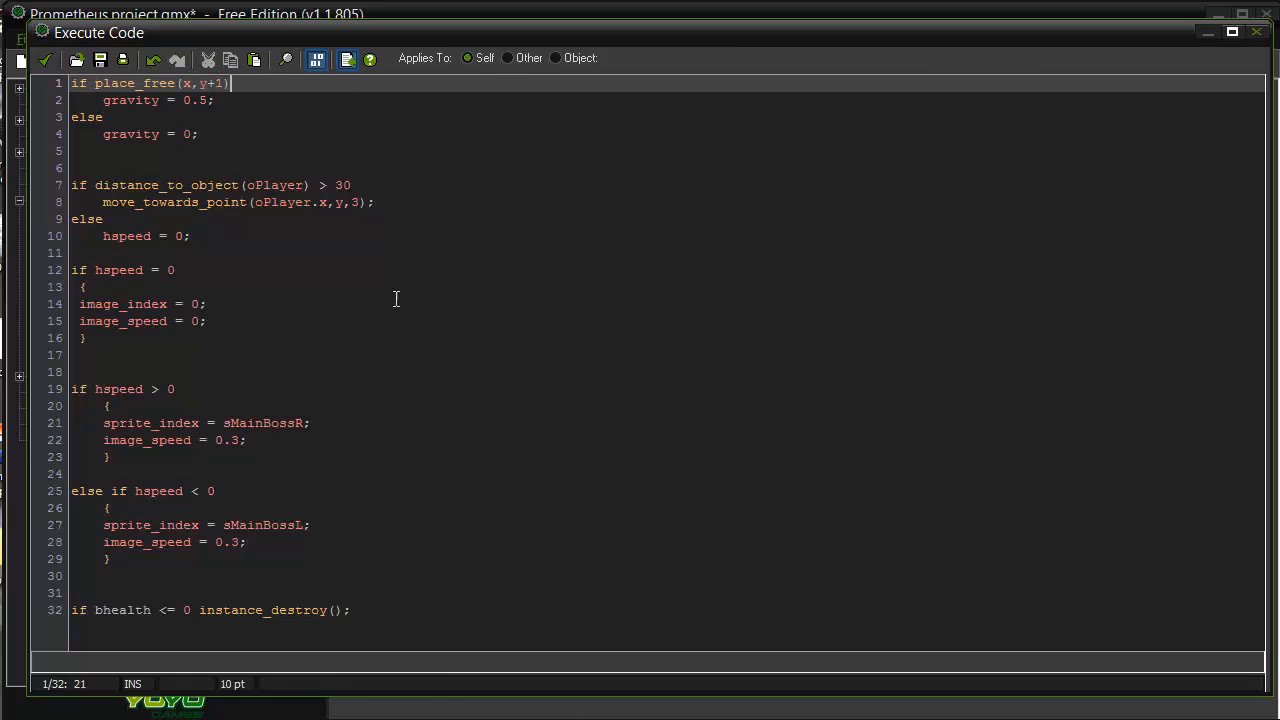
{"action": "left_click", "coordinate": [190, 134]}
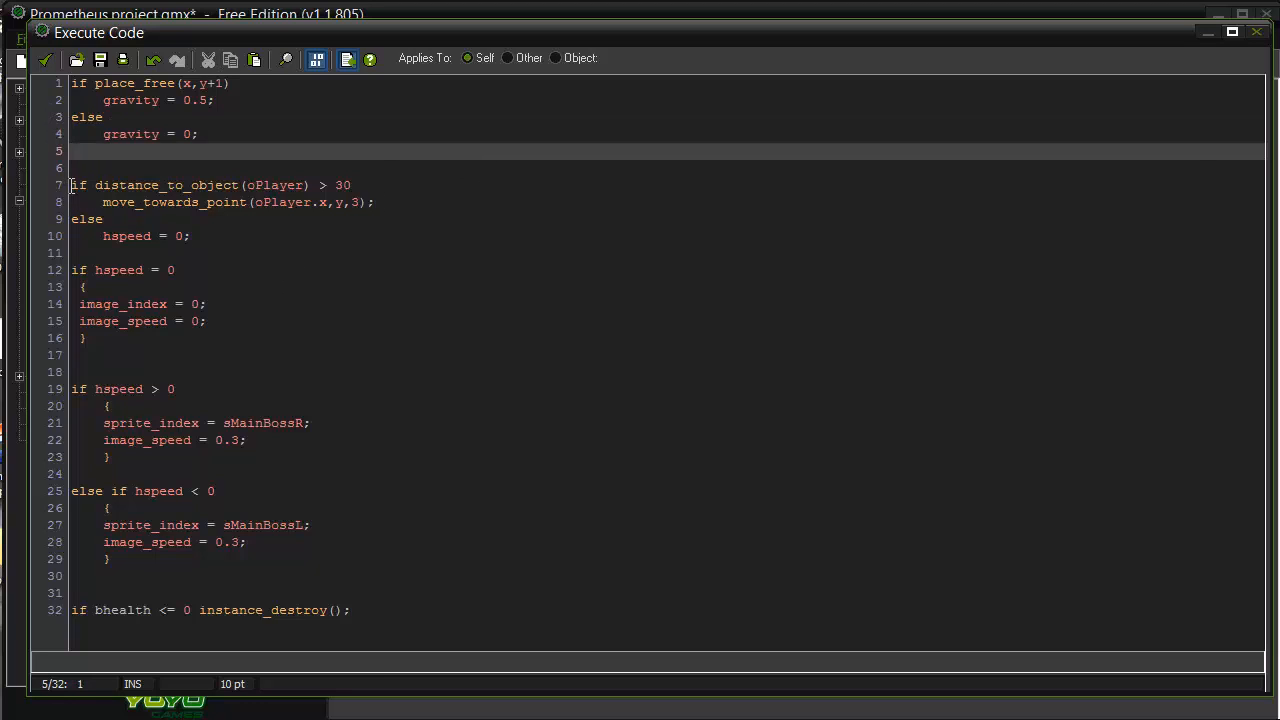
{"action": "left_click", "coordinate": [168, 202]}
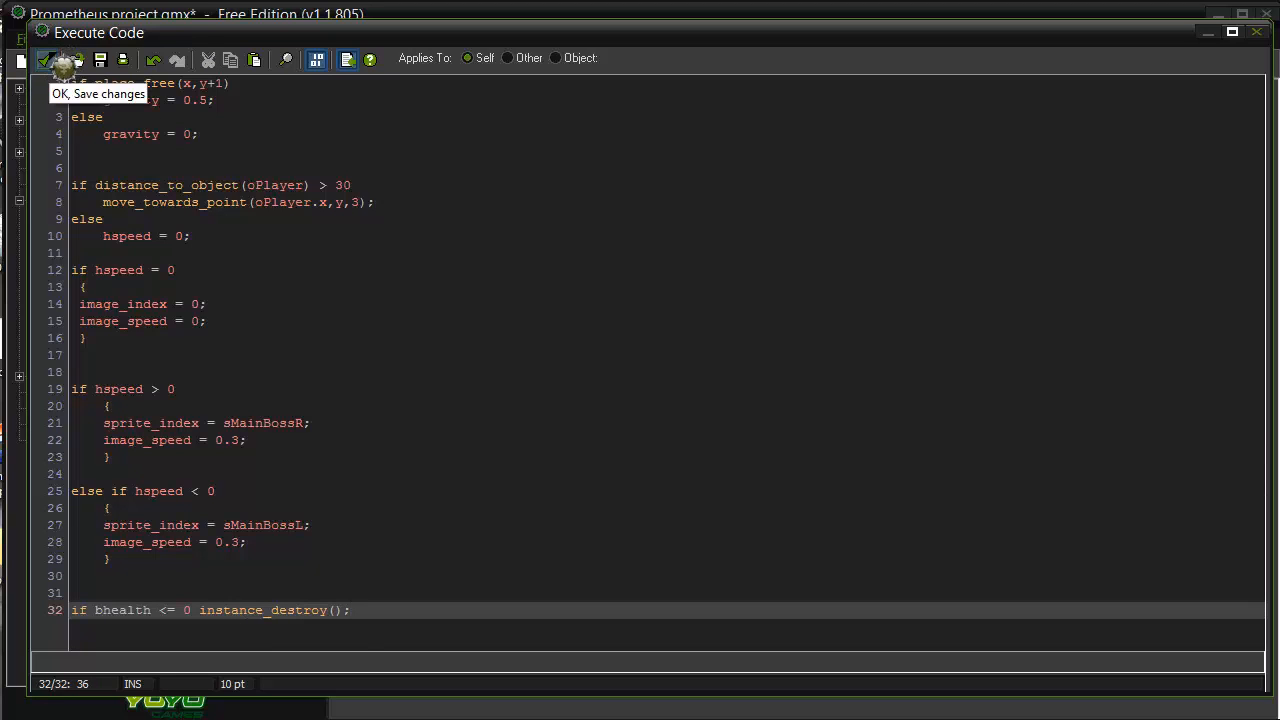
{"action": "left_click", "coordinate": [60, 60]}
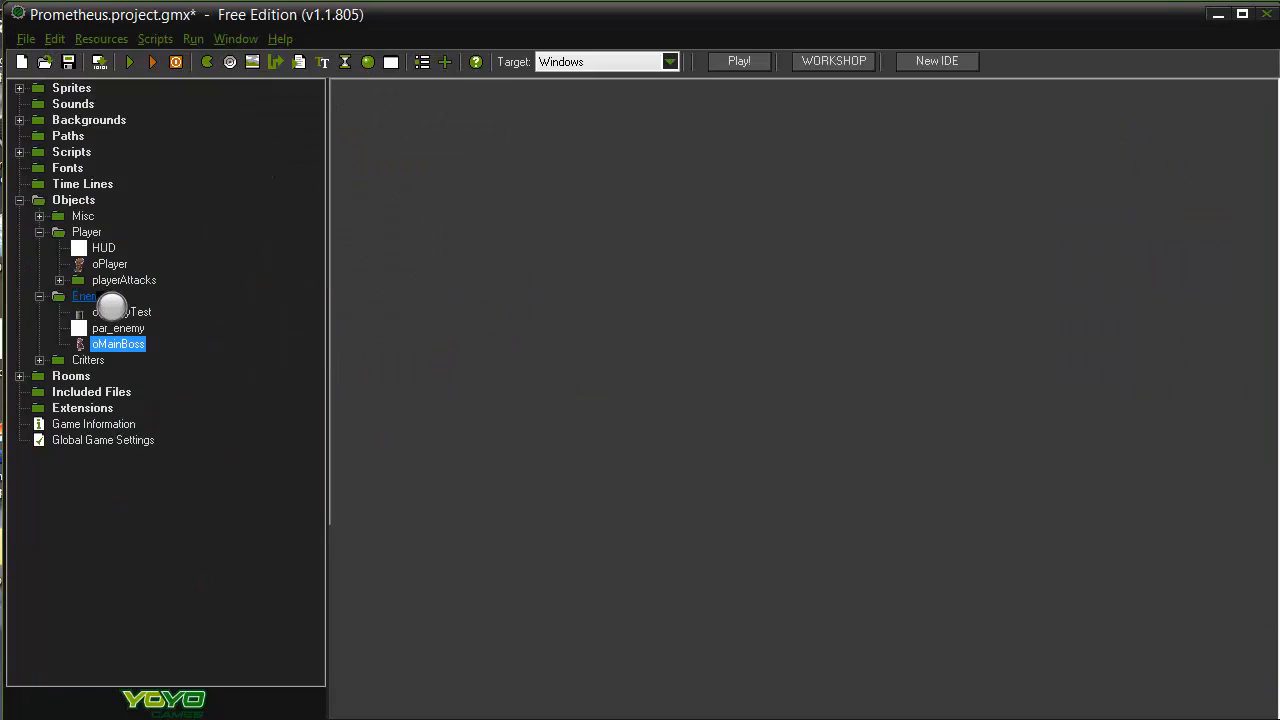
Step: Review oPlayer's Step code, highlighting the A-key movement check, then look at its Create event
{"action": "double_click", "coordinate": [118, 344]}
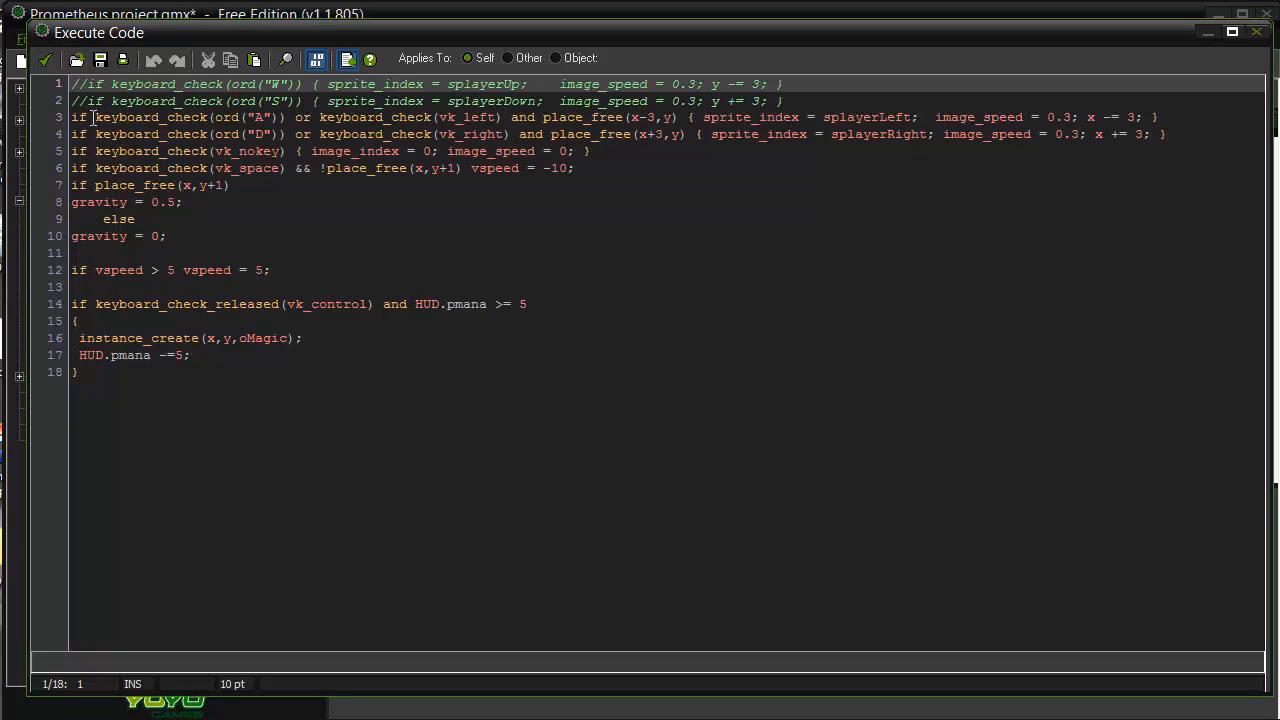
{"action": "left_click_drag", "start_coordinate": [72, 116], "coordinate": [264, 116]}
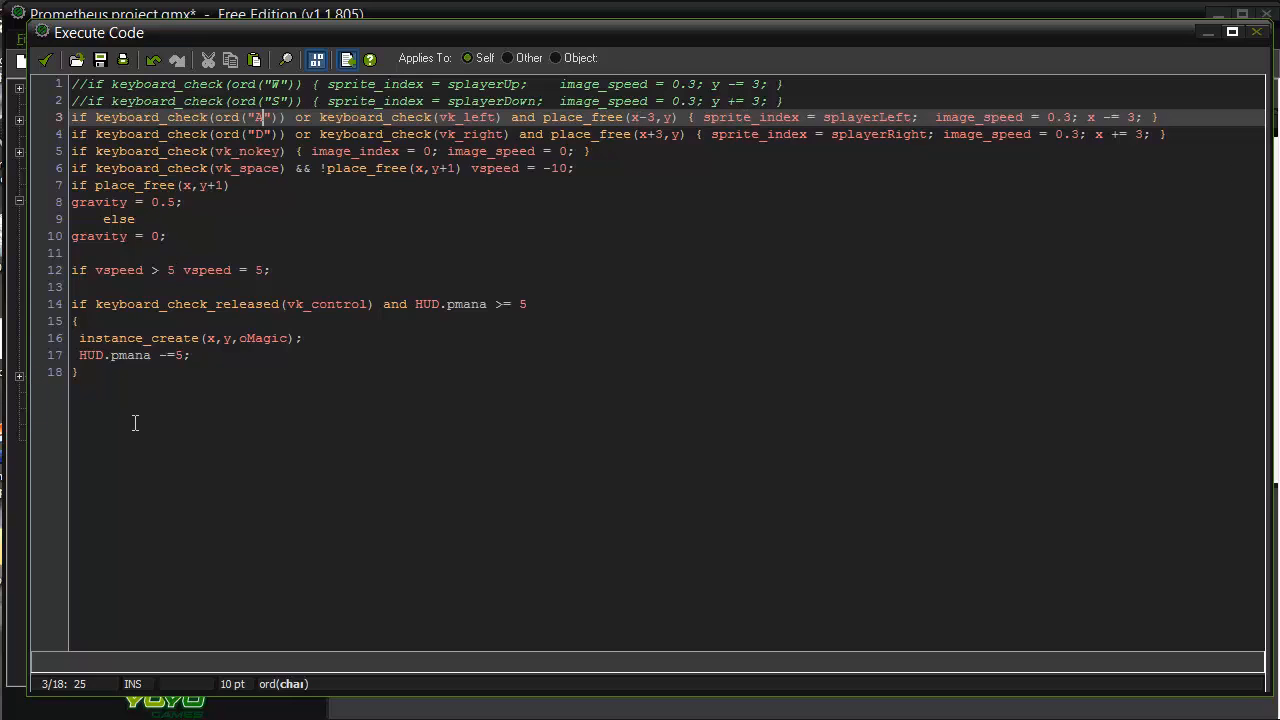
{"action": "mouse_move", "coordinate": [190, 184]}
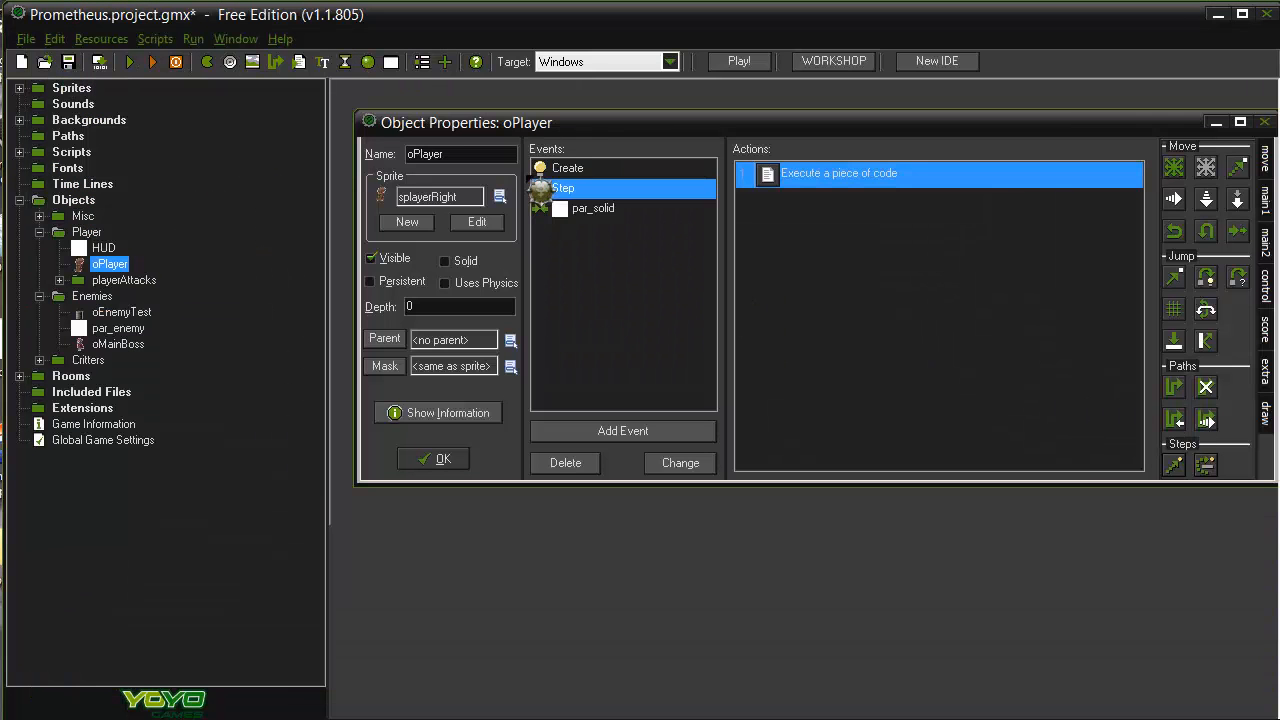
{"action": "double_click", "coordinate": [840, 172]}
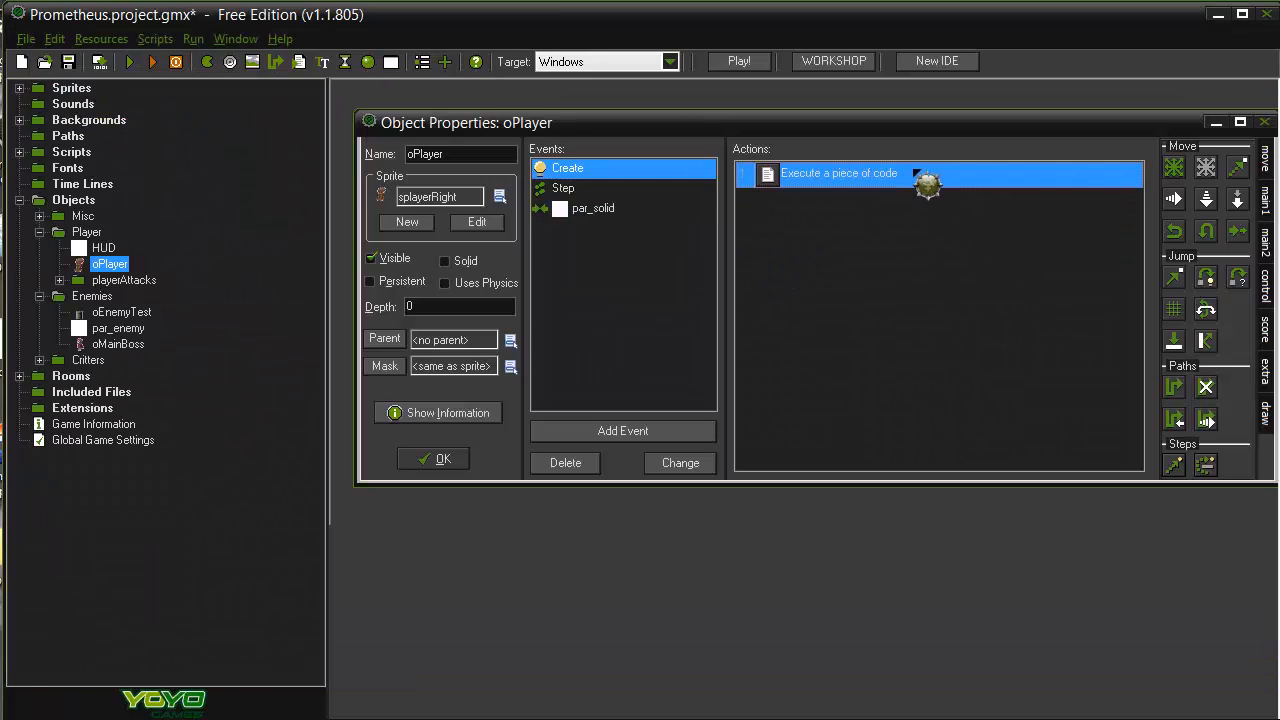
{"action": "left_click", "coordinate": [432, 458]}
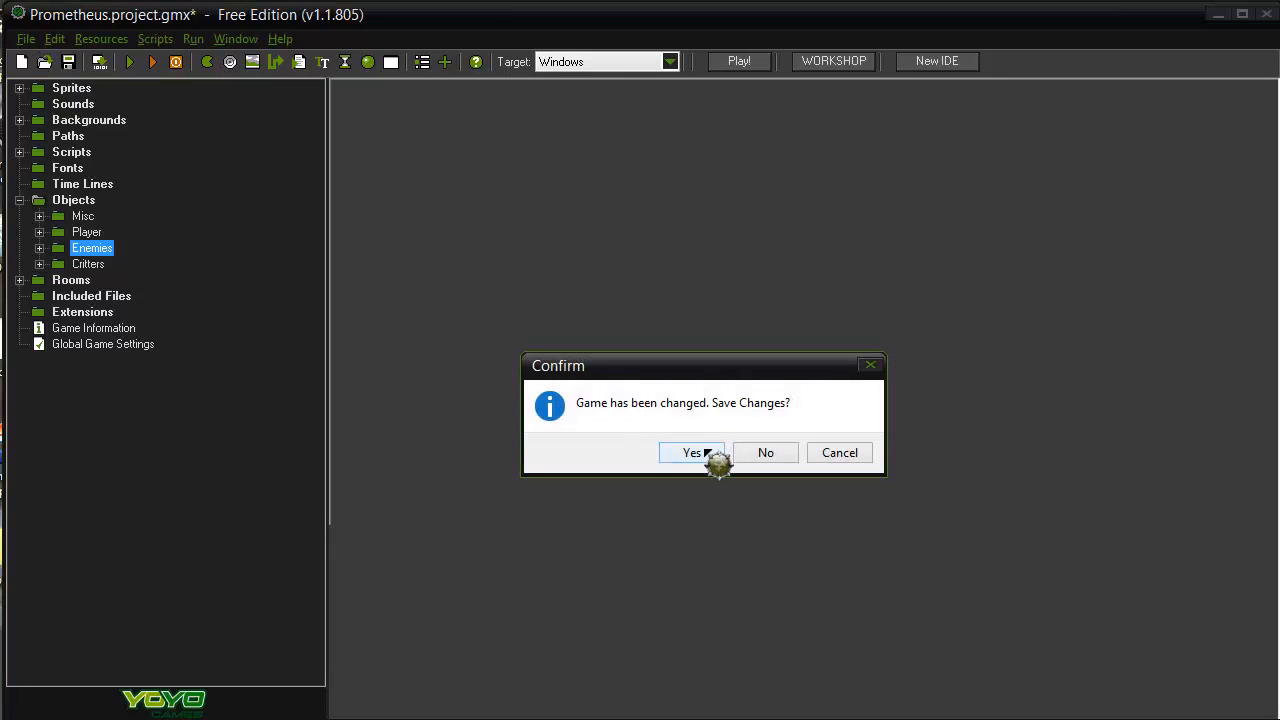
Step: Save the Prometheus changes and browse into the Help.gmx folder to load Help.project
{"action": "left_click", "coordinate": [692, 452]}
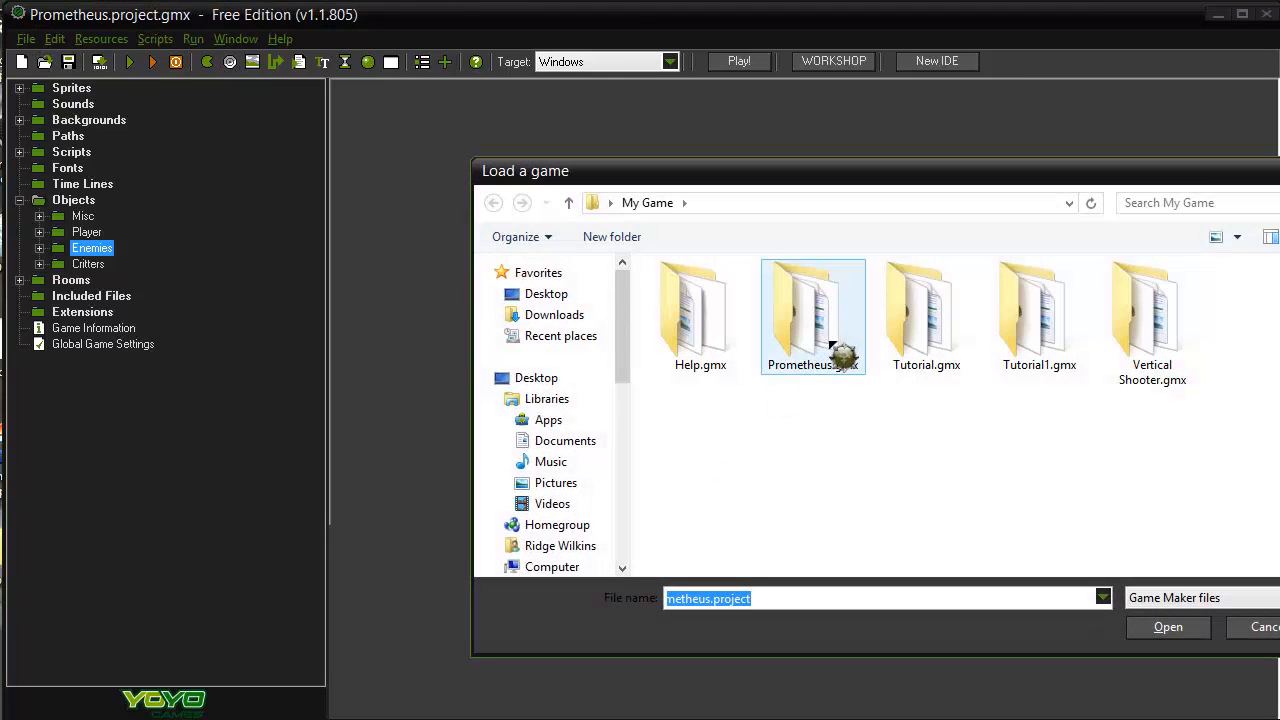
{"action": "double_click", "coordinate": [700, 310]}
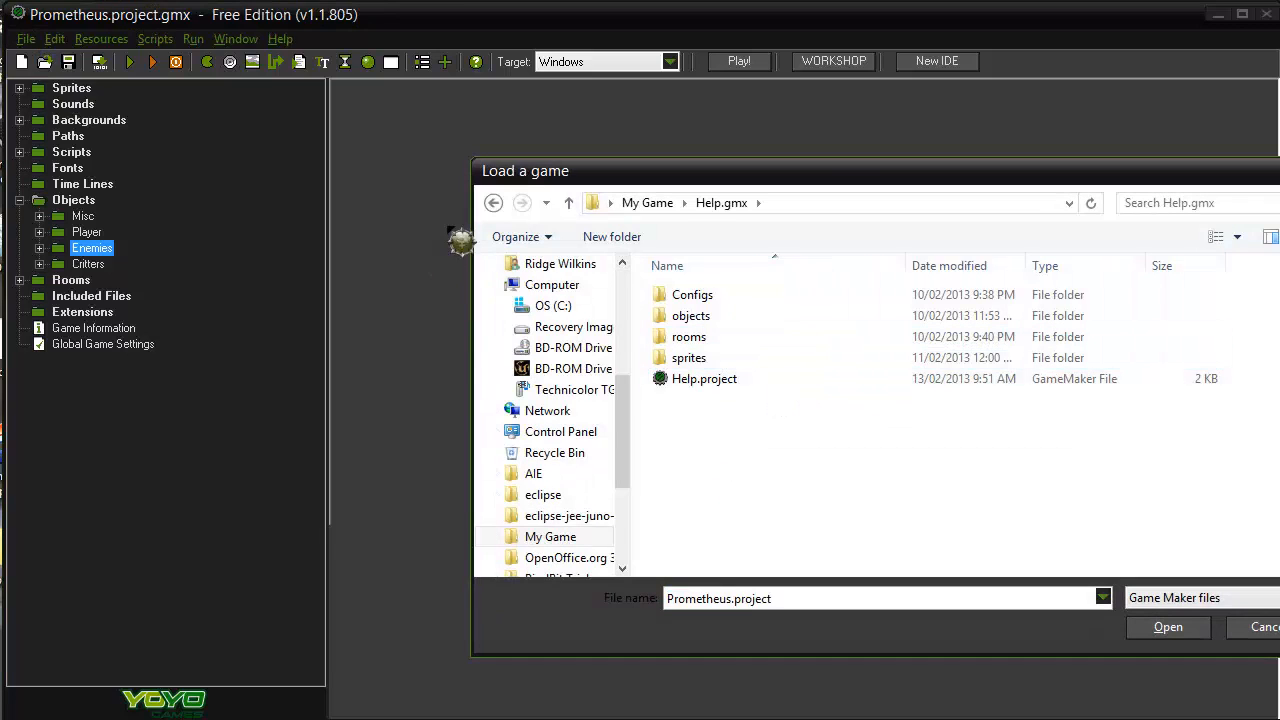